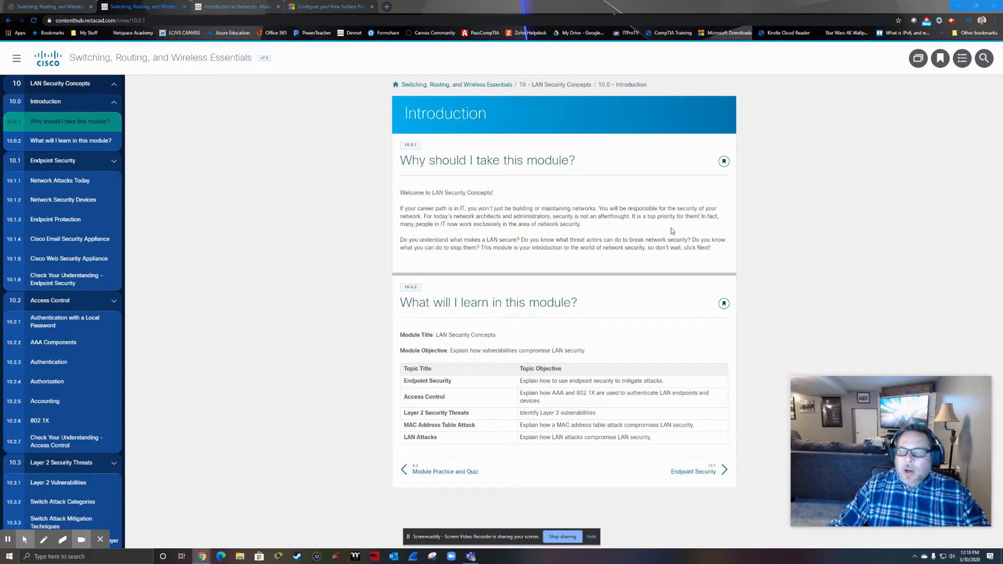
mouse_move(570, 258)
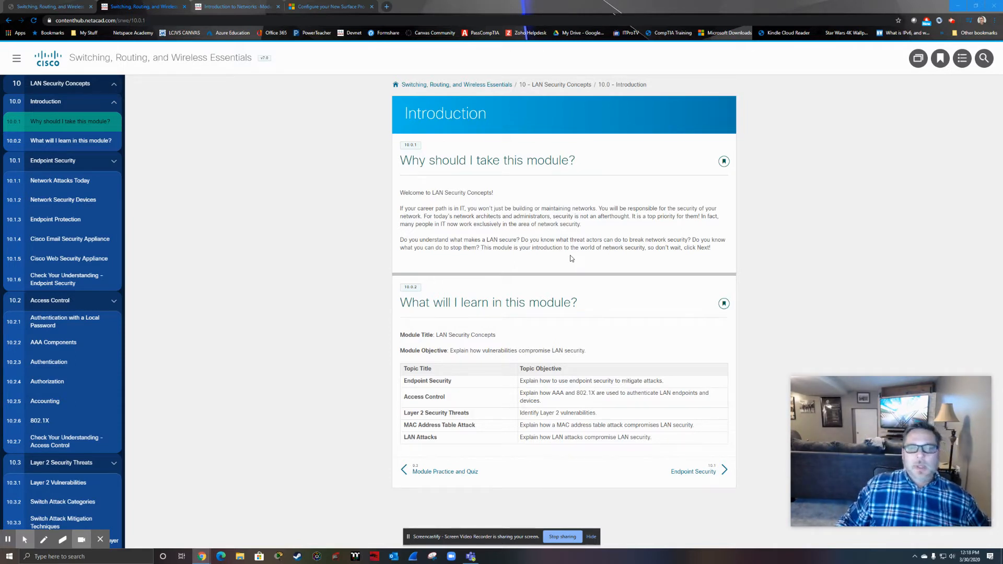
mouse_move(486, 221)
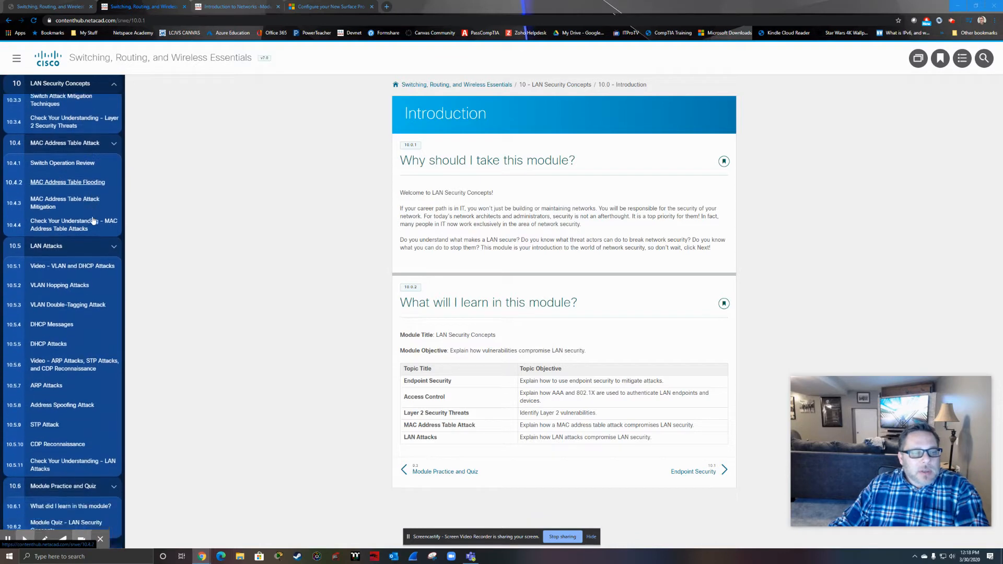
Scroll down the lesson, then go to 10.1.3 Endpoint Protection and its topology figure
scroll(down, 3)
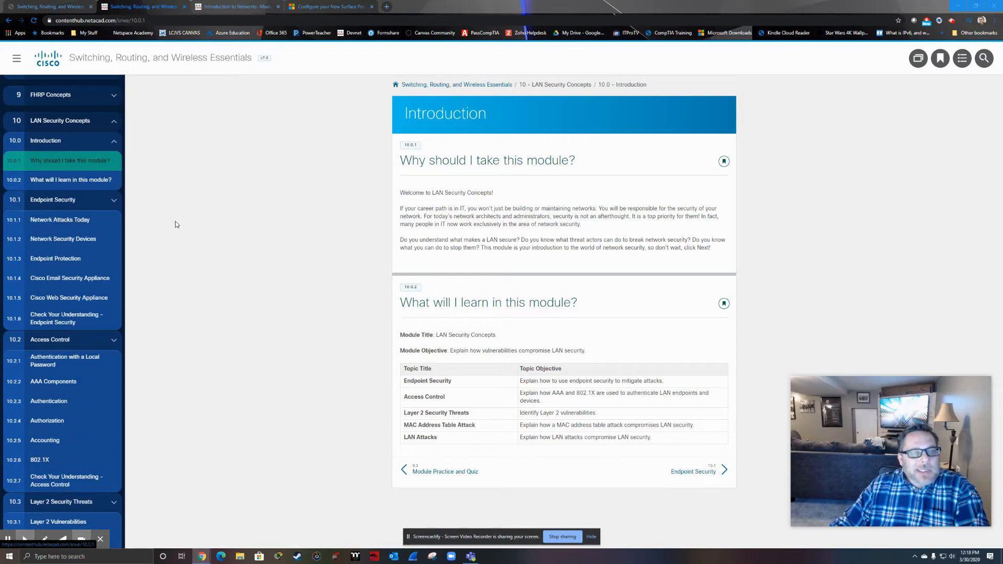
mouse_move(188, 270)
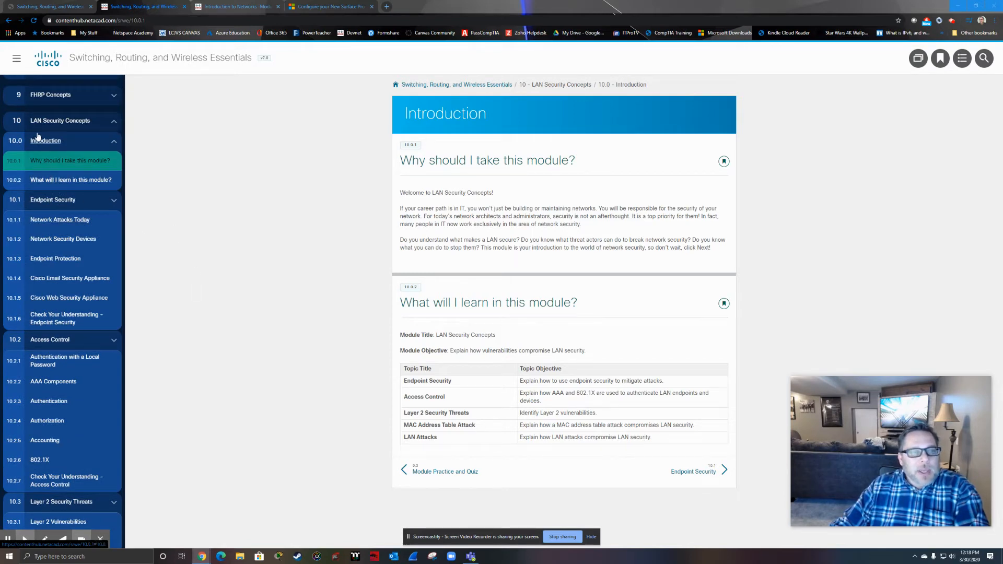
scroll(down, 3)
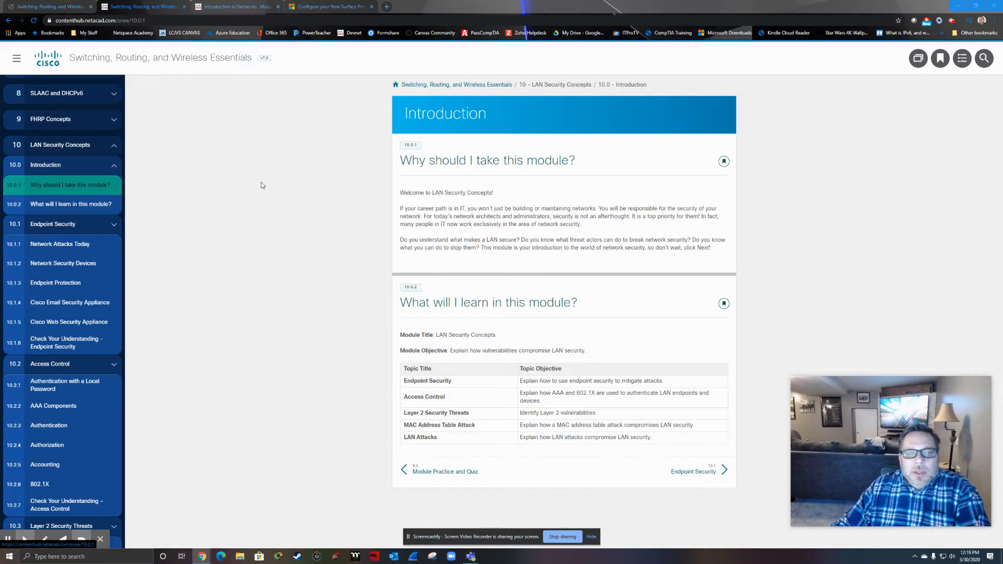
mouse_move(271, 198)
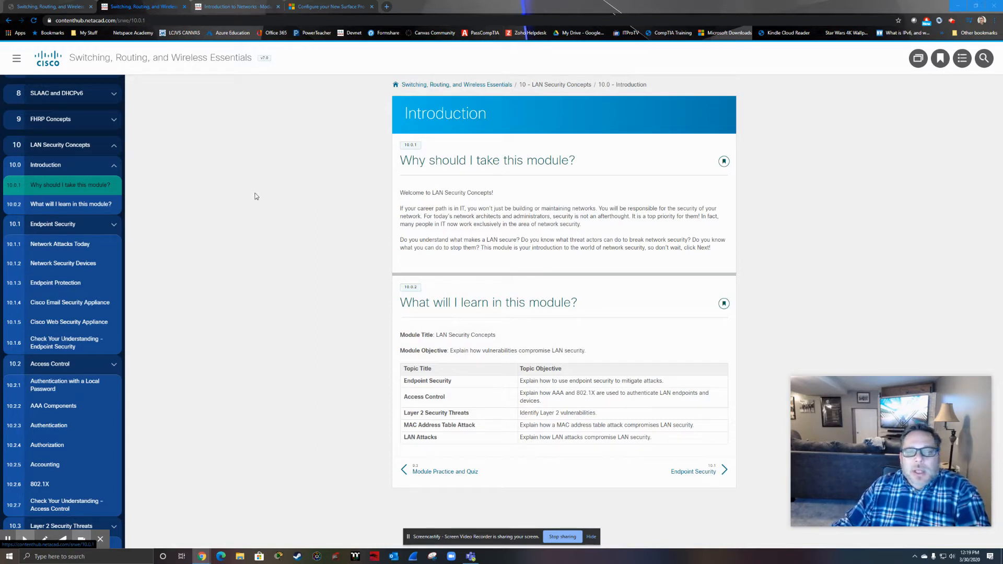
scroll(down, 3)
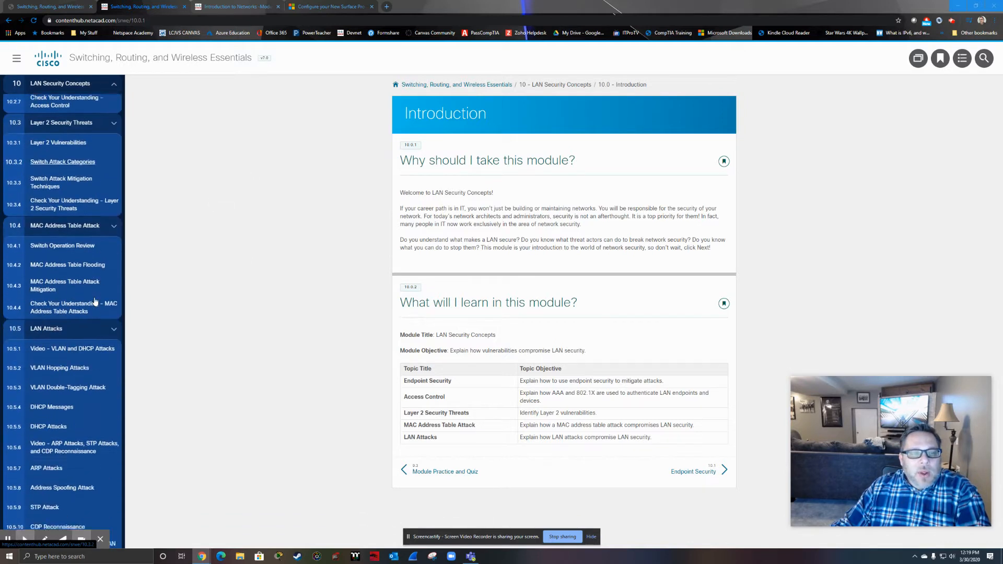
scroll(down, 3)
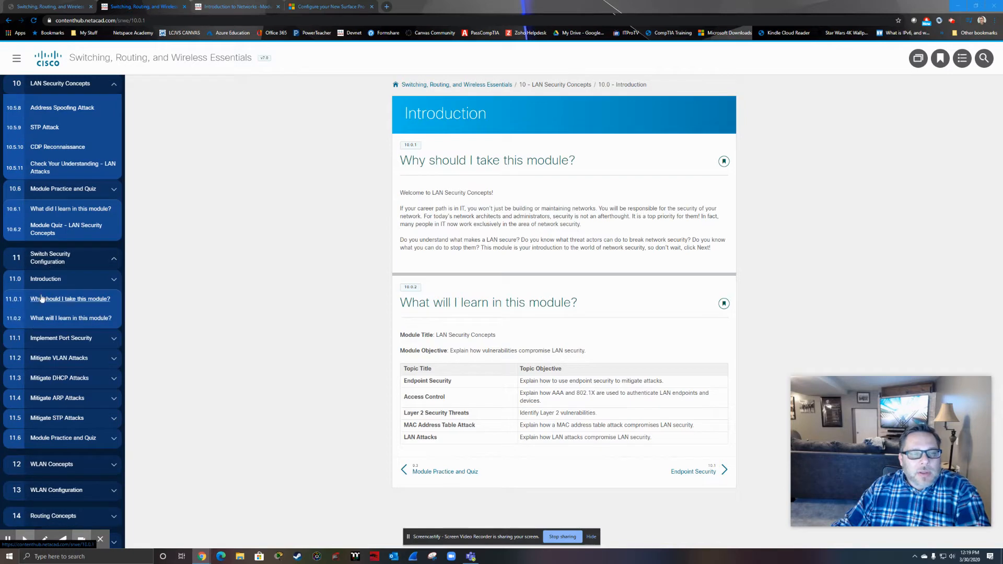
mouse_move(62, 188)
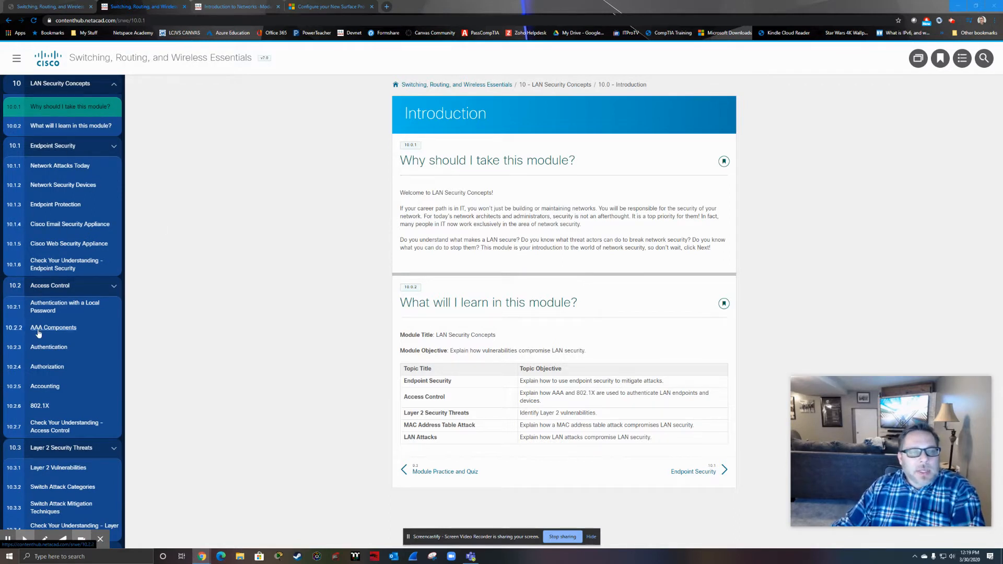
scroll(down, 3)
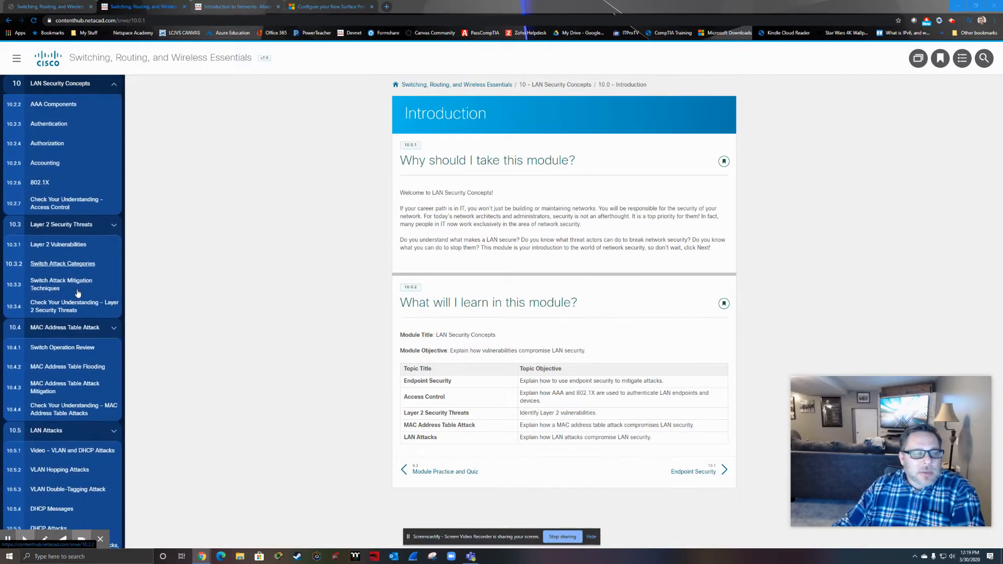
scroll(down, 3)
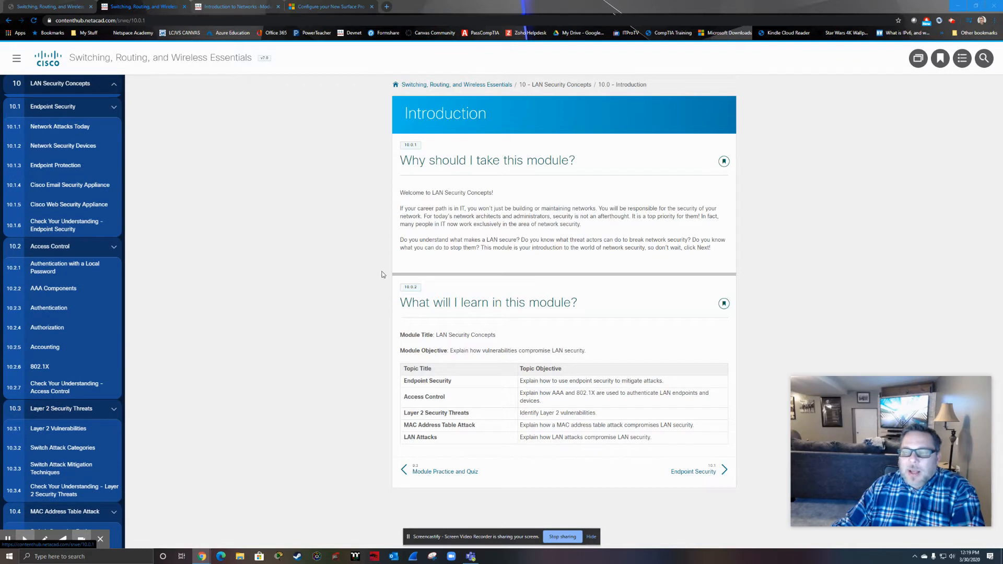
mouse_move(740, 285)
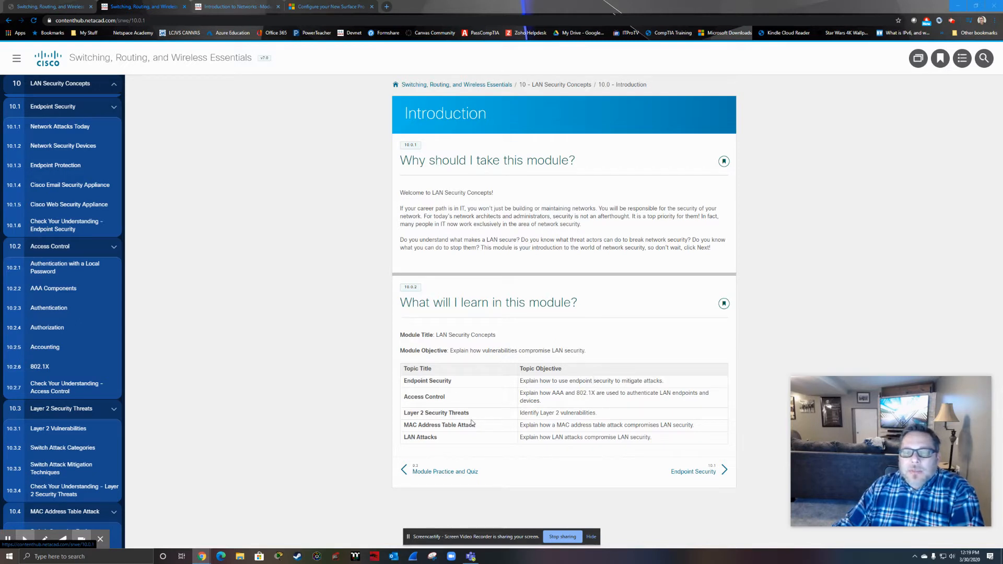
mouse_move(493, 405)
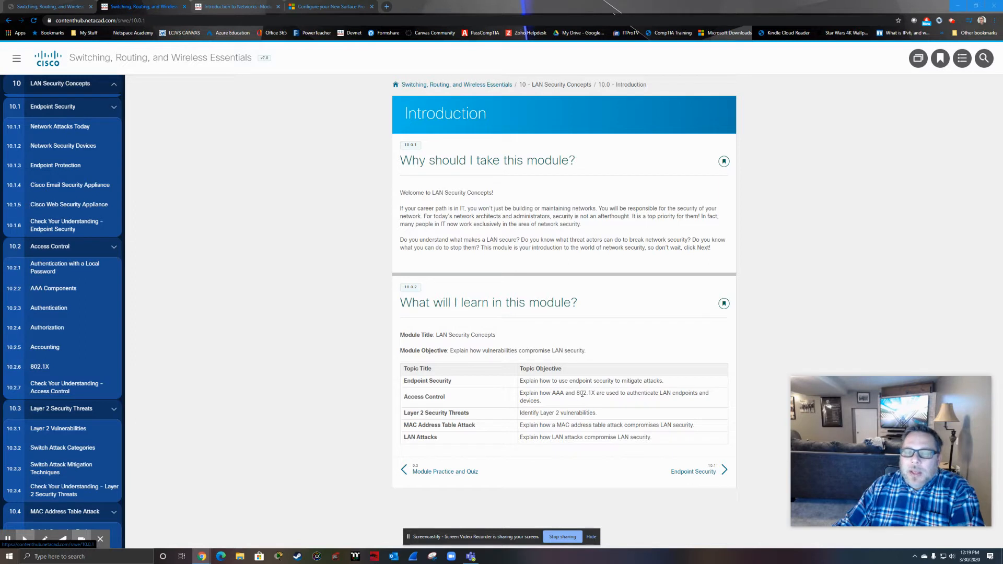
mouse_move(664, 391)
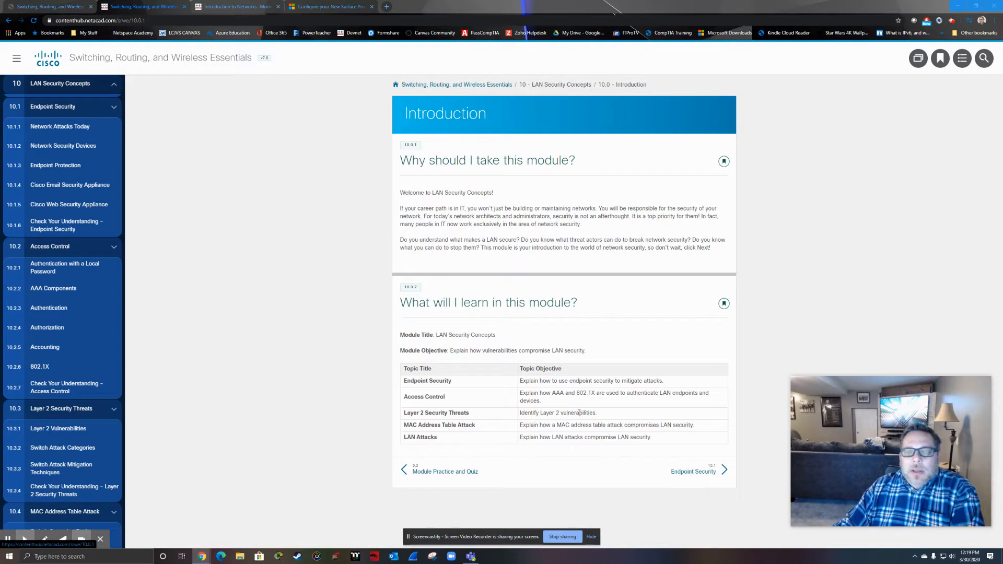
mouse_move(424, 426)
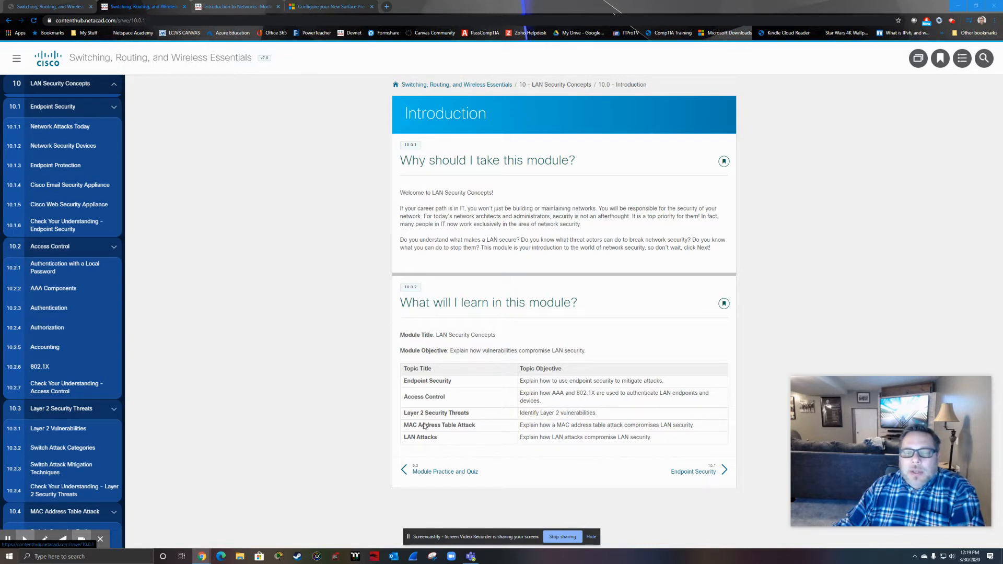
mouse_move(478, 427)
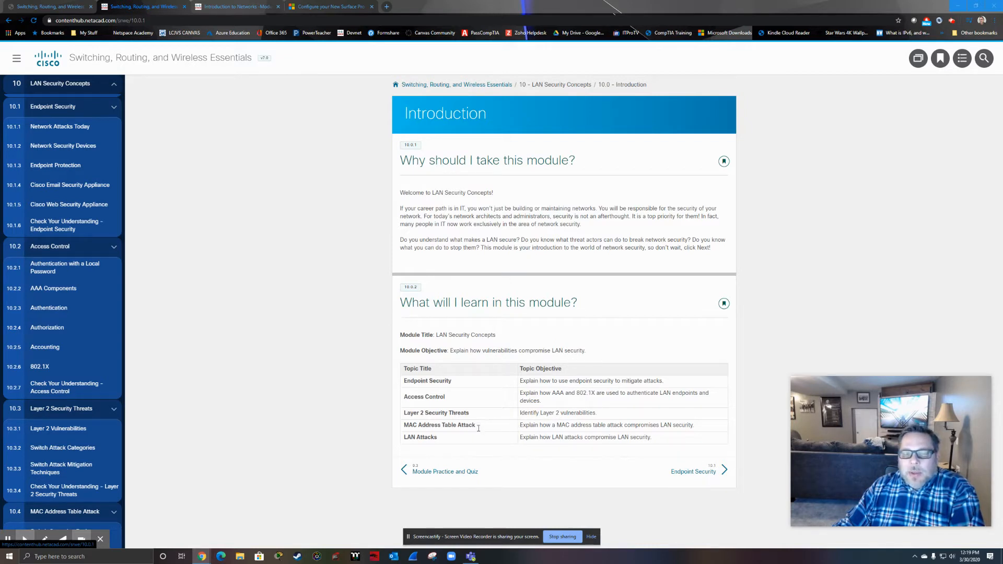
mouse_move(494, 448)
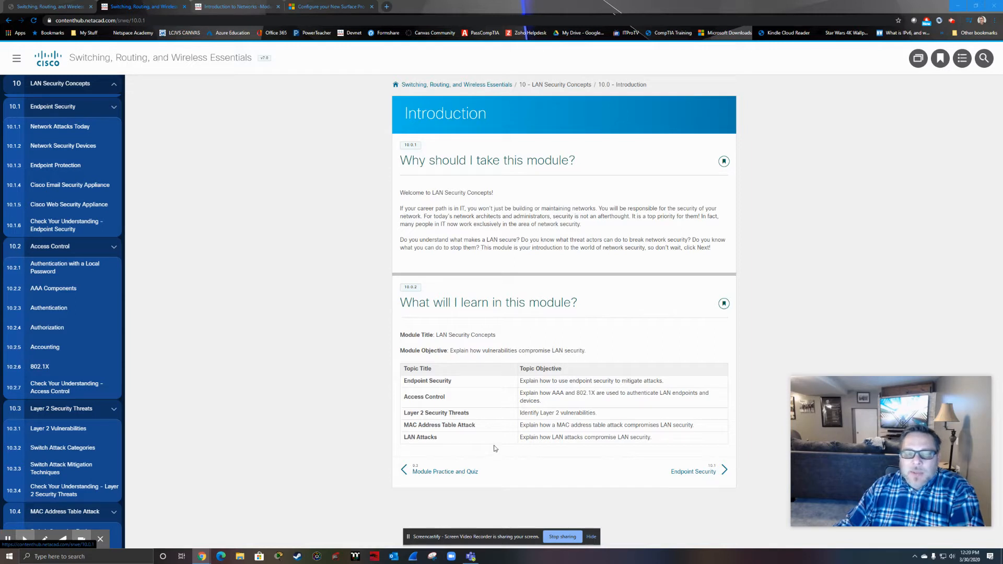
mouse_move(603, 445)
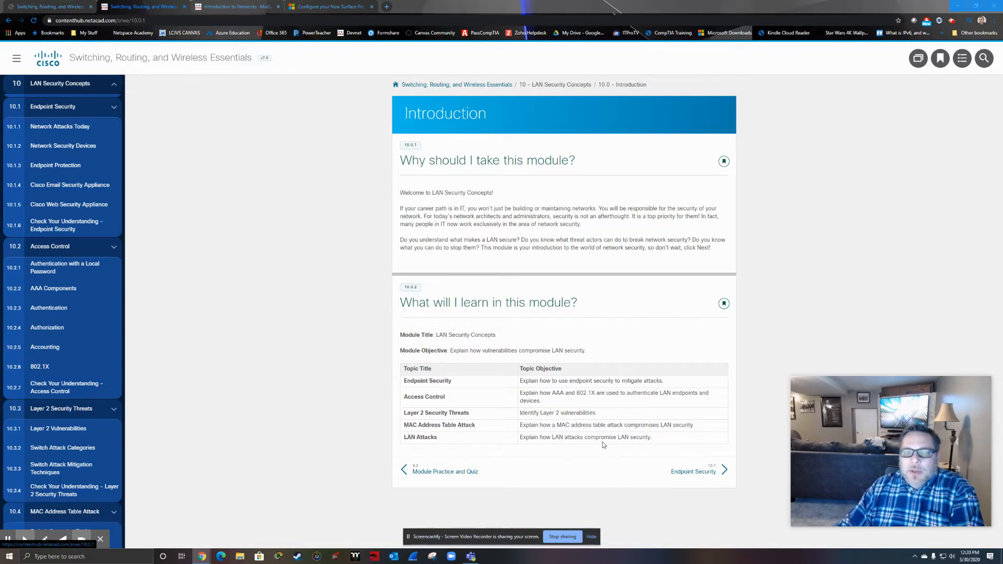
click(693, 472)
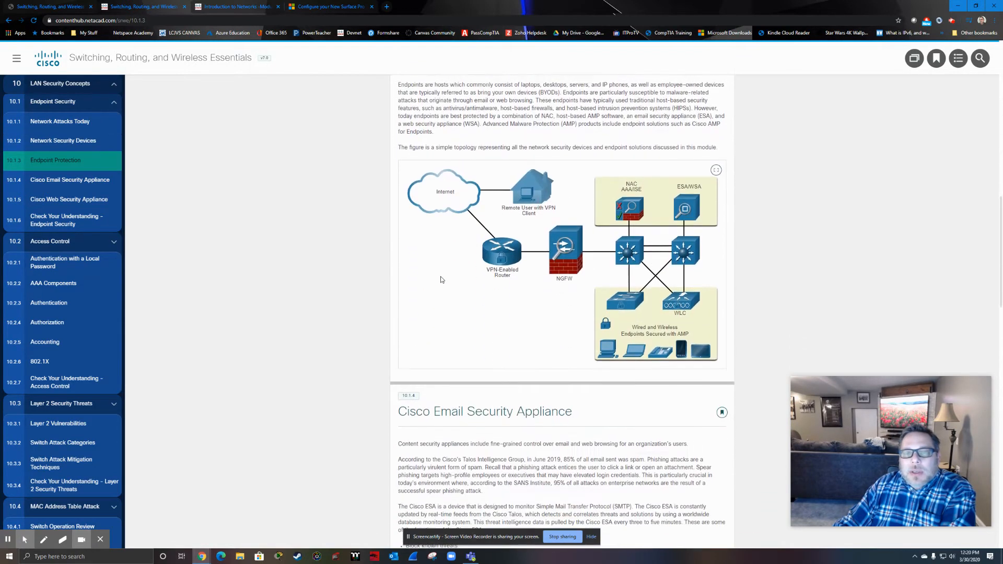
scroll(down, 3)
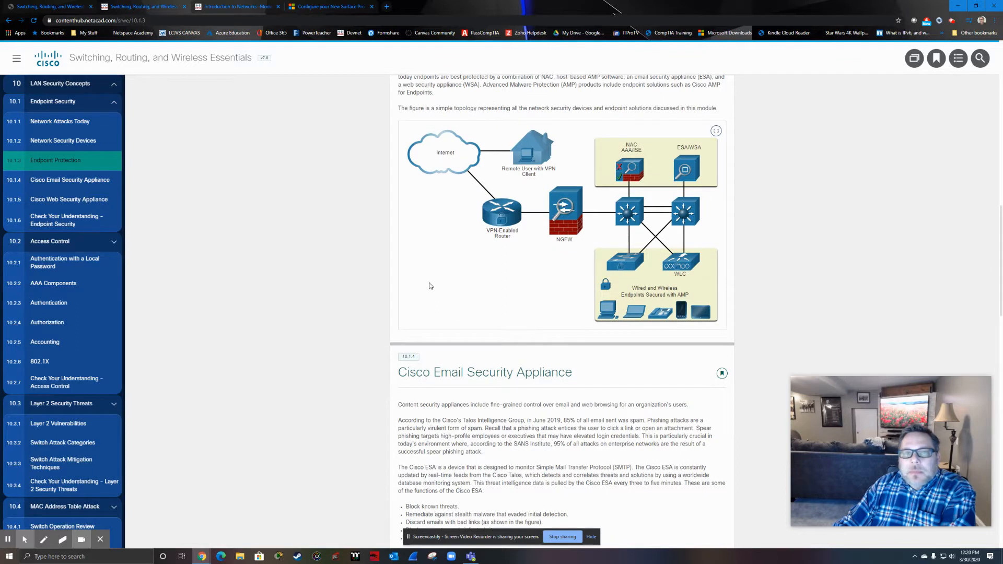
mouse_move(740, 208)
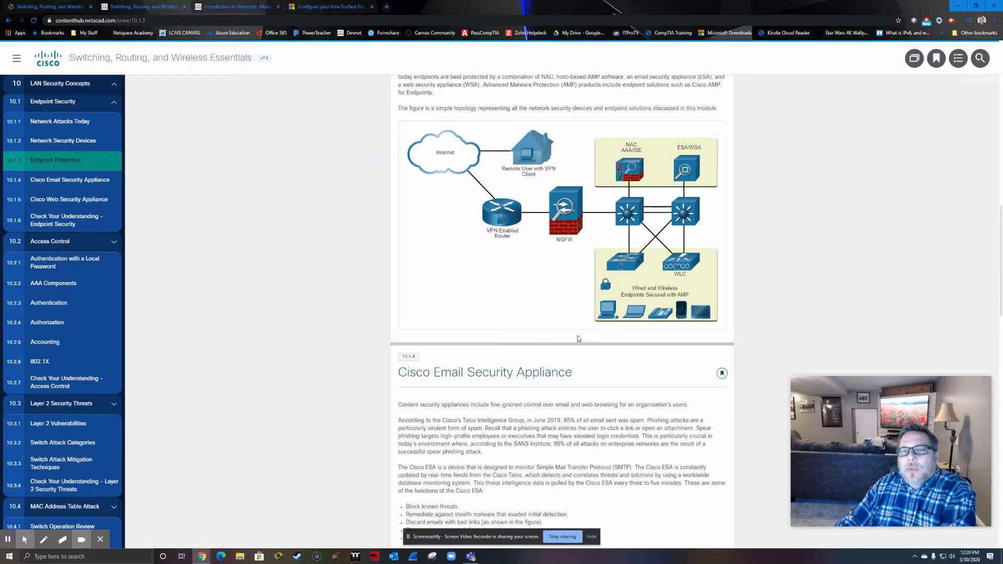
mouse_move(490, 165)
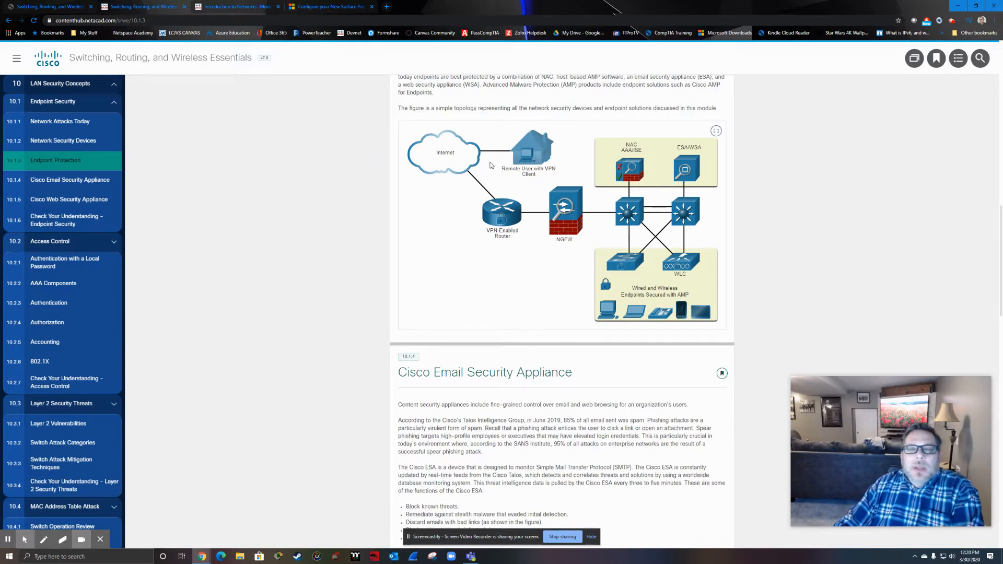
mouse_move(482, 198)
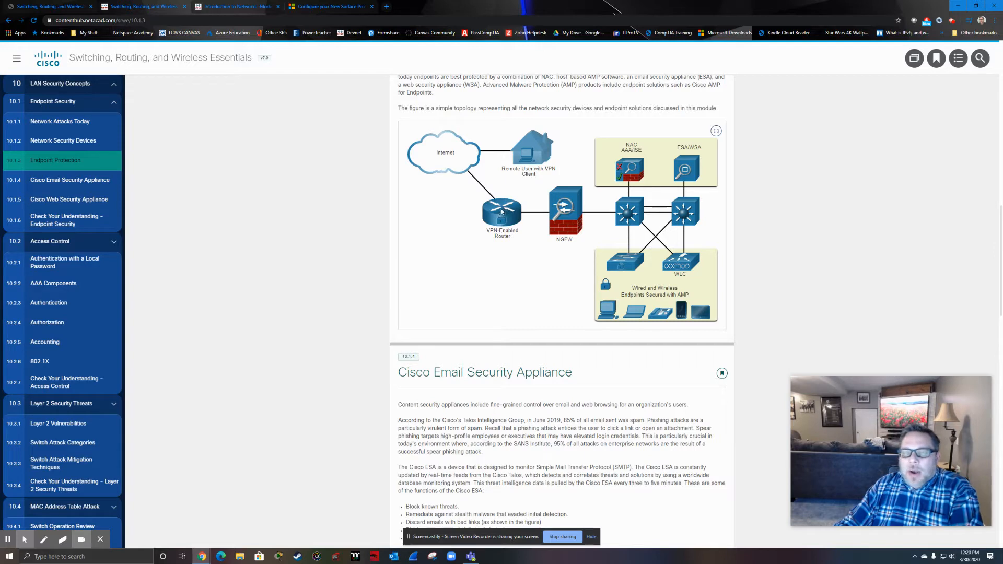
mouse_move(472, 253)
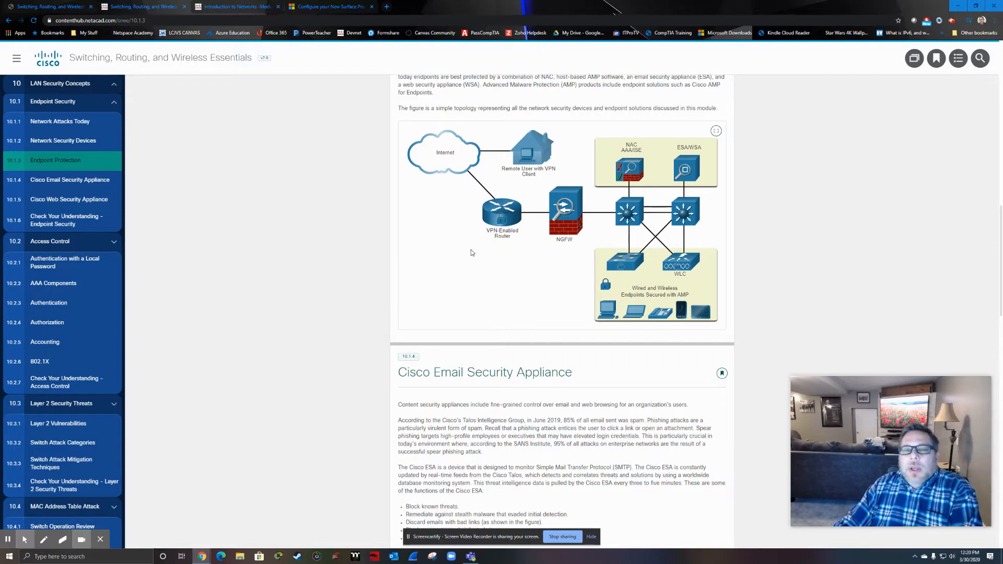
mouse_move(587, 234)
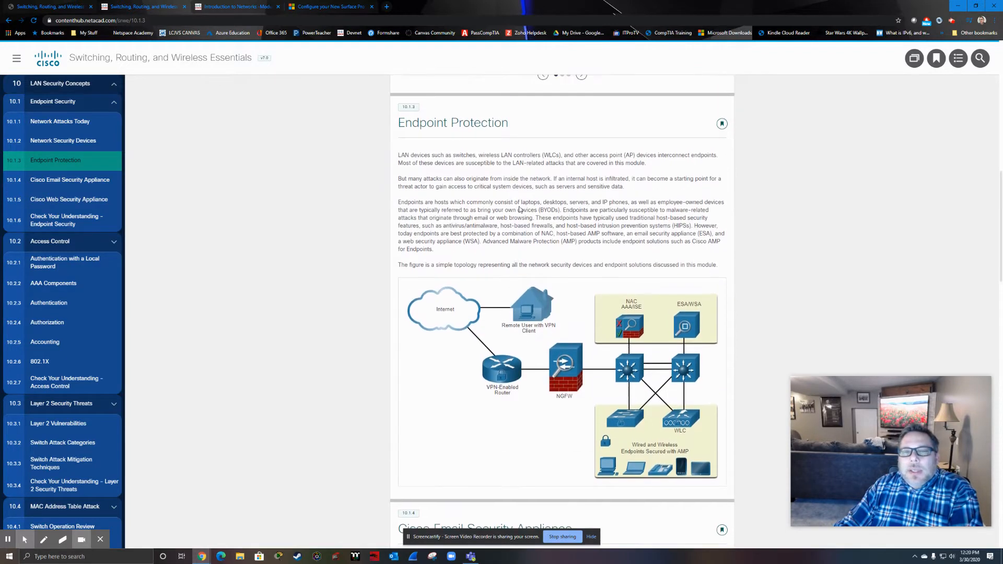
Scroll down through the Endpoint Protection page content
scroll(down, 3)
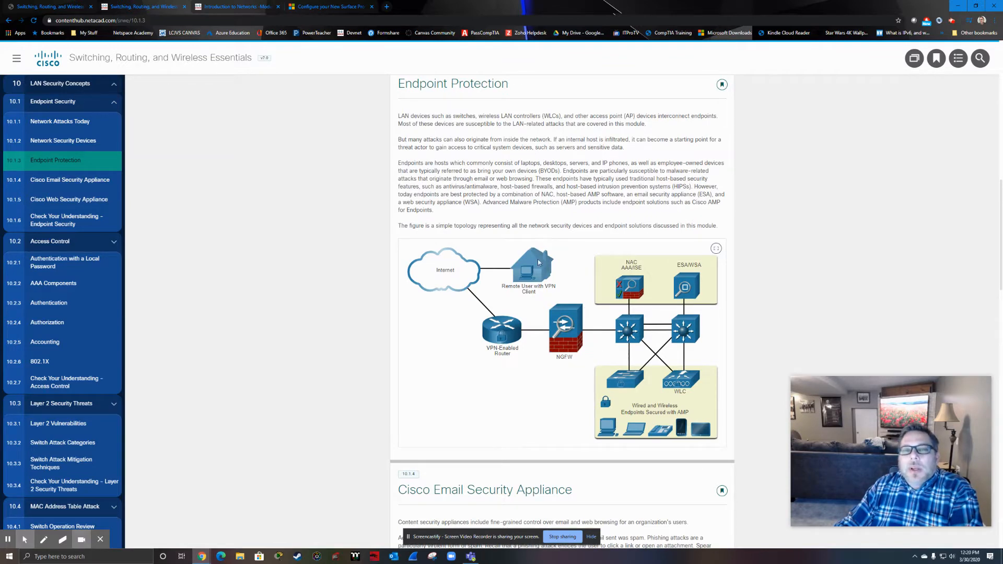
scroll(down, 3)
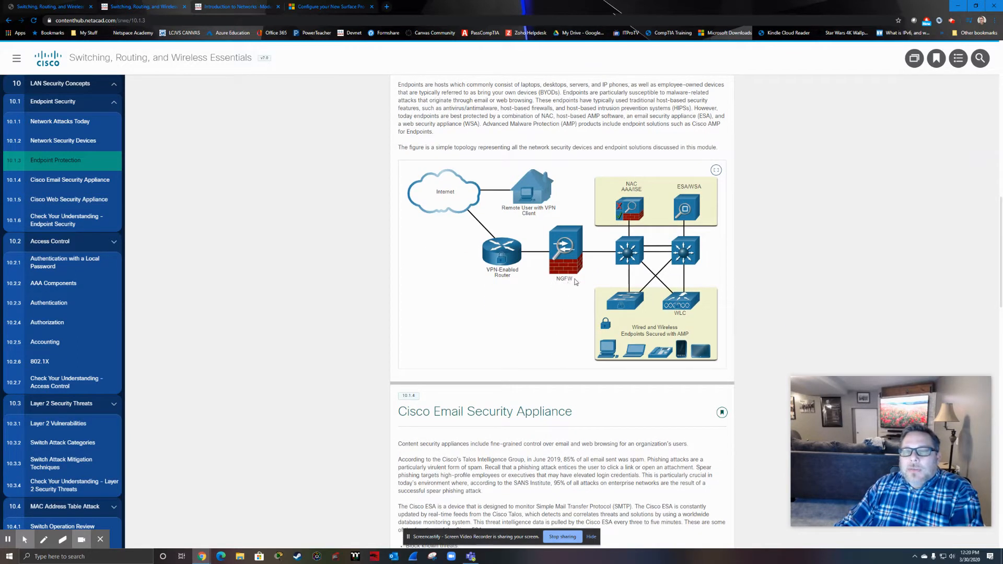
mouse_move(456, 439)
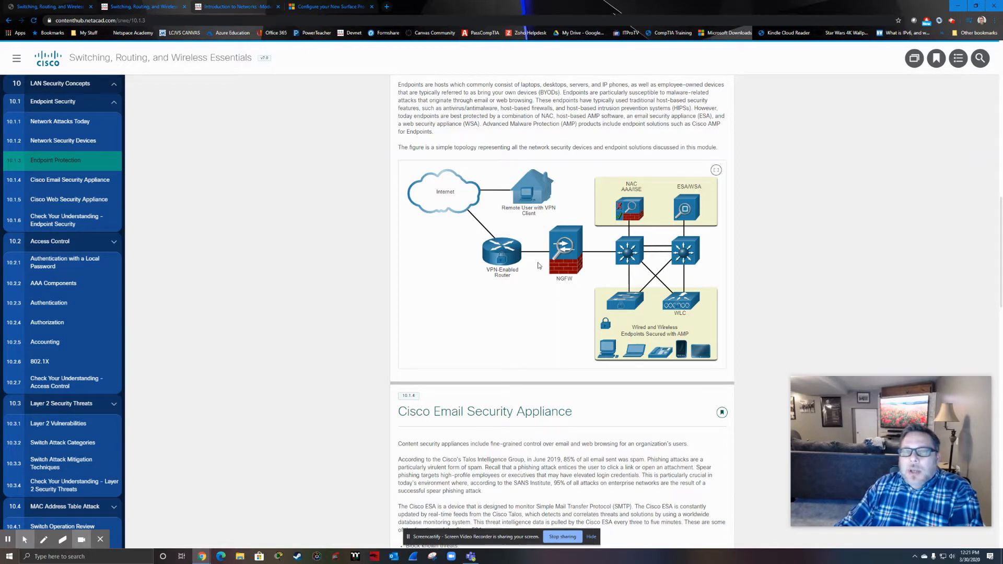
mouse_move(581, 286)
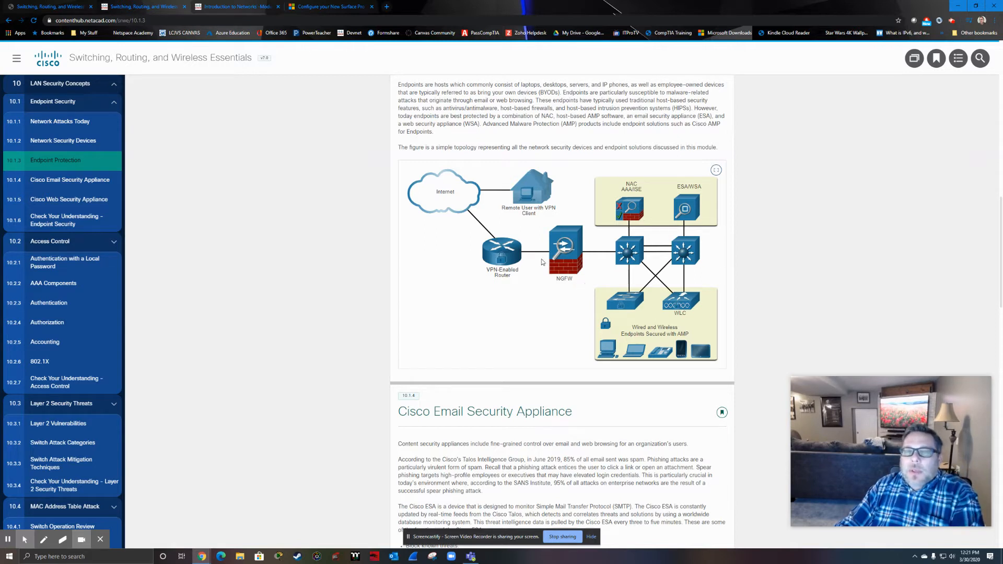
mouse_move(579, 222)
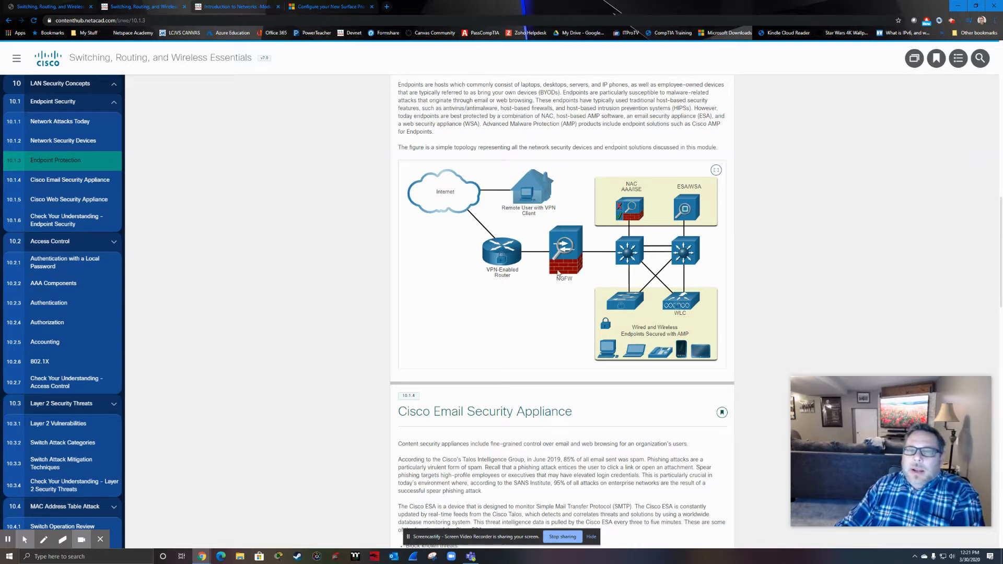
mouse_move(495, 221)
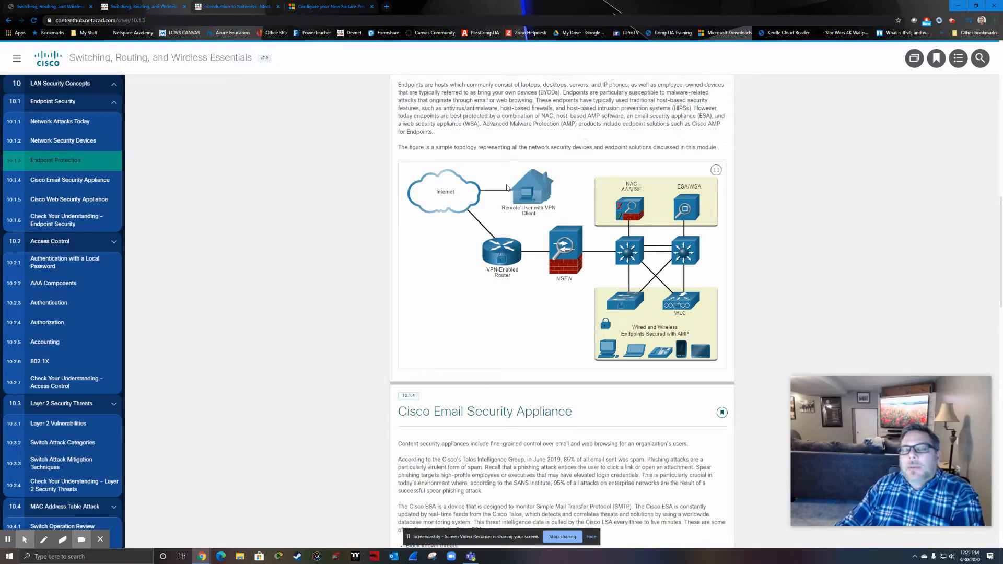
mouse_move(589, 209)
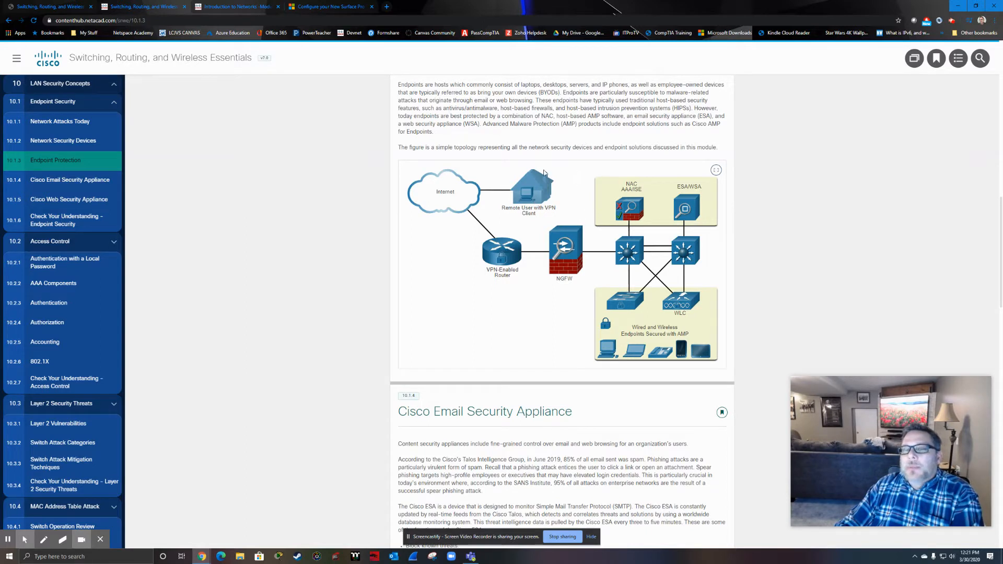
mouse_move(538, 261)
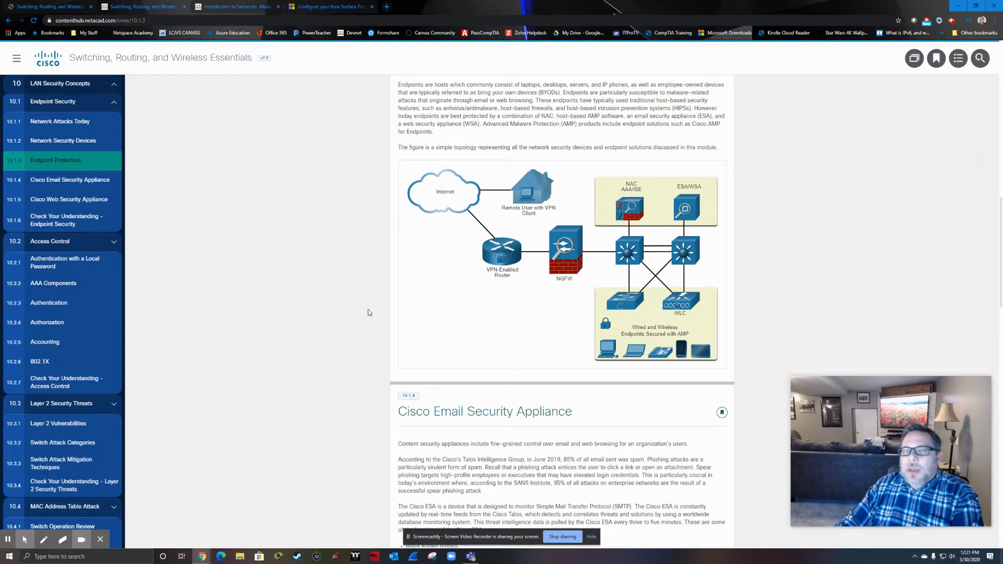
mouse_move(390, 305)
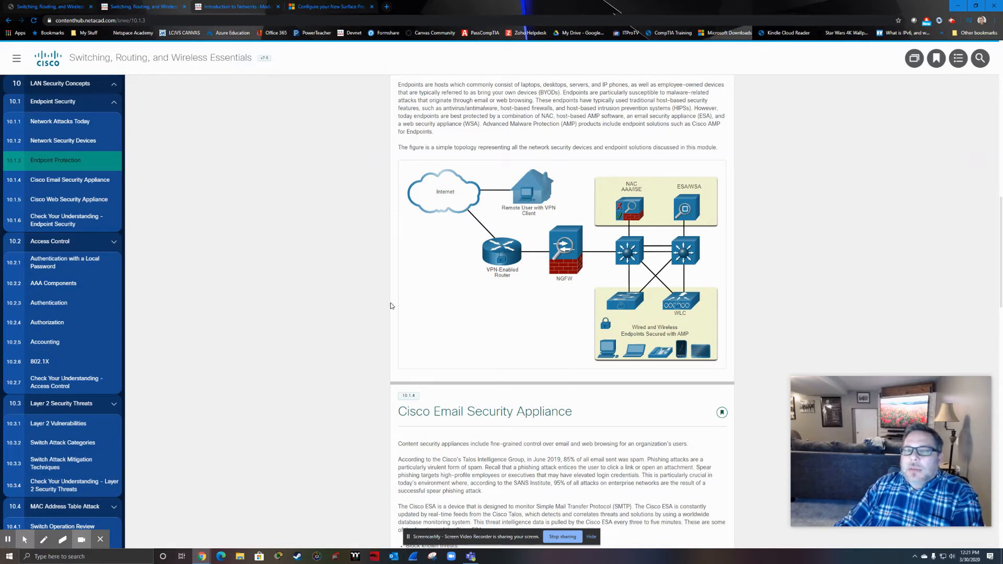
mouse_move(536, 257)
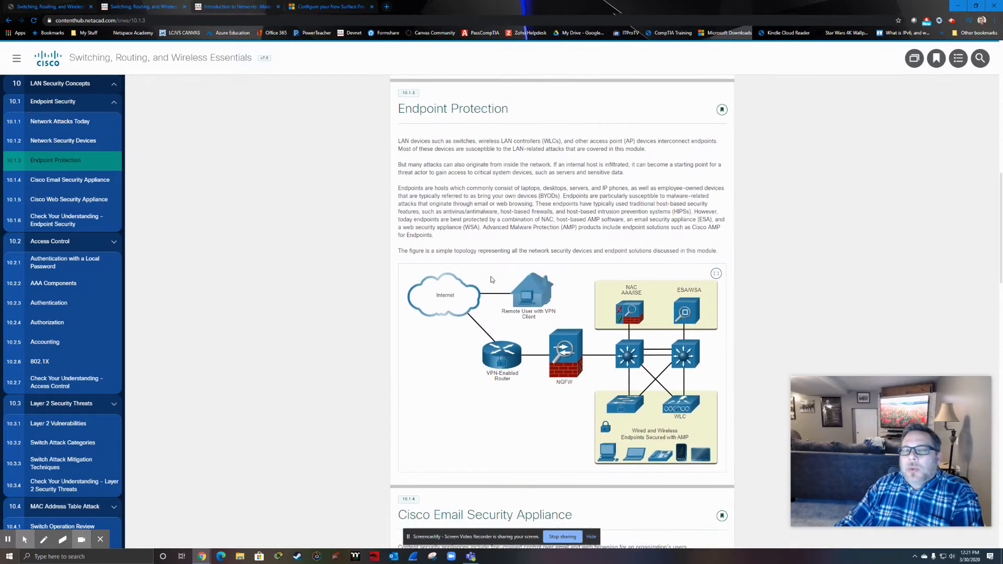
scroll(down, 3)
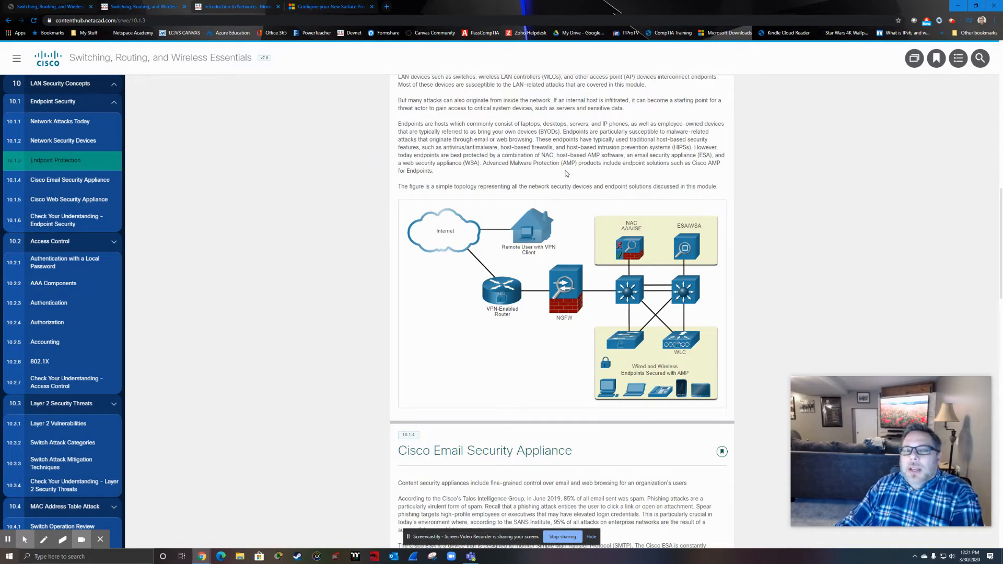
scroll(down, 3)
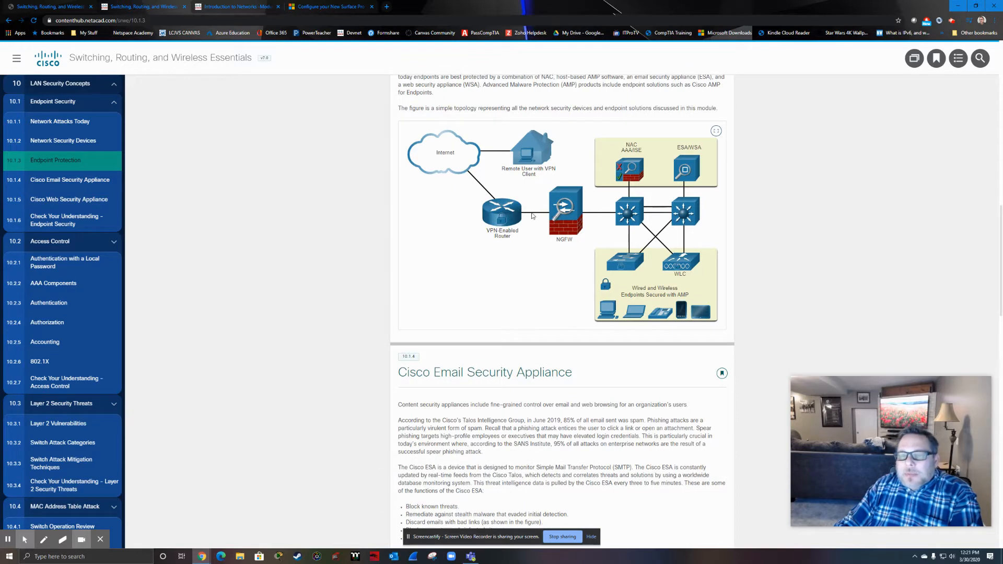
mouse_move(615, 243)
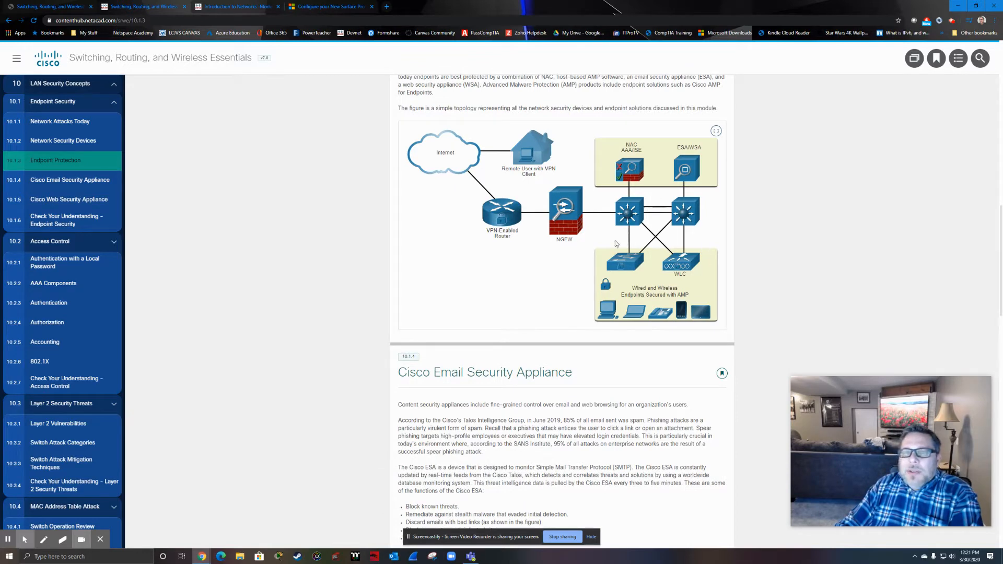
mouse_move(597, 254)
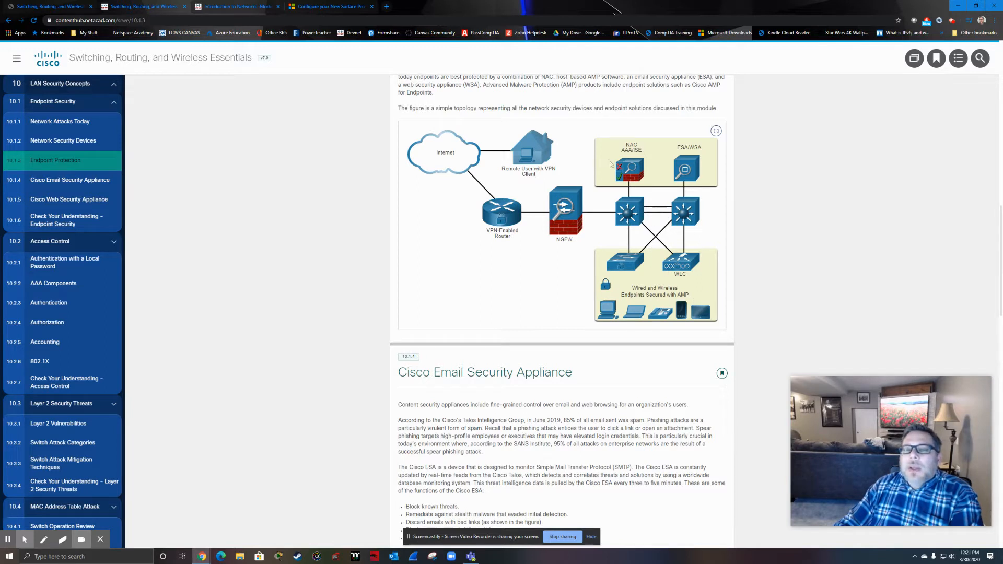
mouse_move(639, 151)
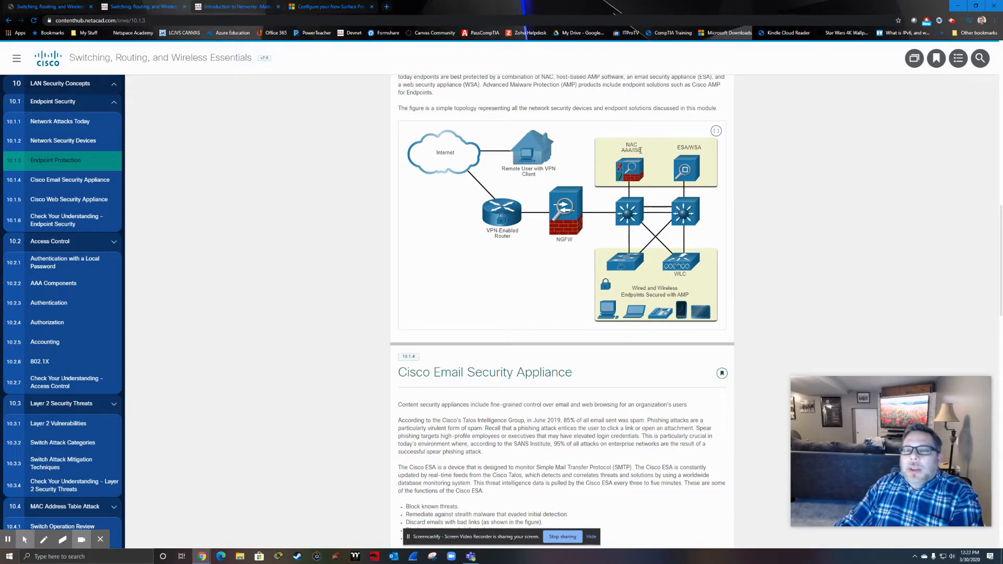
mouse_move(624, 156)
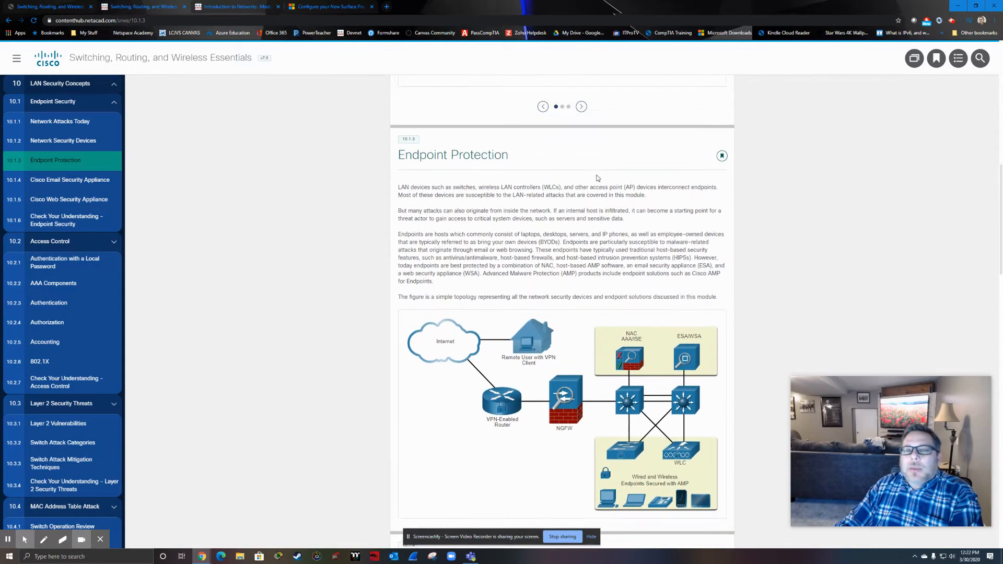
Return to 10.1.3 Endpoint Protection from the sidebar and read down through its topology
click(63, 140)
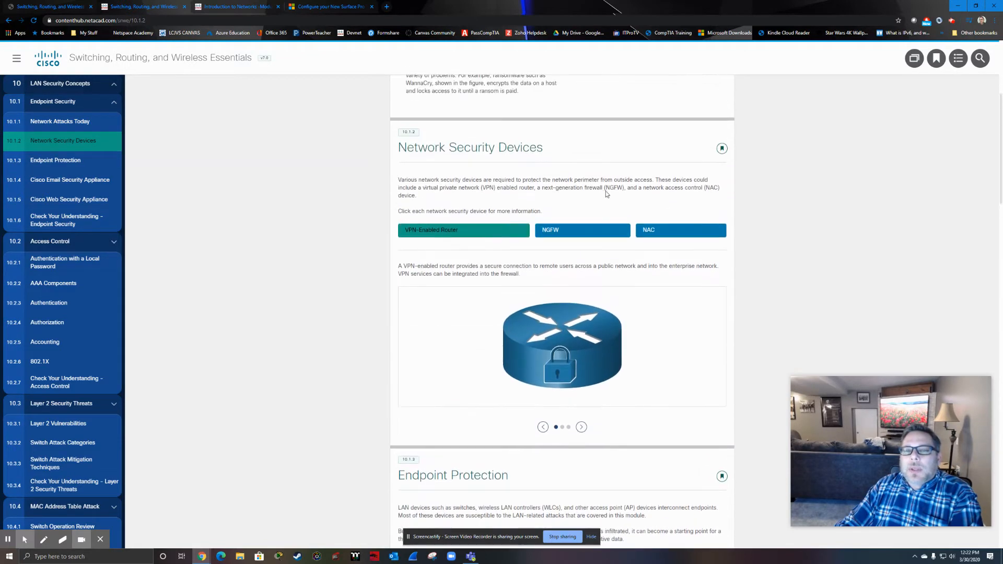
scroll(down, 3)
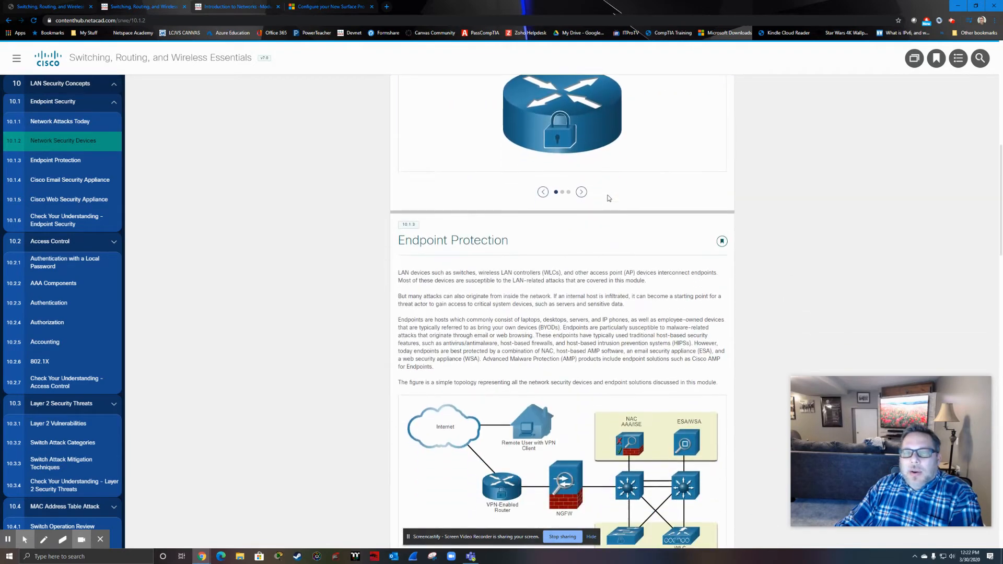
scroll(down, 3)
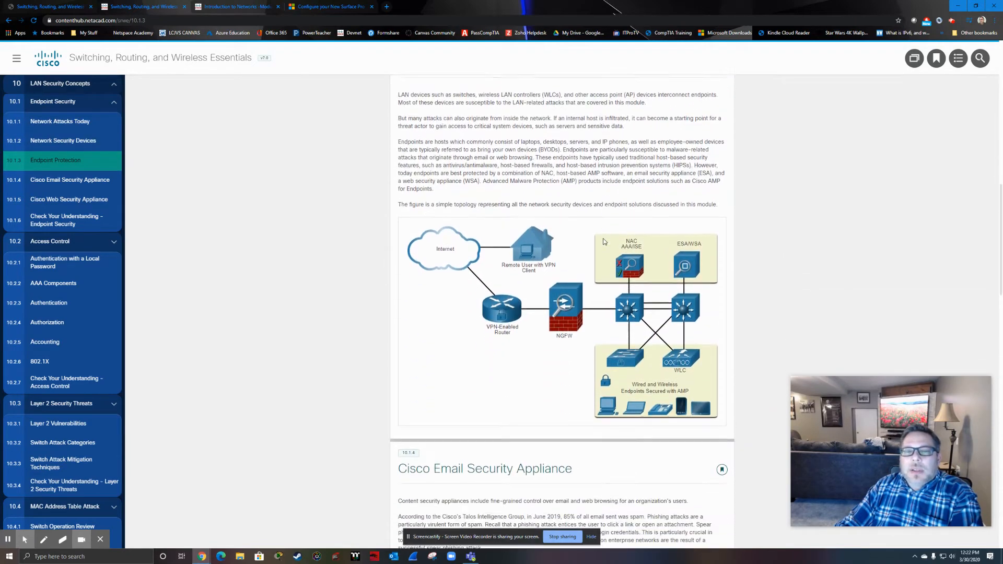
scroll(down, 3)
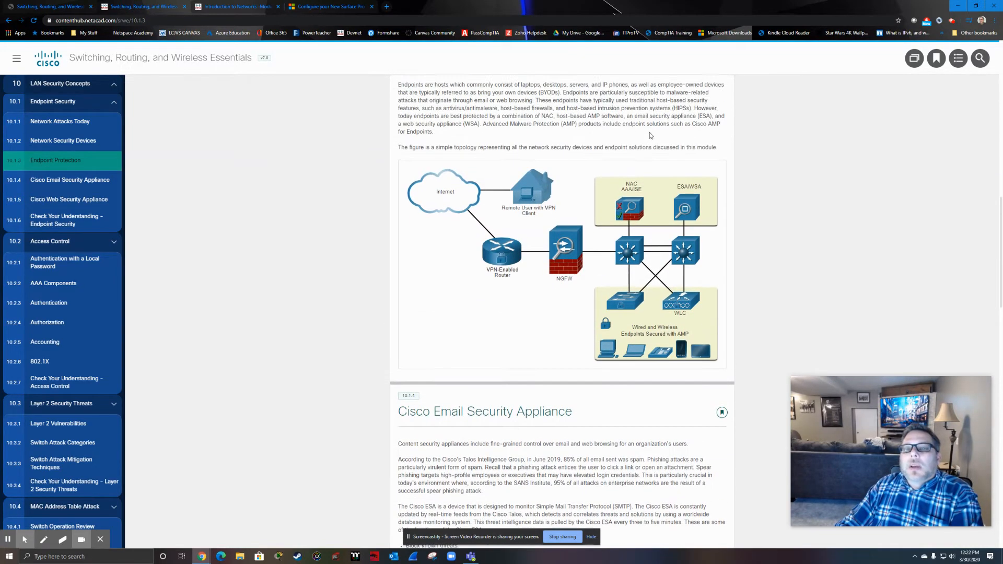
scroll(down, 3)
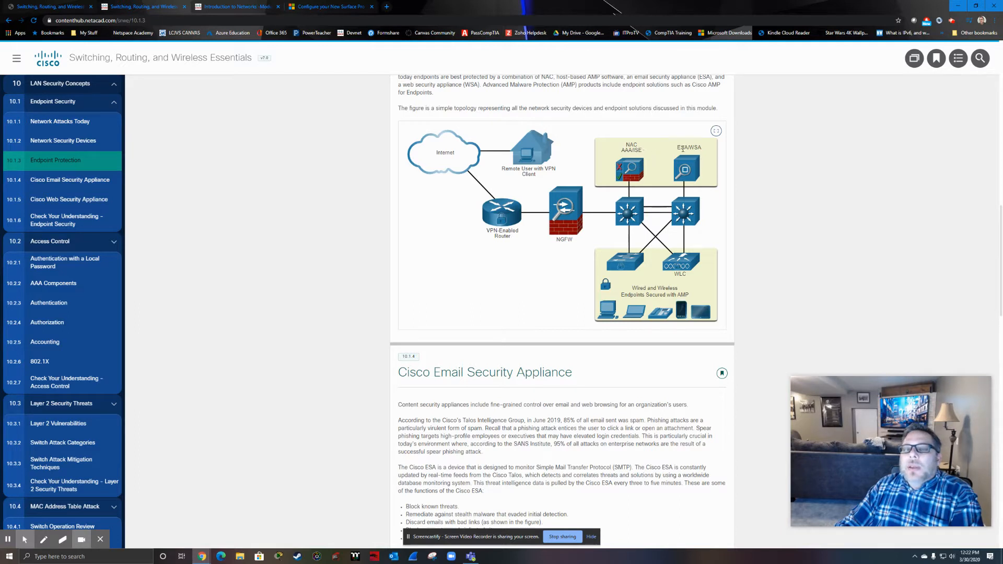
mouse_move(675, 178)
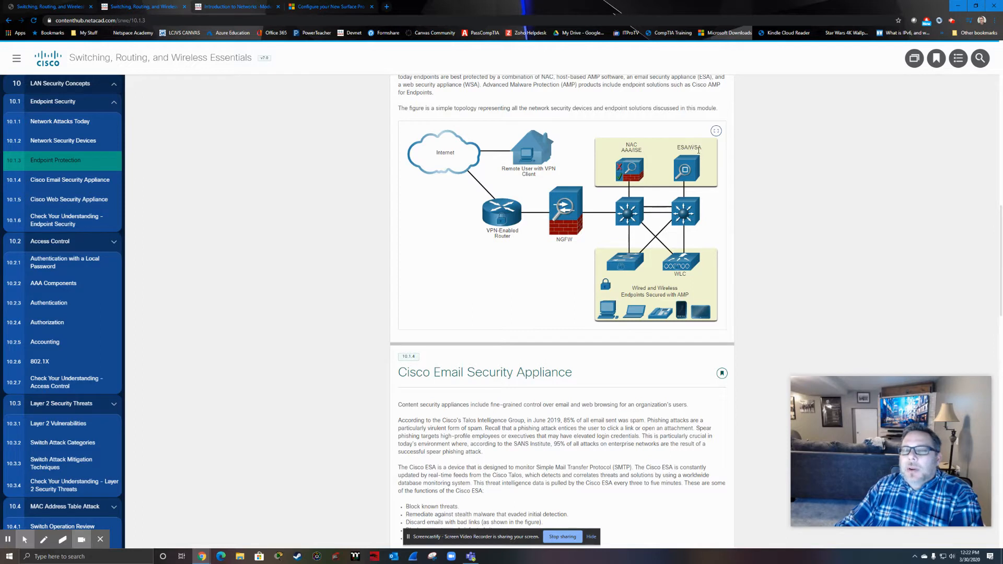
mouse_move(689, 137)
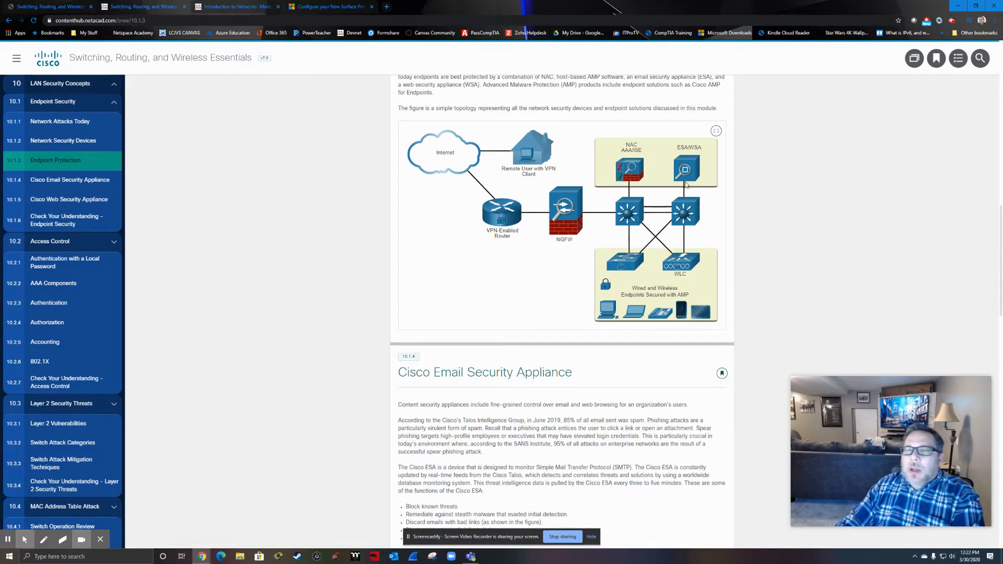
mouse_move(691, 167)
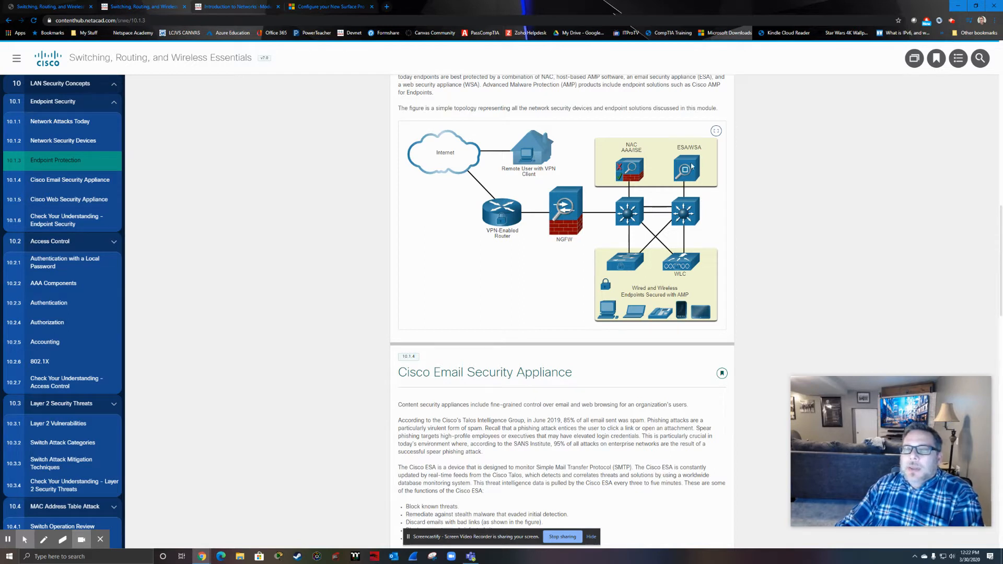
scroll(down, 3)
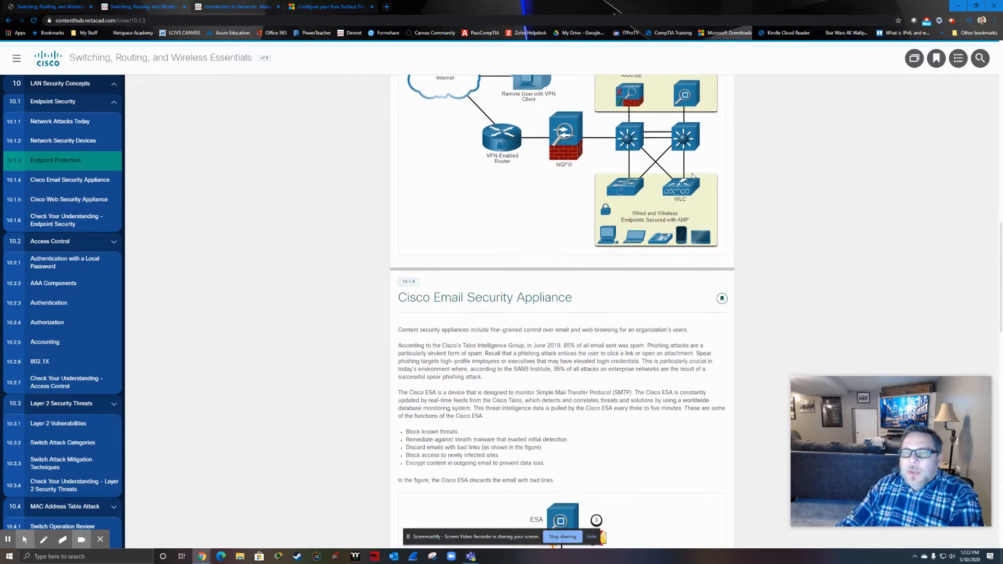
scroll(down, 3)
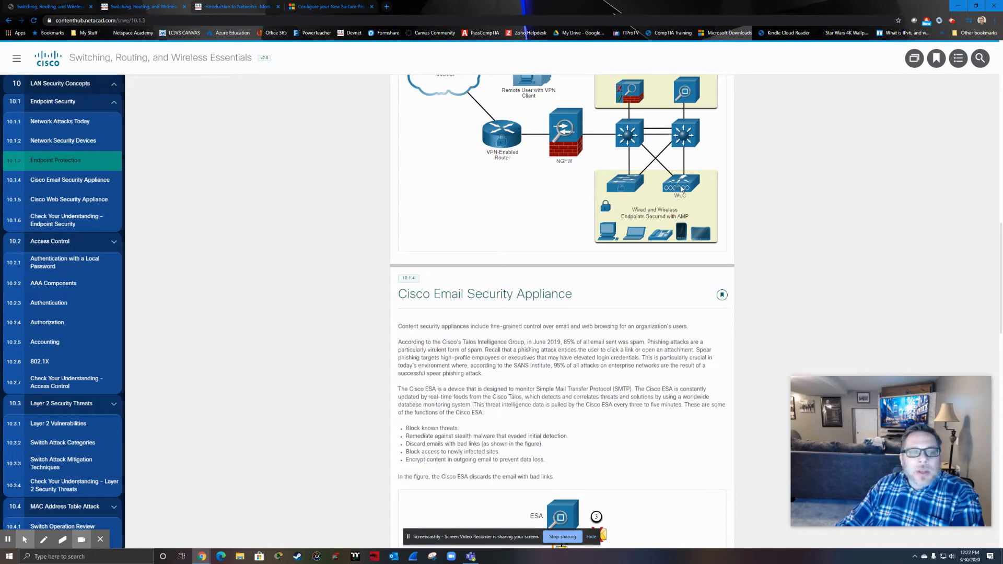
mouse_move(677, 198)
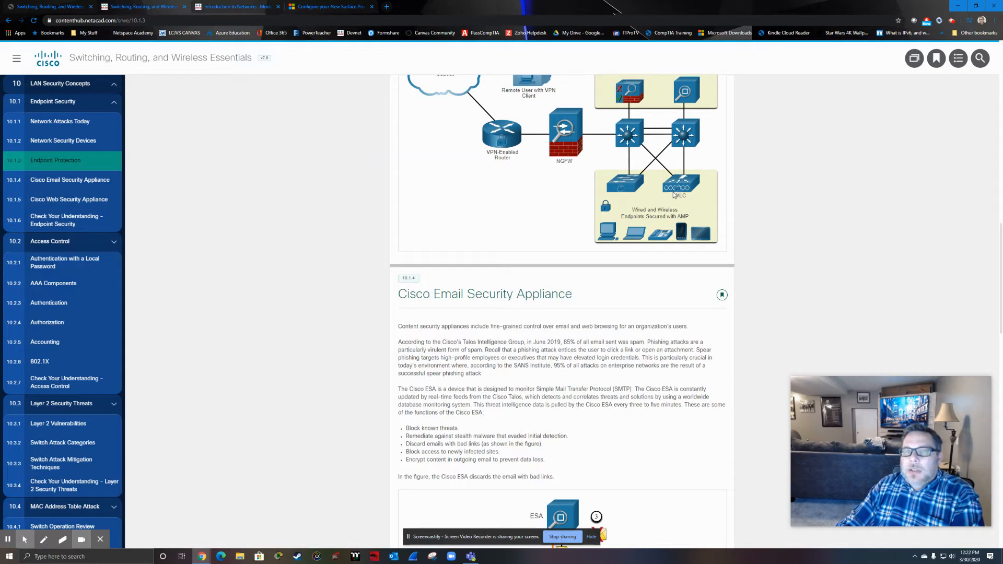
scroll(down, 3)
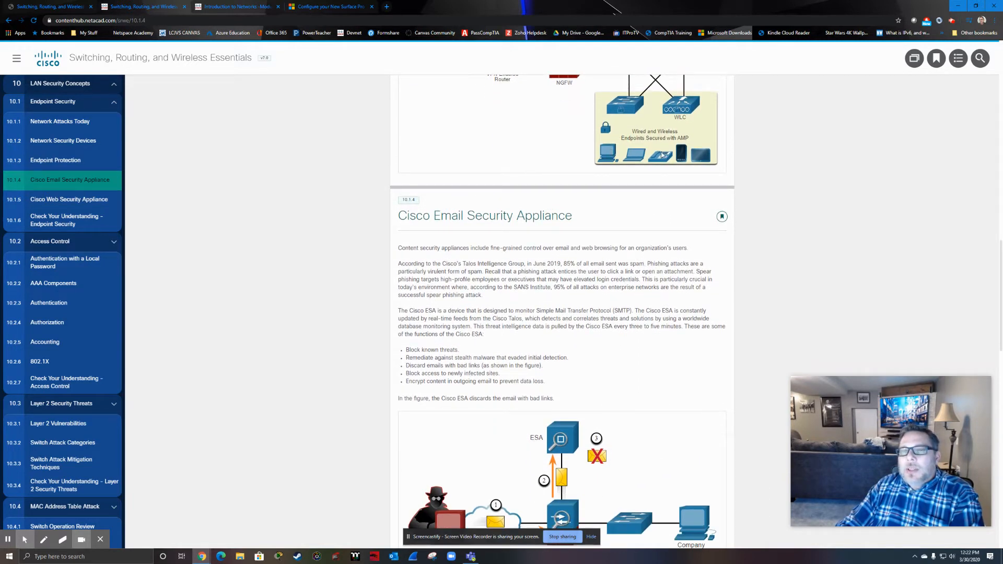
mouse_move(656, 158)
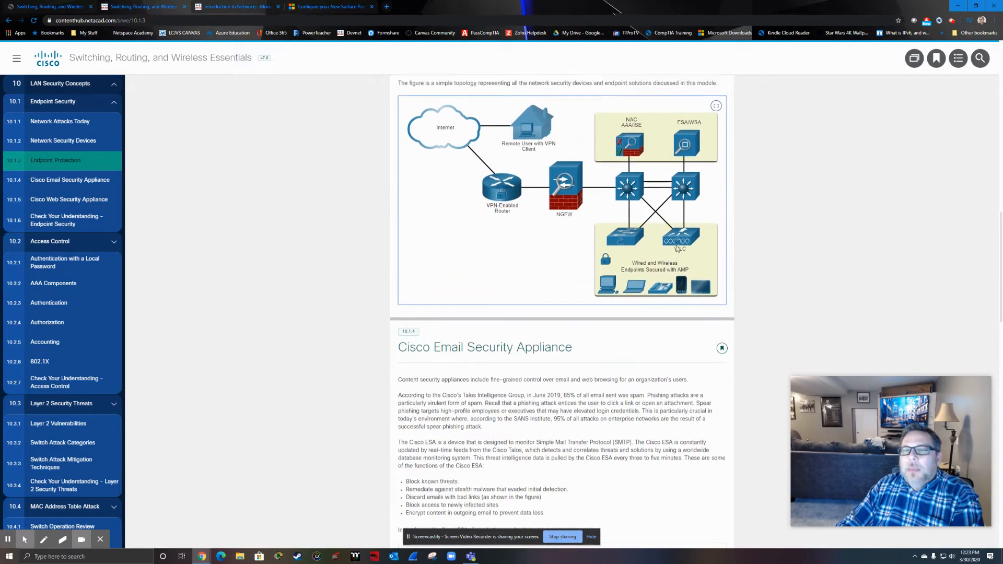
scroll(down, 3)
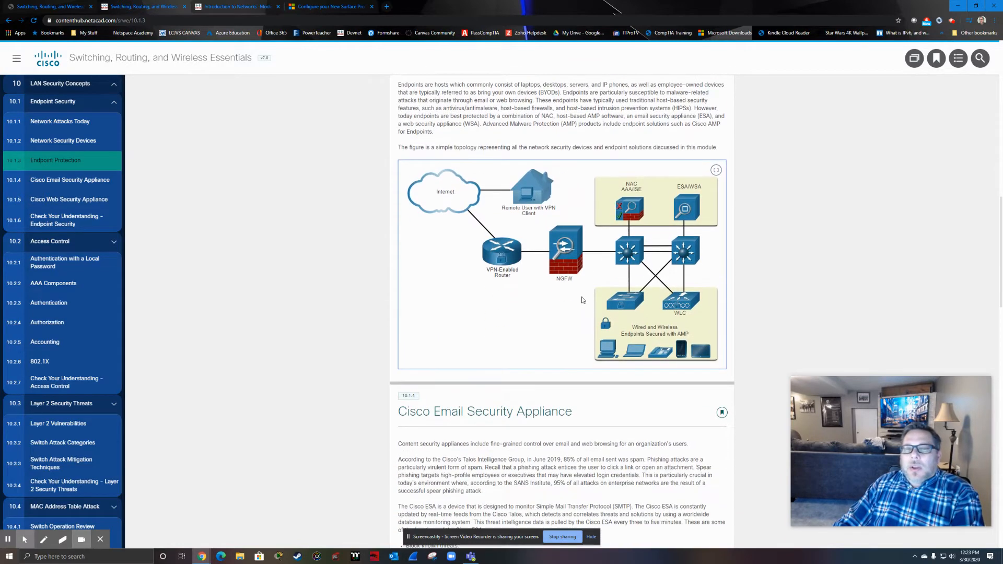
mouse_move(656, 130)
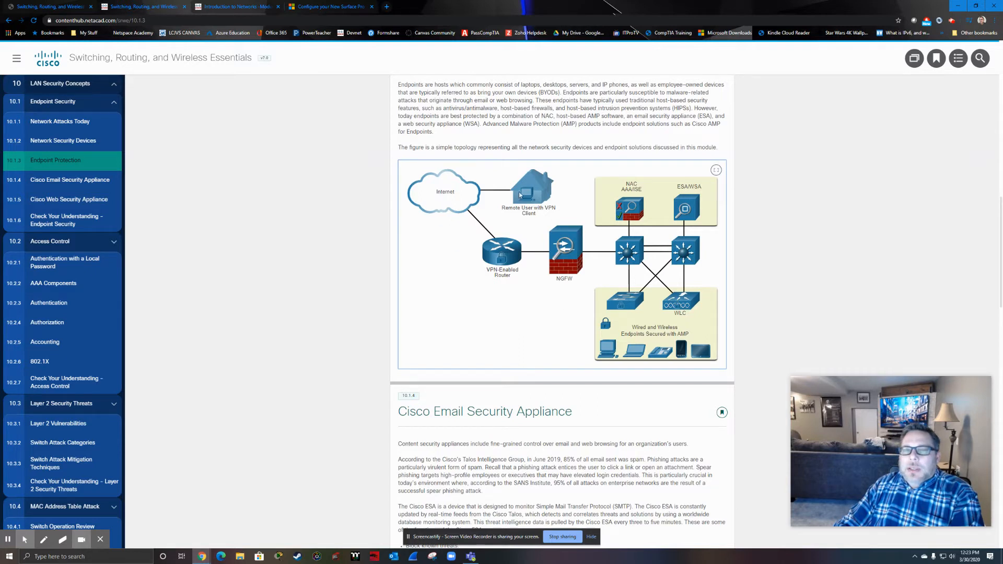
mouse_move(533, 262)
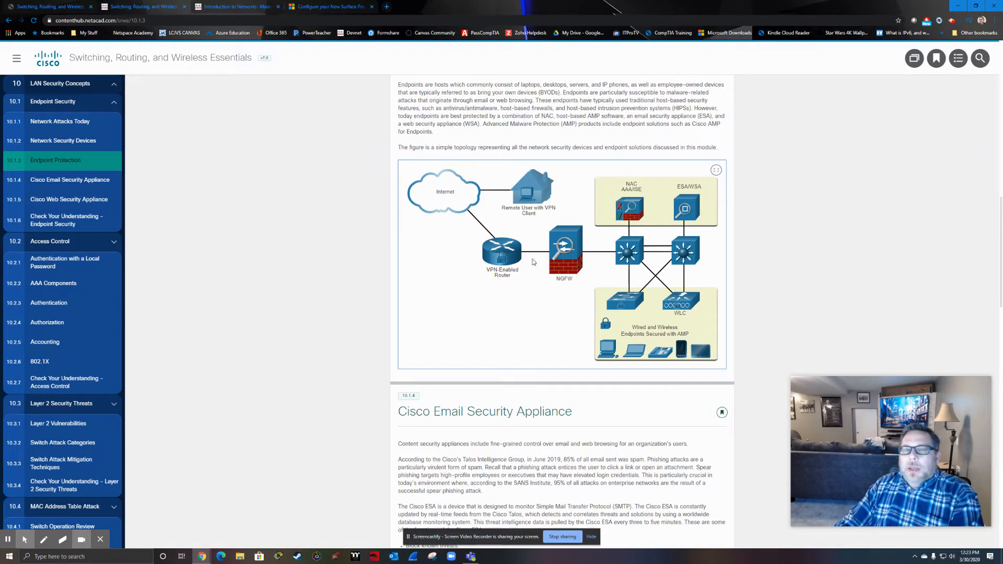
mouse_move(496, 287)
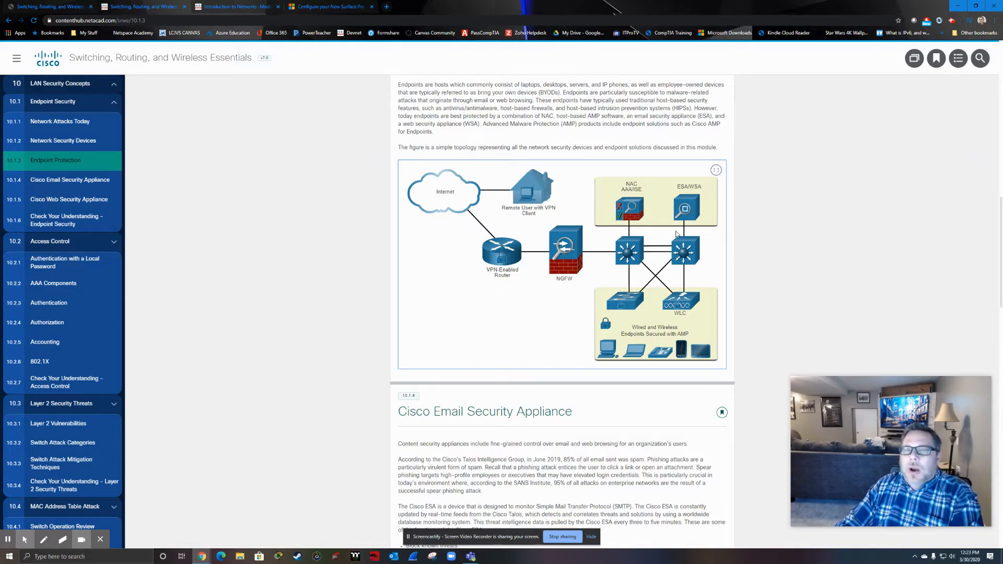
mouse_move(505, 291)
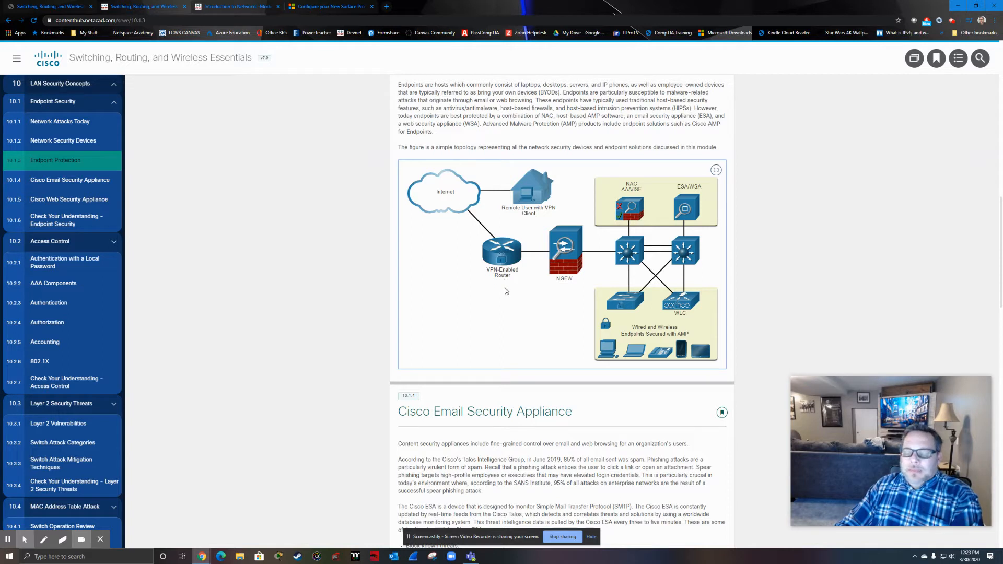
mouse_move(381, 246)
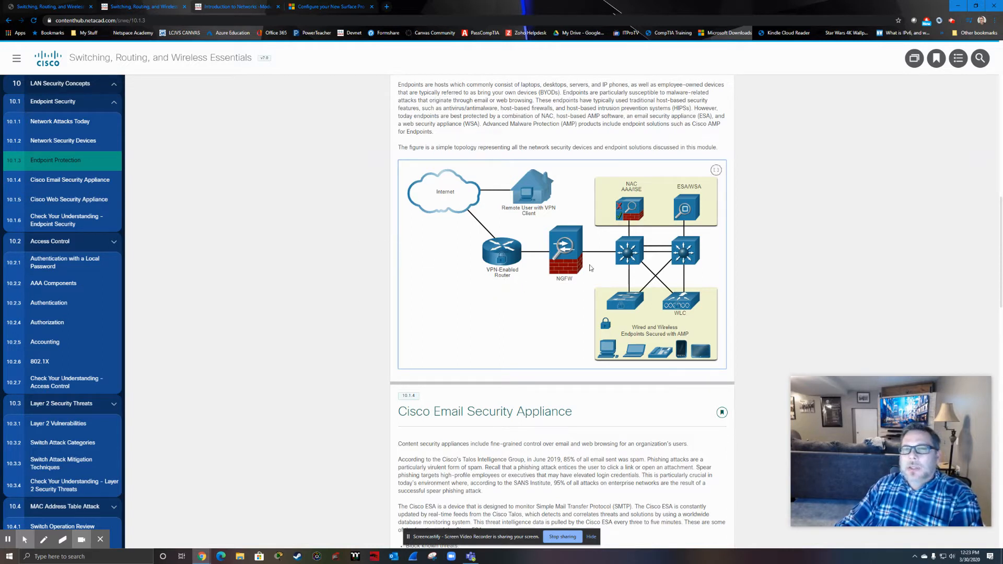
mouse_move(598, 271)
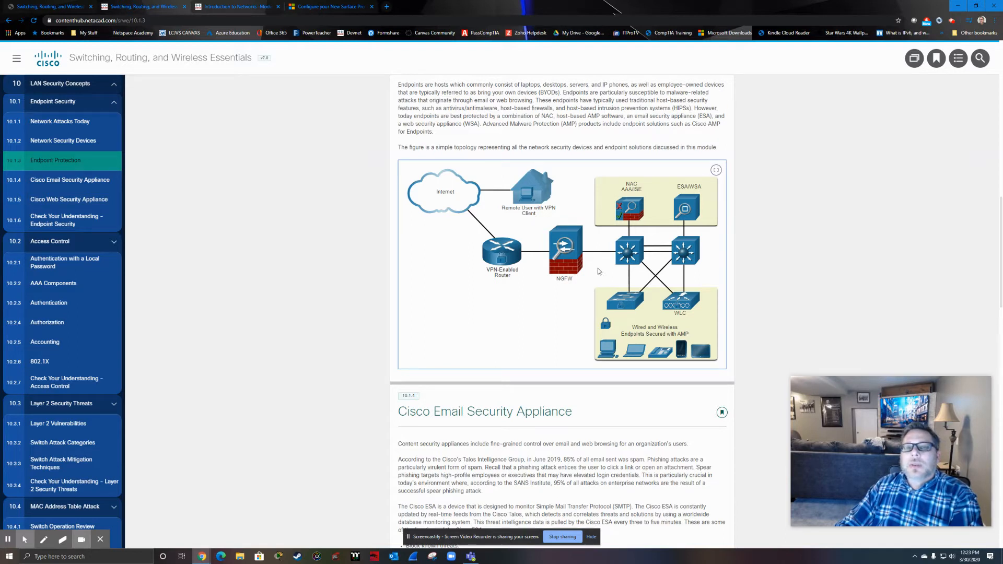
mouse_move(573, 200)
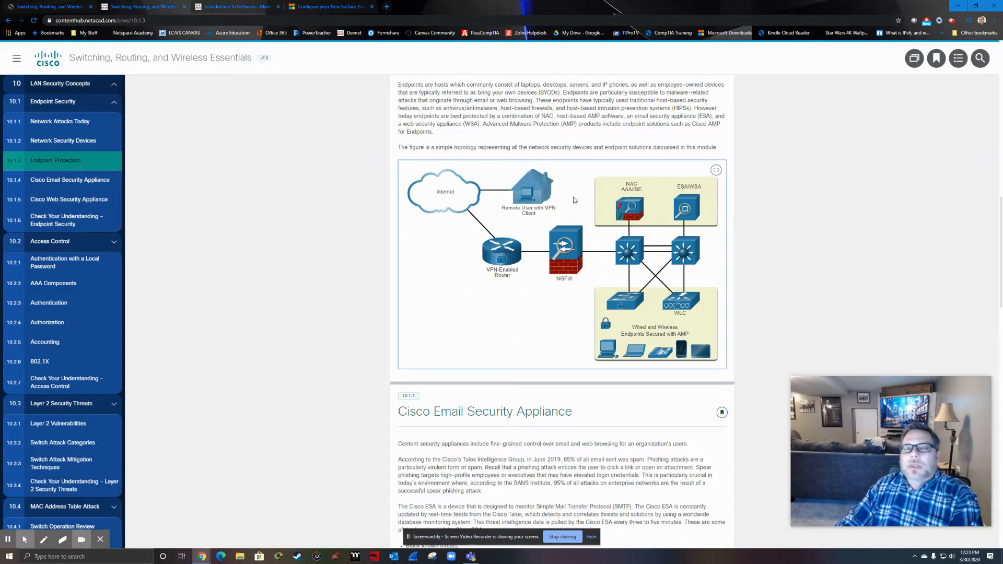
Scroll to 10.1.4 Cisco Email Security Appliance and highlight the 85% spam statistic
scroll(down, 3)
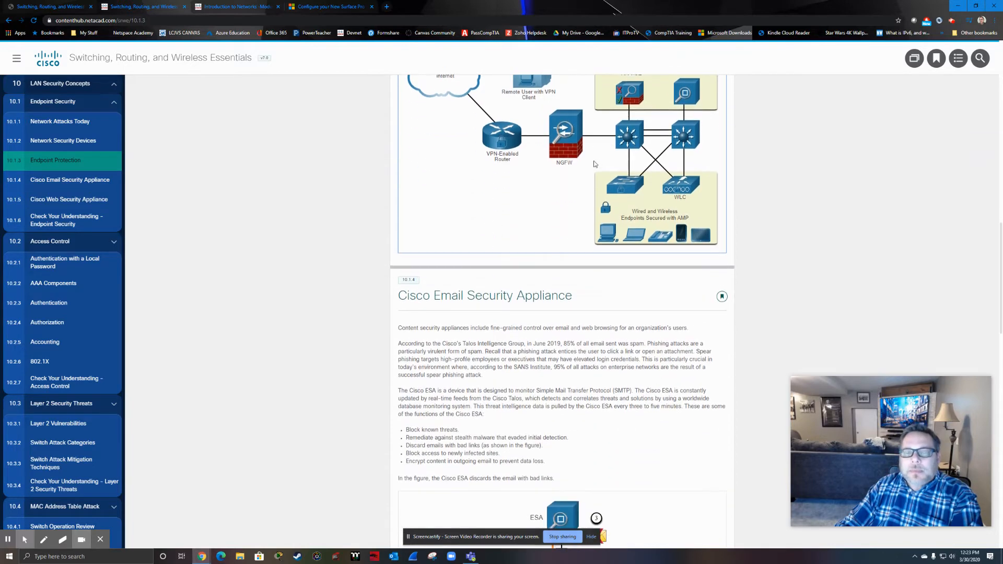
scroll(down, 3)
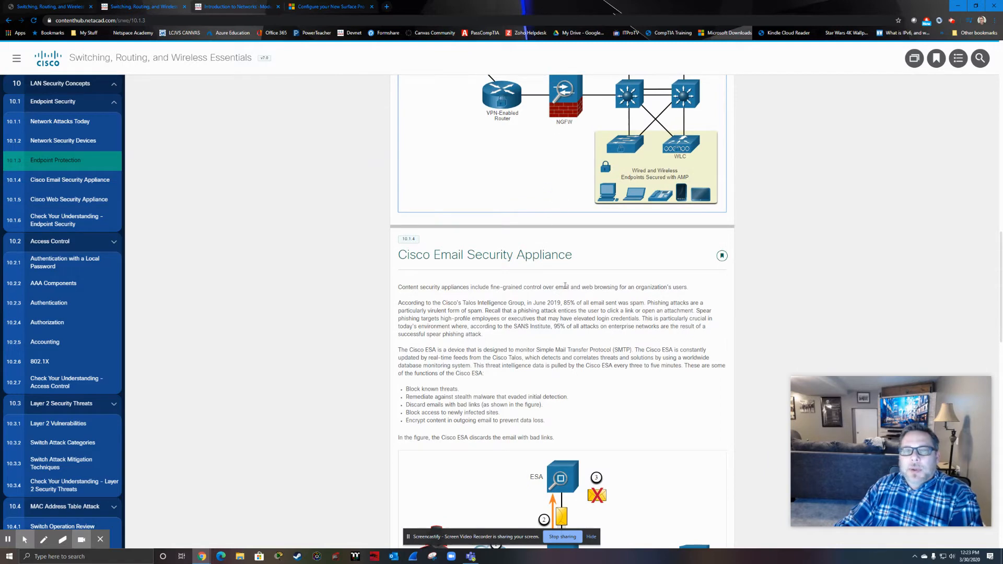
scroll(down, 3)
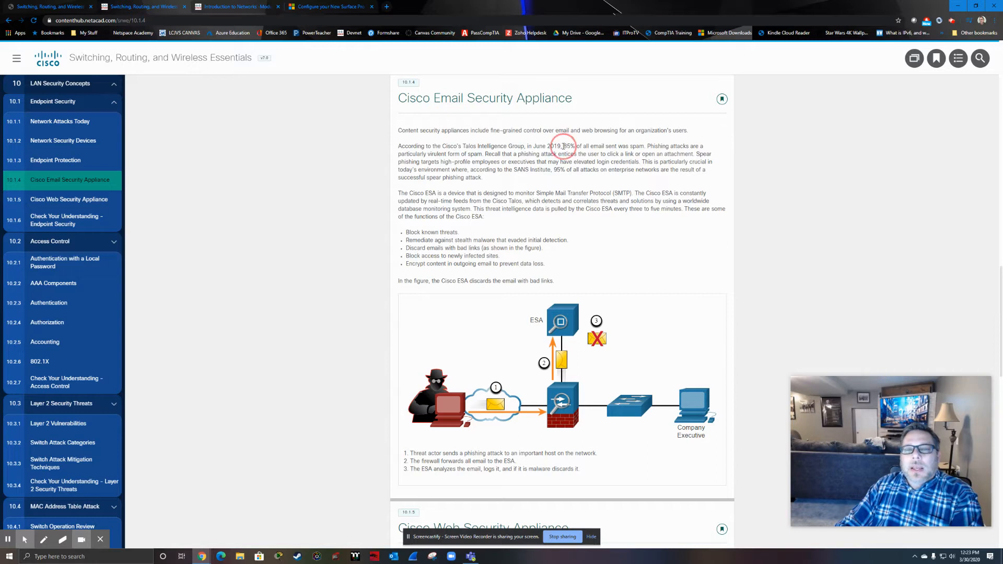
drag(562, 146, 647, 145)
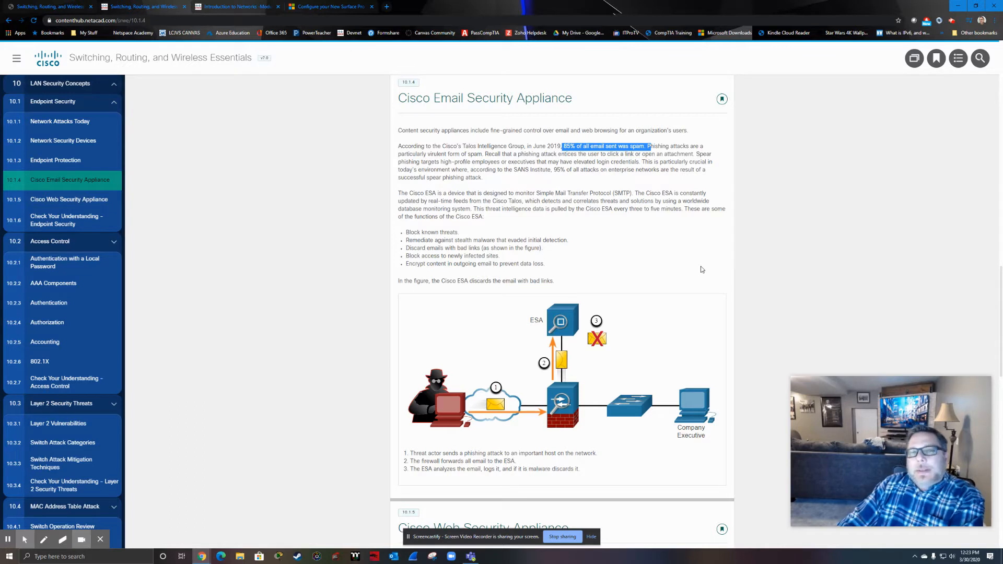
mouse_move(661, 254)
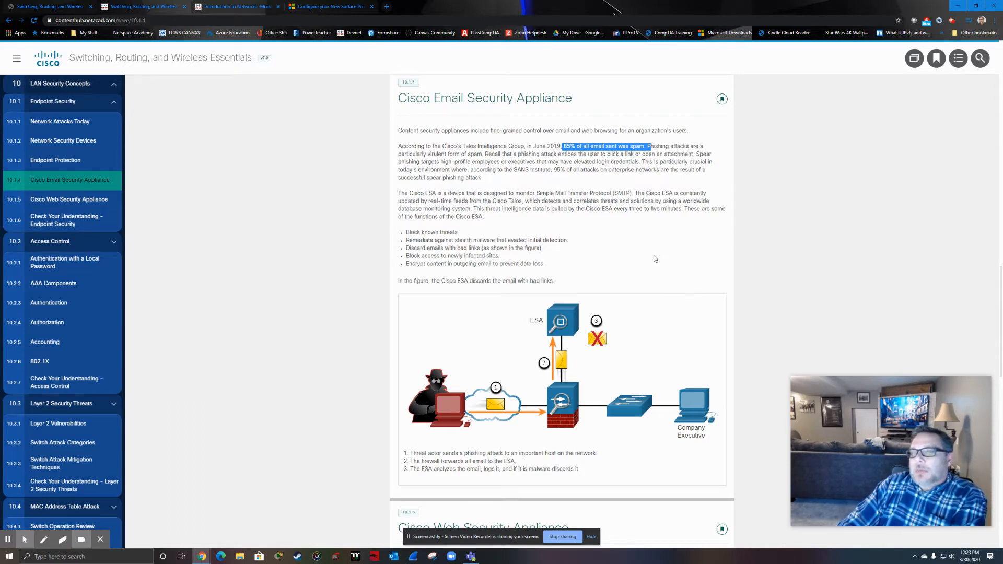
mouse_move(652, 237)
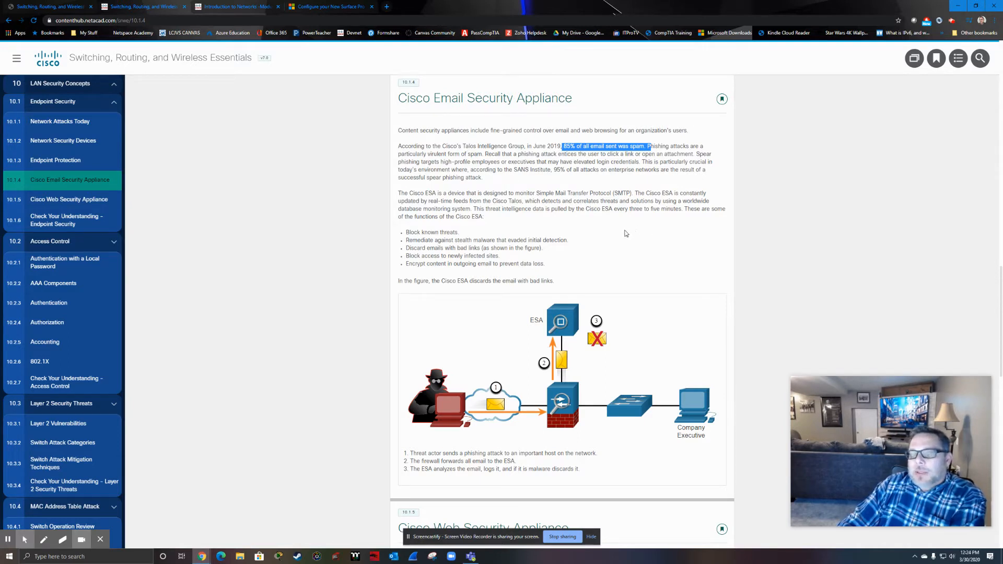
mouse_move(618, 239)
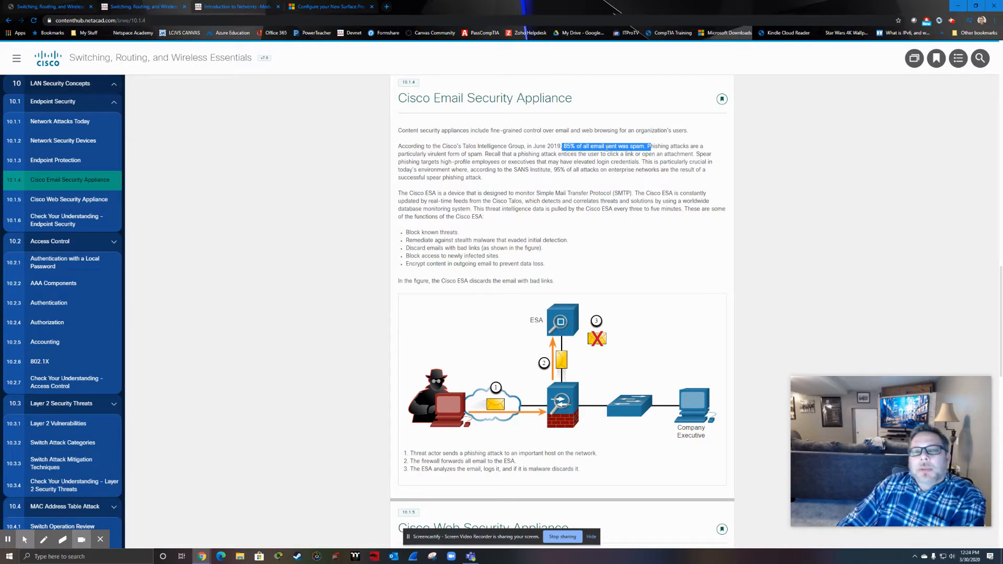
scroll(down, 3)
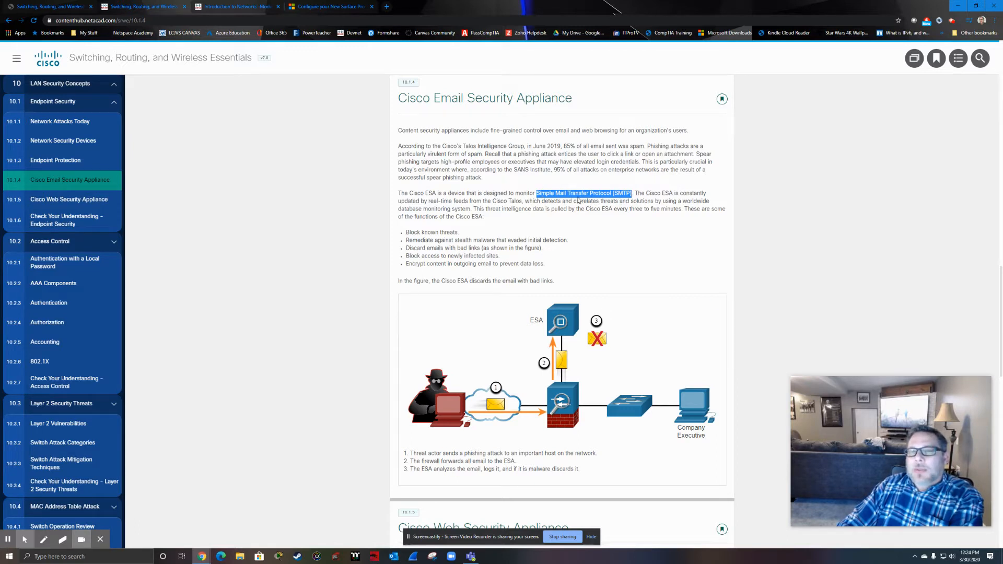
mouse_move(653, 200)
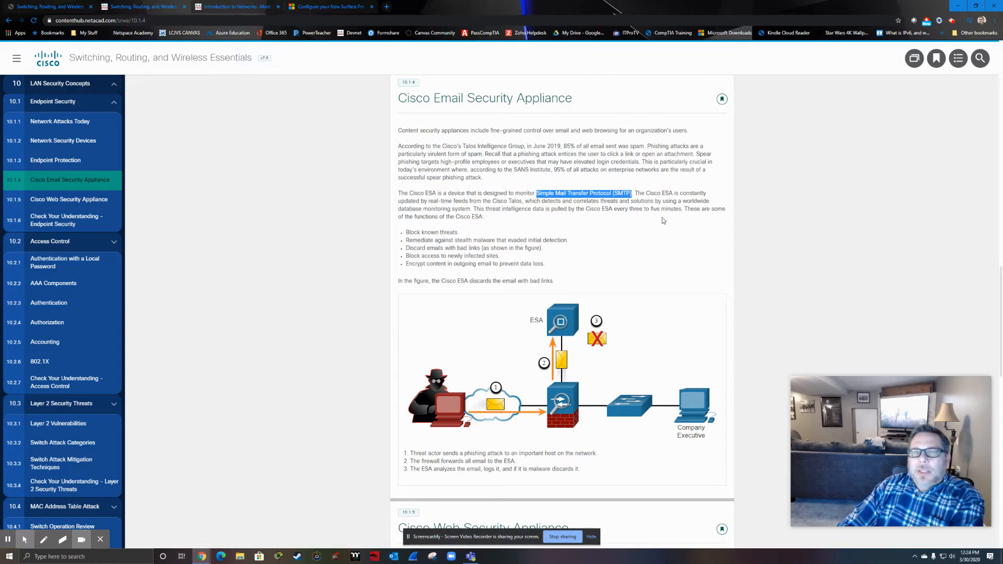
Highlight the ESA's real-time Talos threat feeds, then scroll further down
scroll(down, 3)
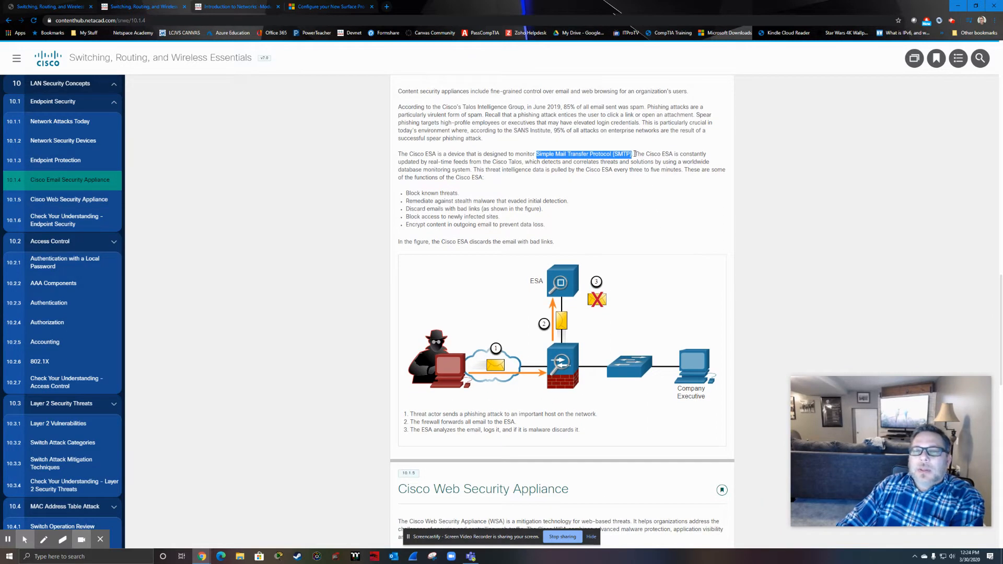
drag(630, 154, 684, 162)
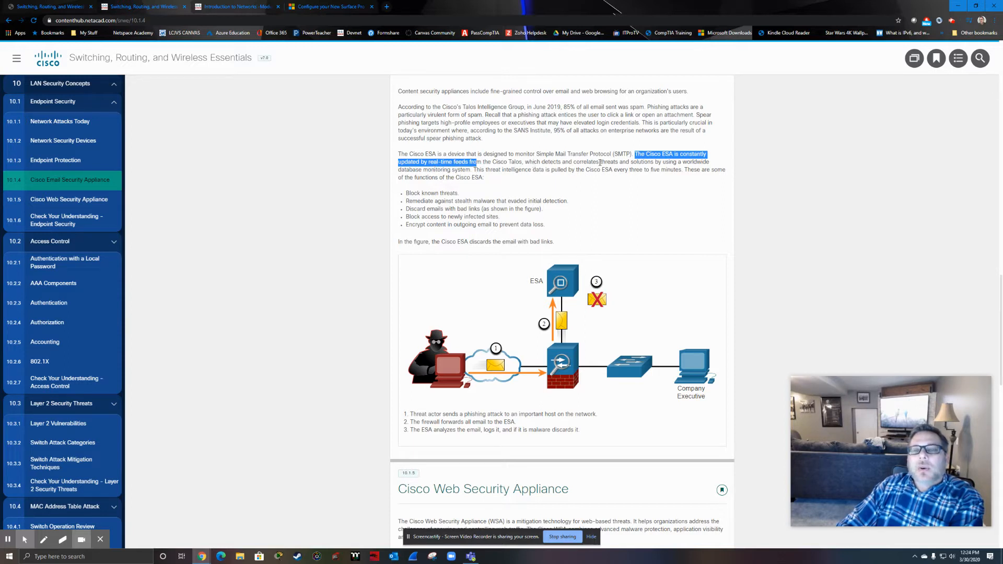
mouse_move(721, 168)
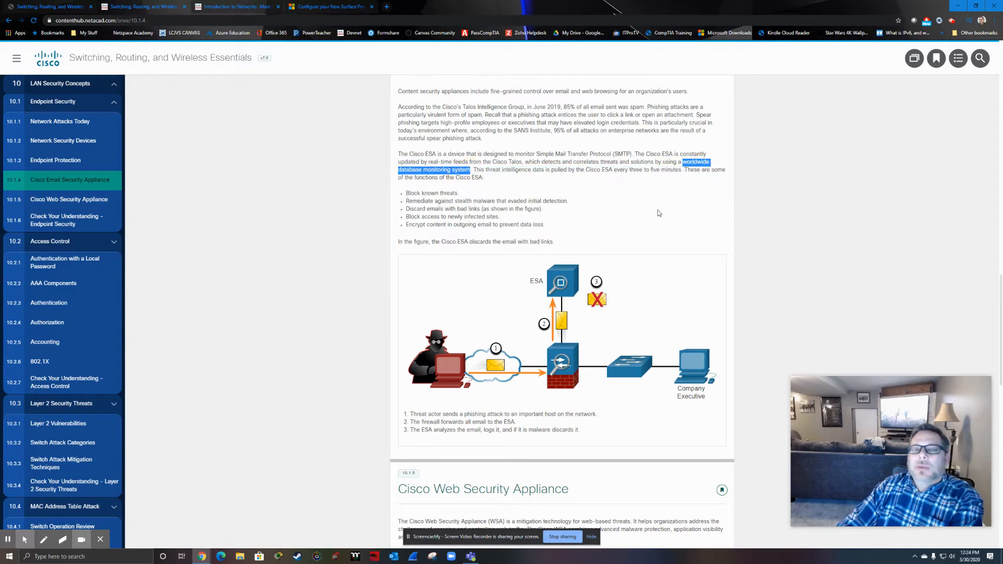
mouse_move(619, 220)
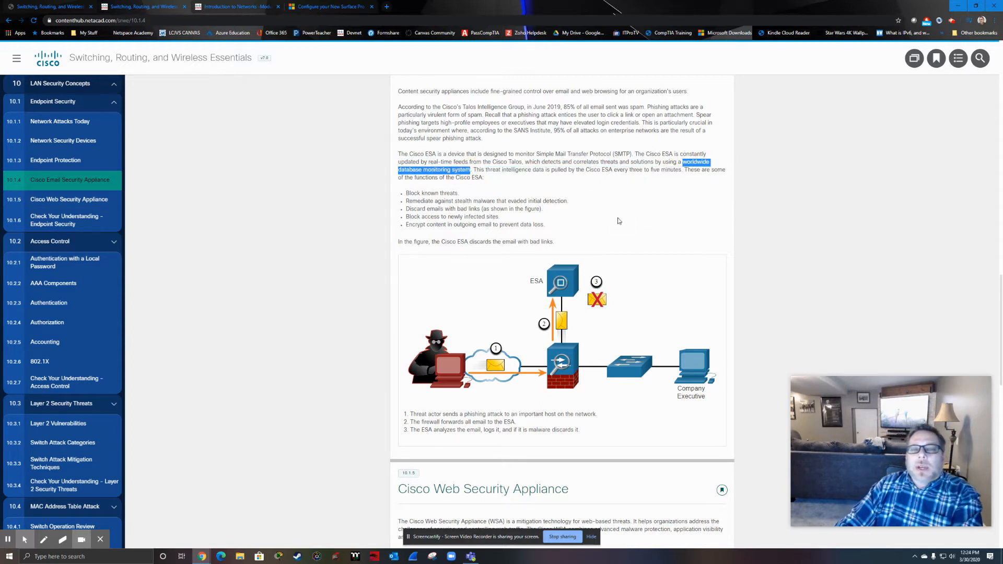
mouse_move(554, 180)
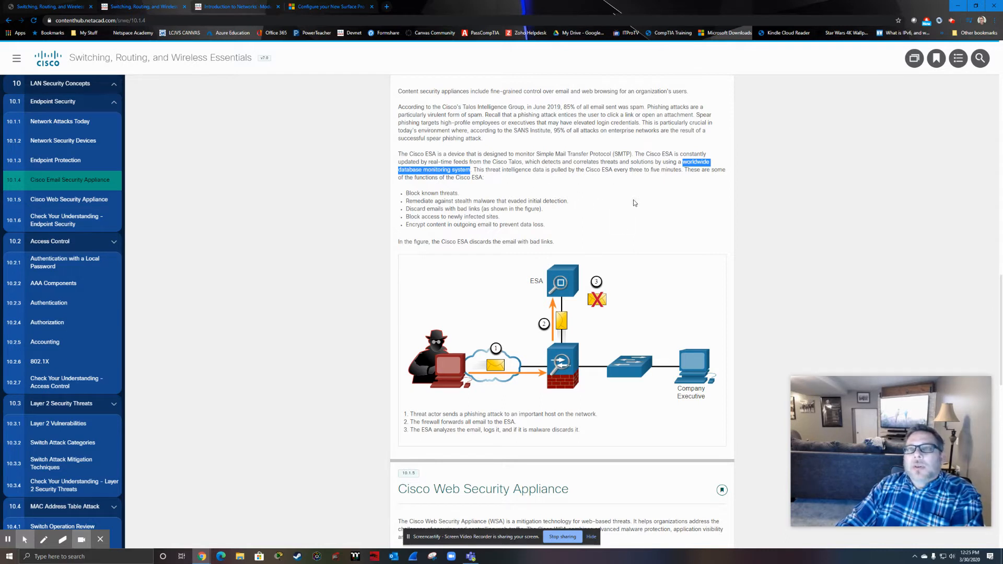
mouse_move(620, 186)
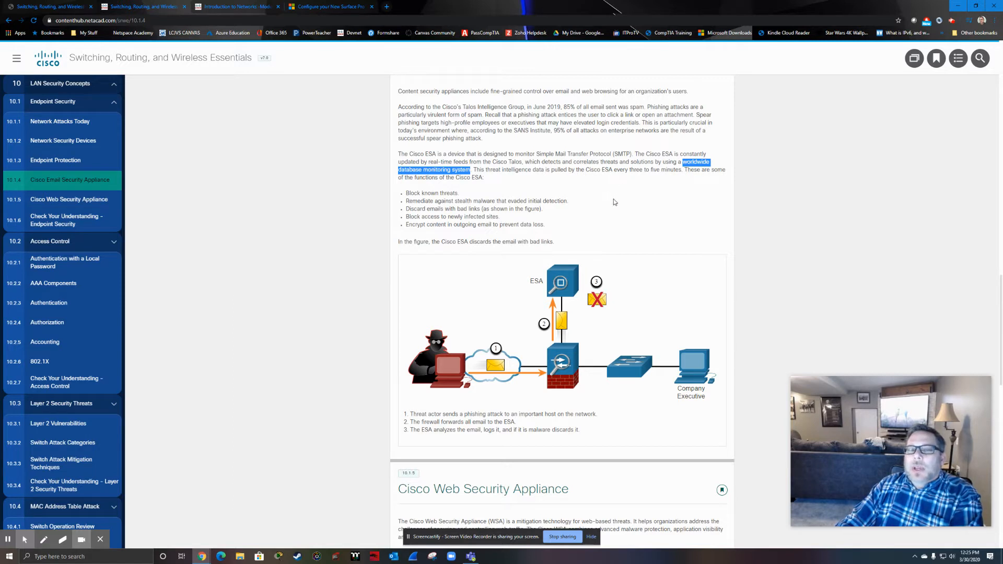
scroll(down, 3)
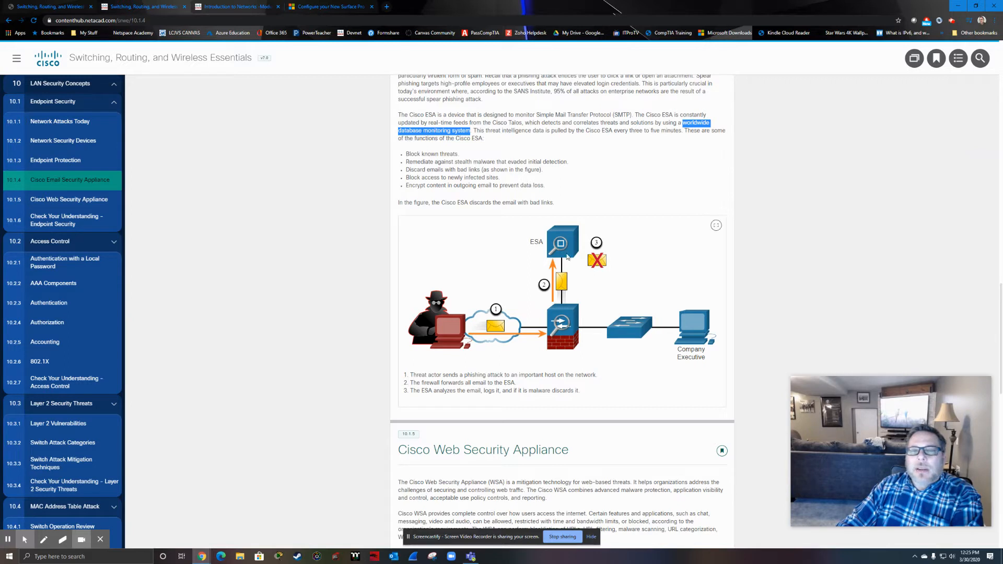
mouse_move(442, 329)
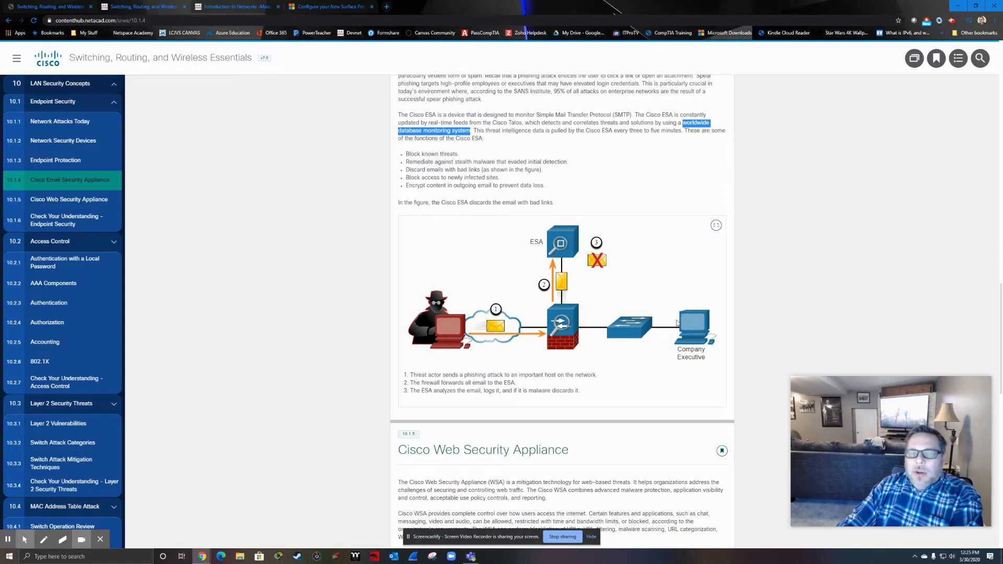
mouse_move(681, 304)
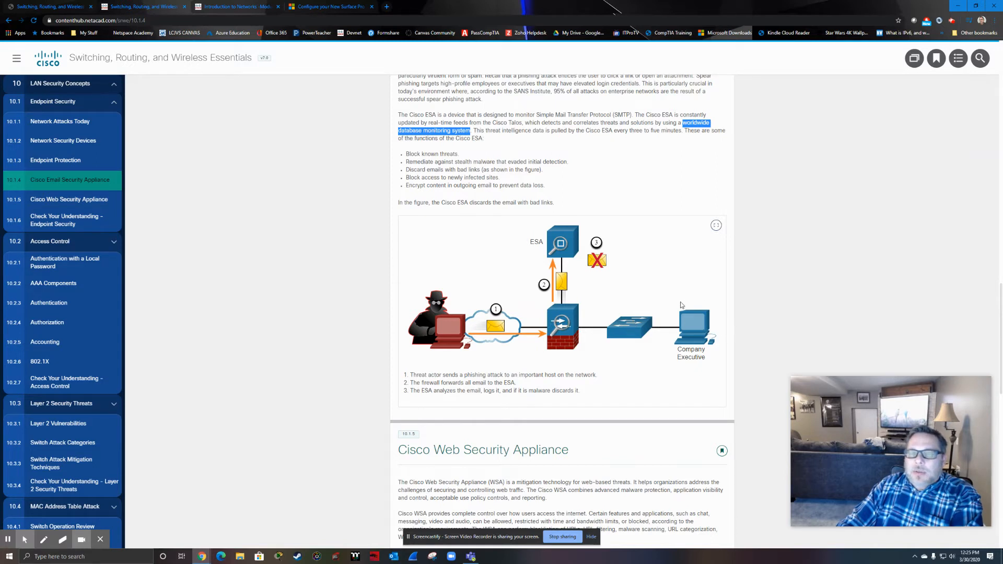
mouse_move(629, 265)
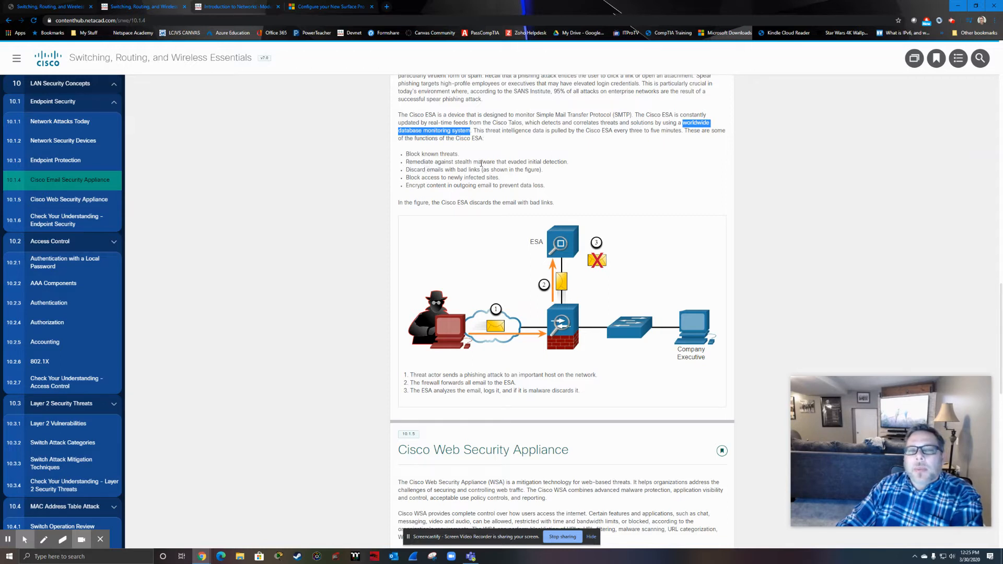
mouse_move(576, 168)
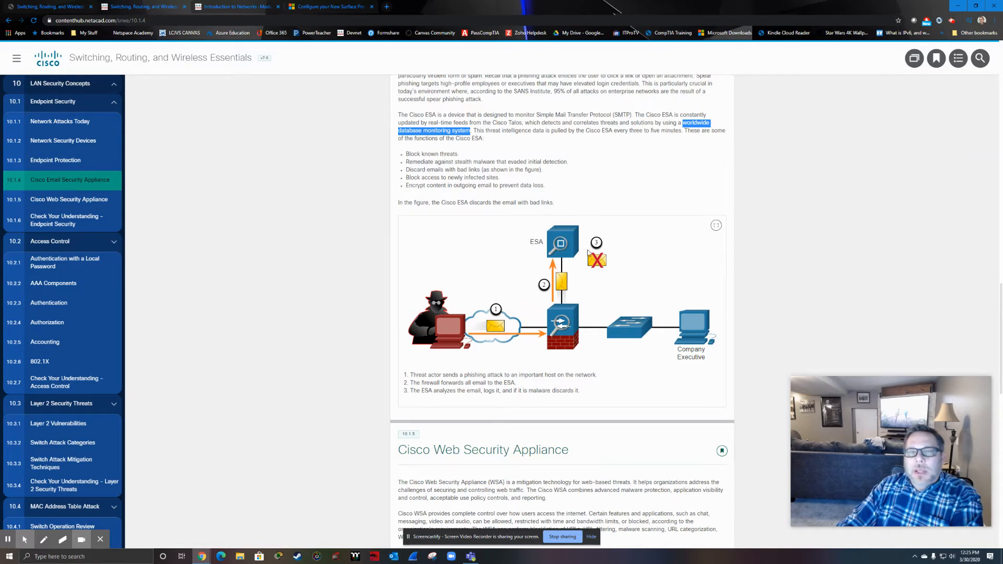
mouse_move(462, 183)
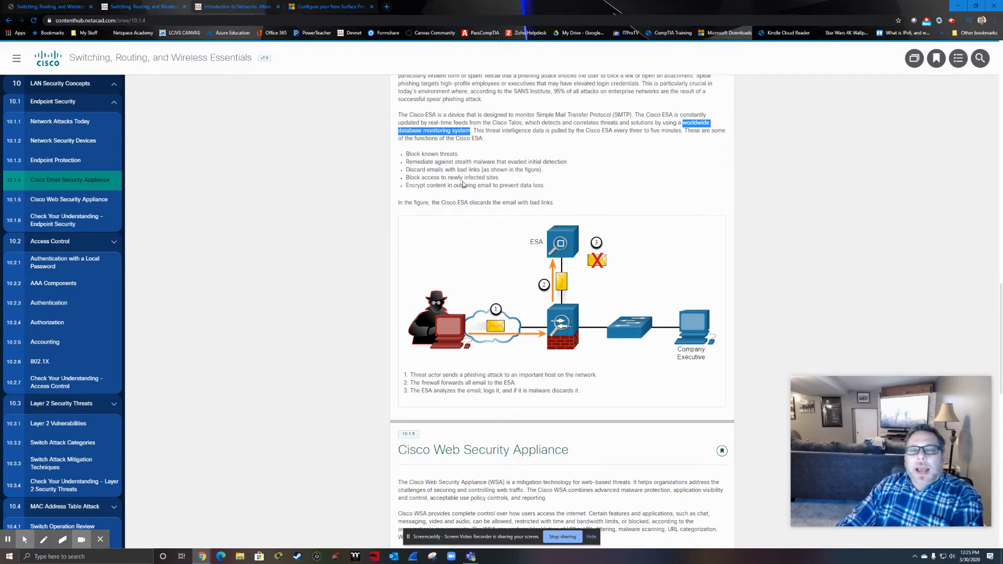
mouse_move(504, 183)
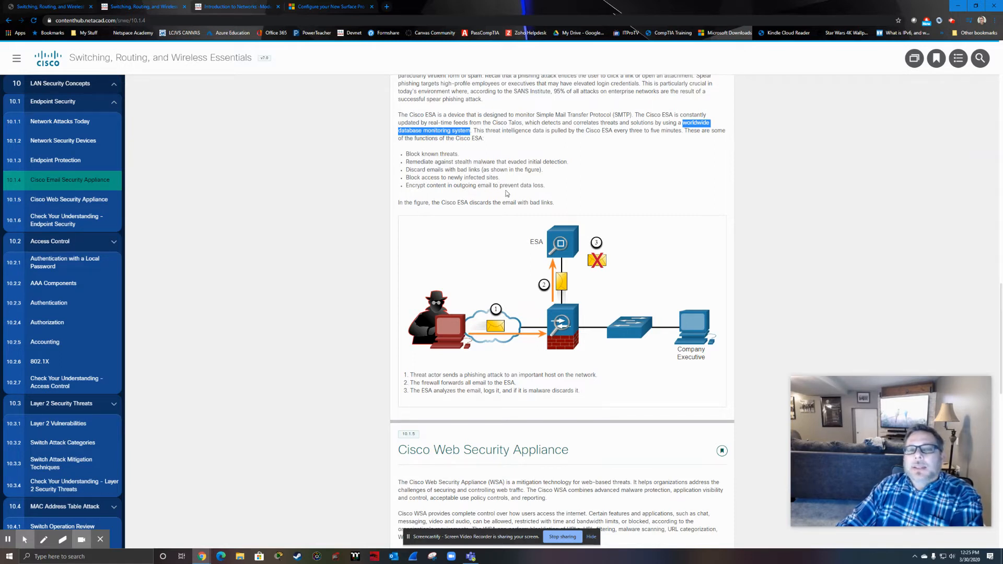
mouse_move(485, 247)
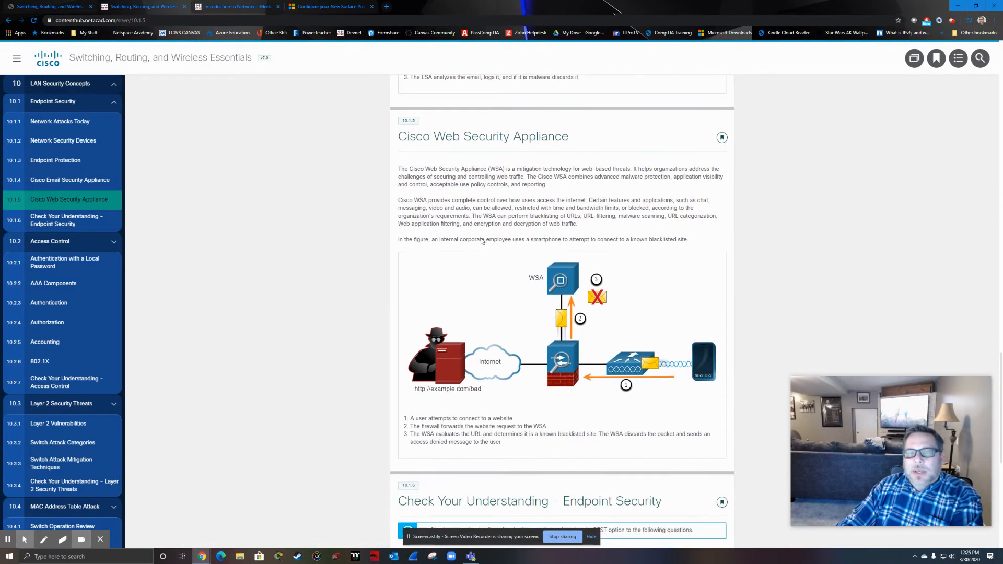
scroll(down, 3)
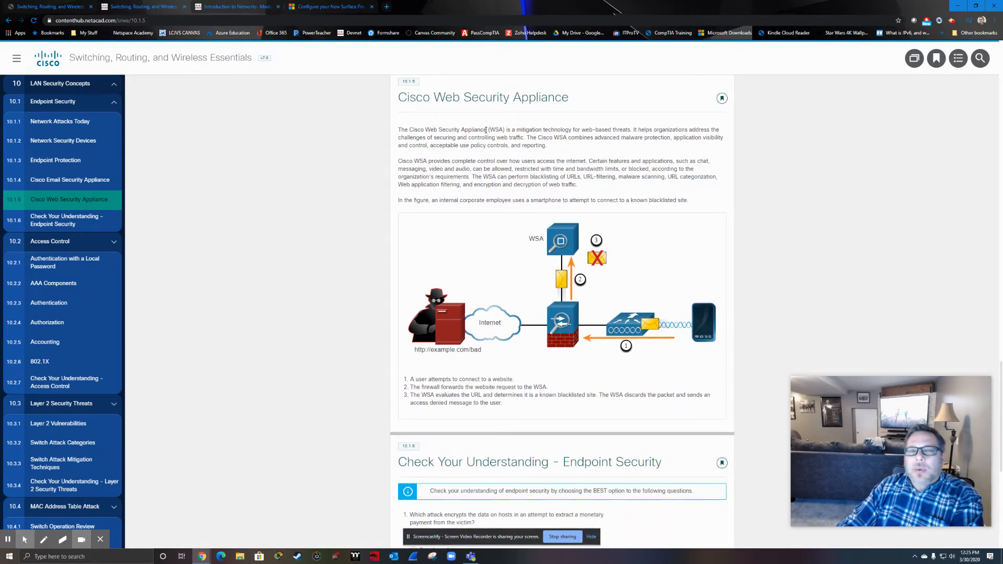
mouse_move(636, 160)
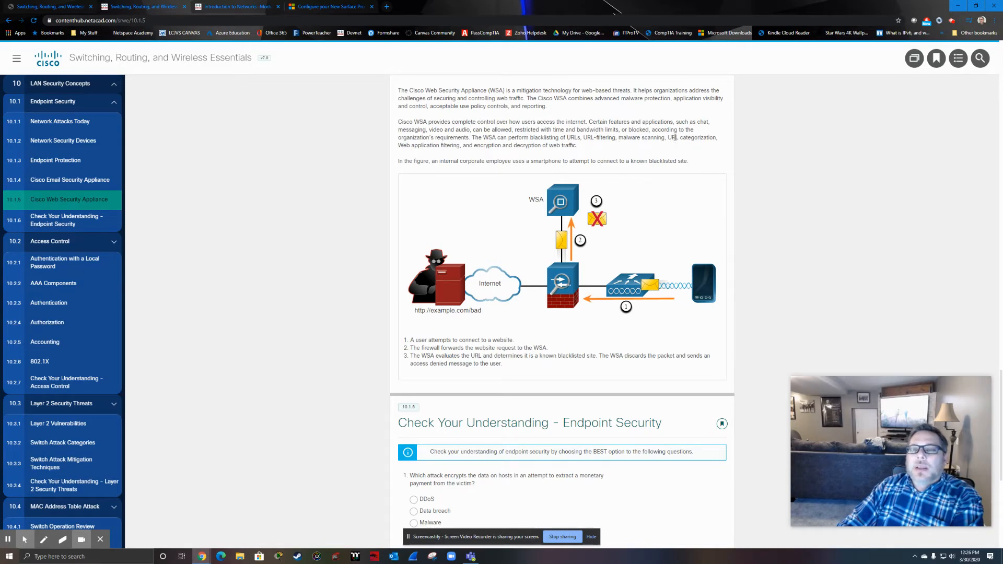
mouse_move(431, 154)
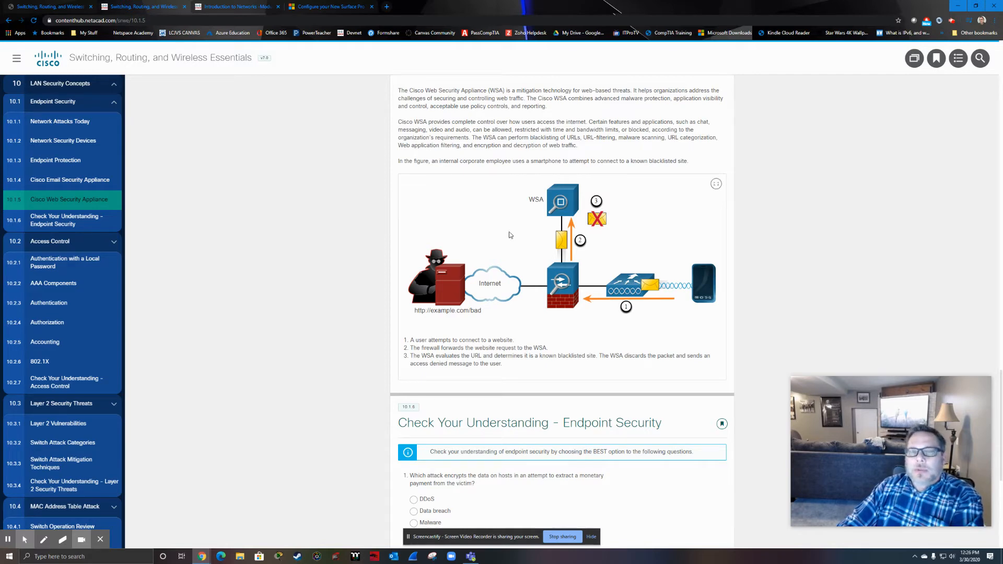
Select Ransomware as the answer to Endpoint Security quiz question 1
scroll(down, 3)
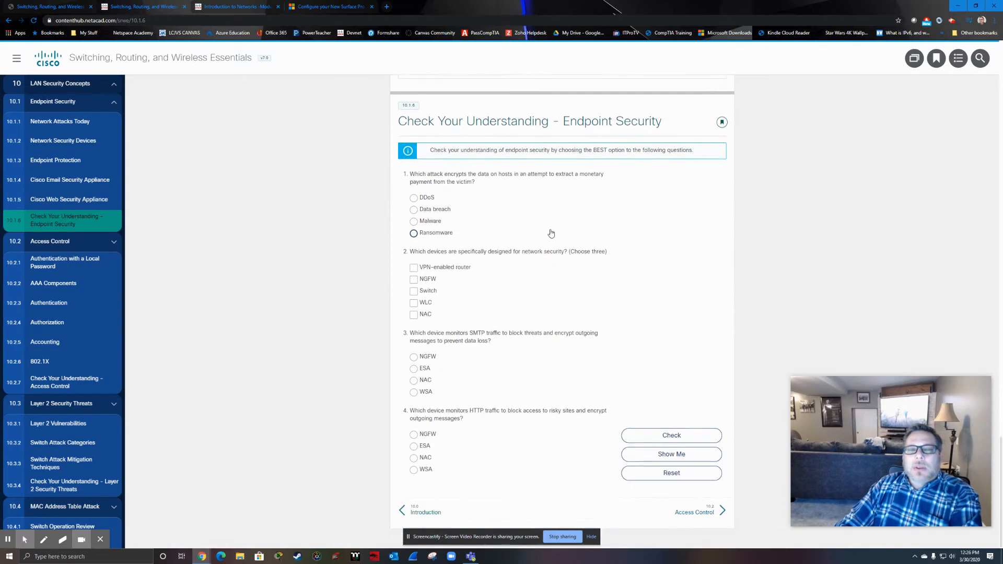
click(414, 232)
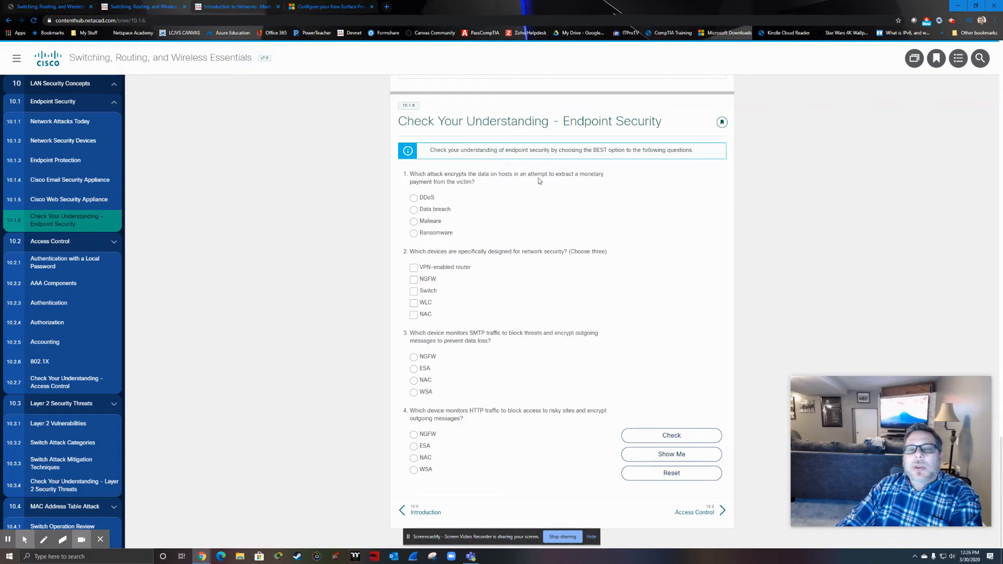
mouse_move(479, 182)
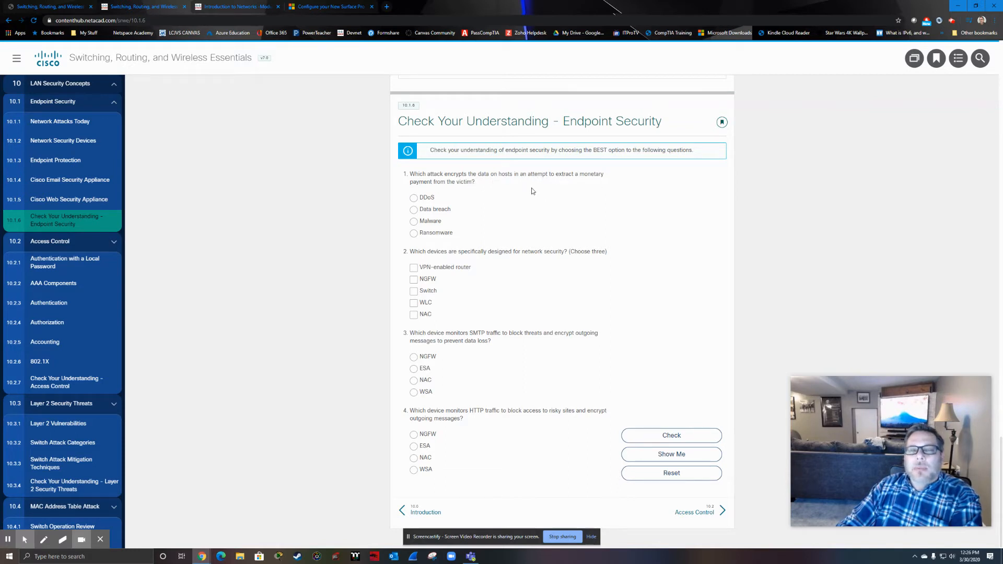
mouse_move(538, 194)
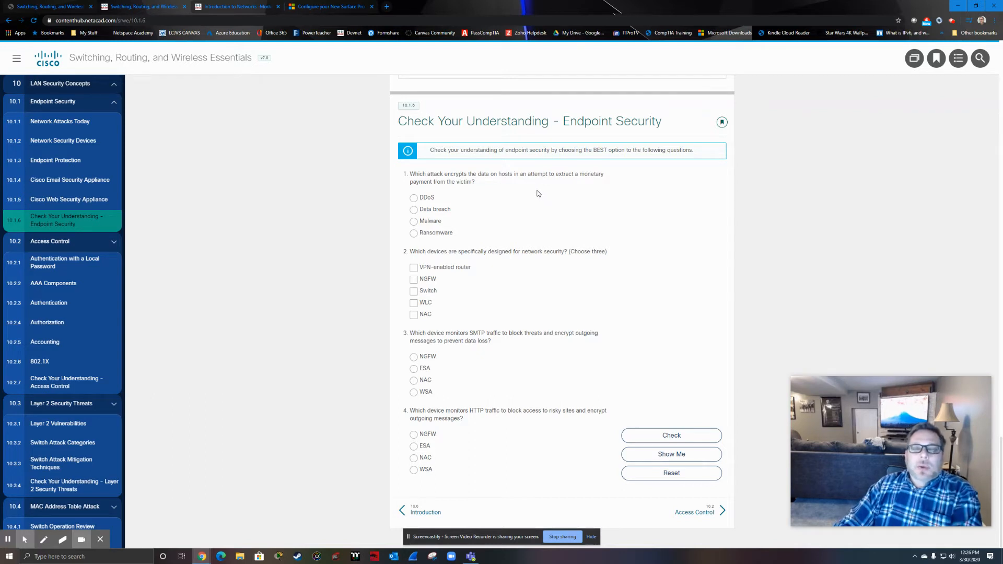
mouse_move(410, 236)
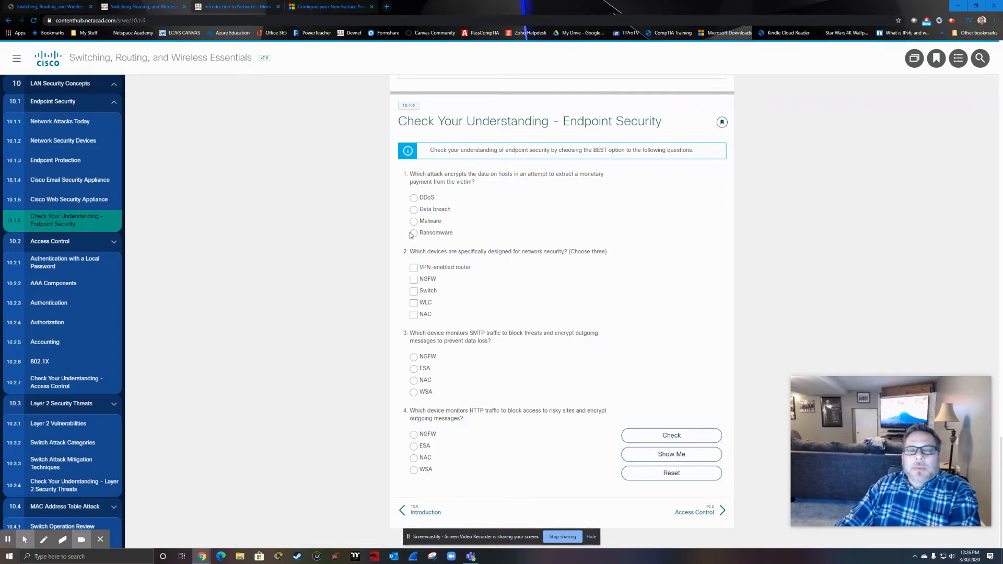
click(414, 232)
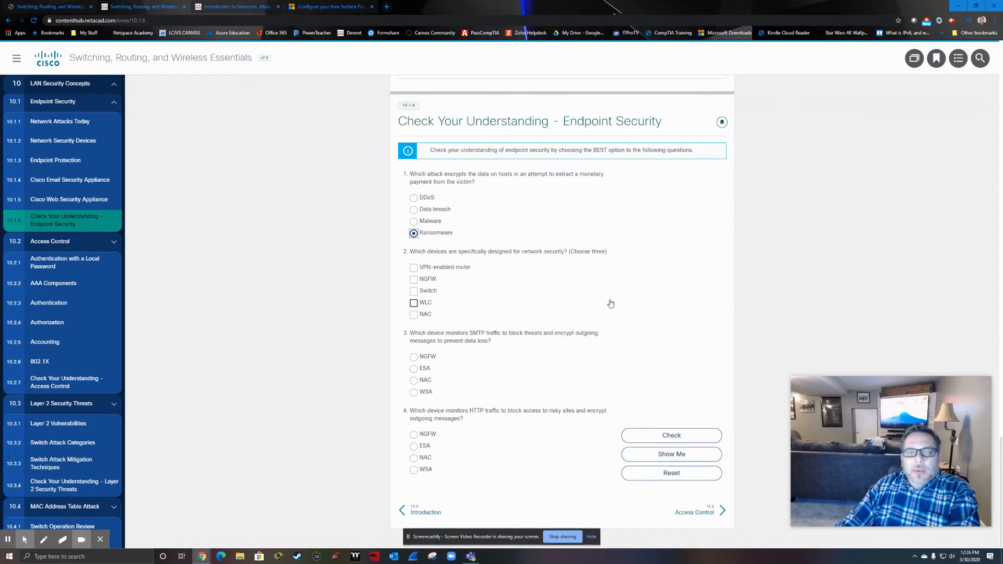
mouse_move(374, 347)
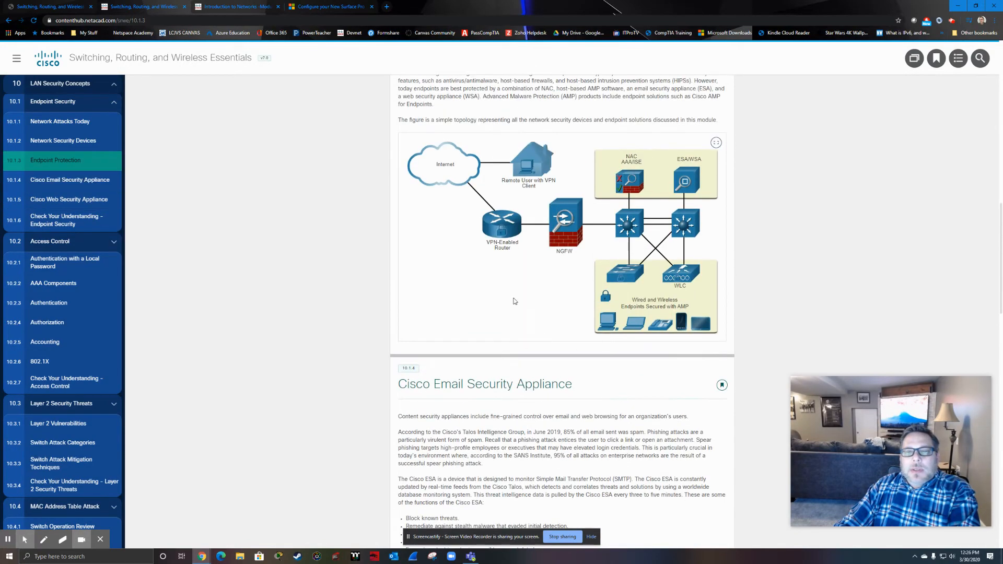
mouse_move(553, 356)
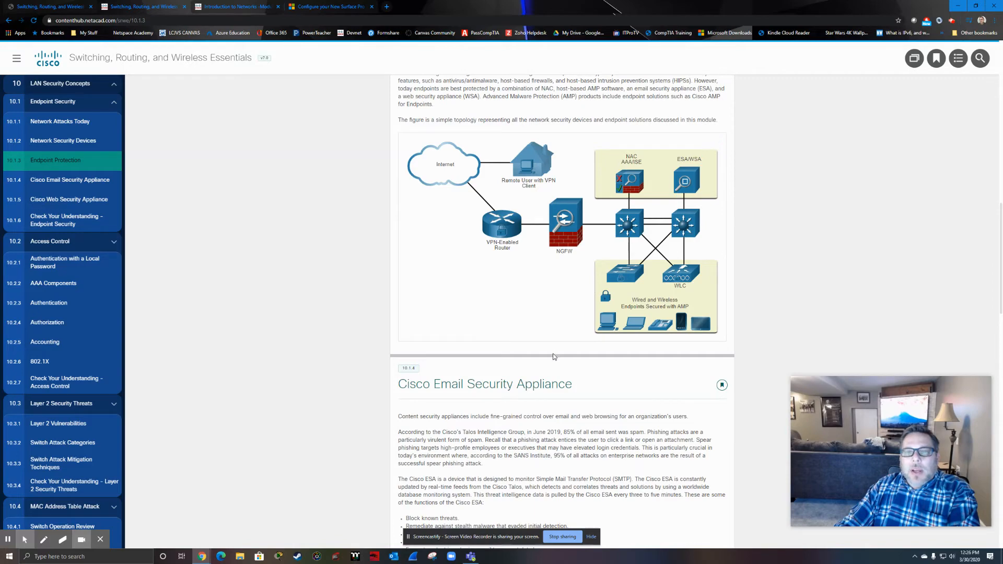
Mark VPN-enabled router, NGFW and NAC as the security devices in question 2
click(66, 220)
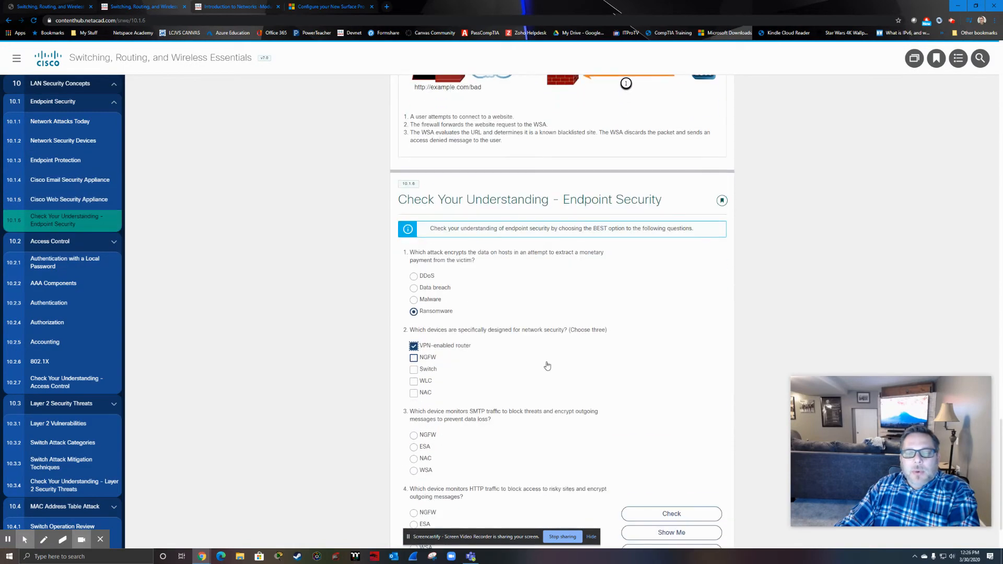
scroll(down, 3)
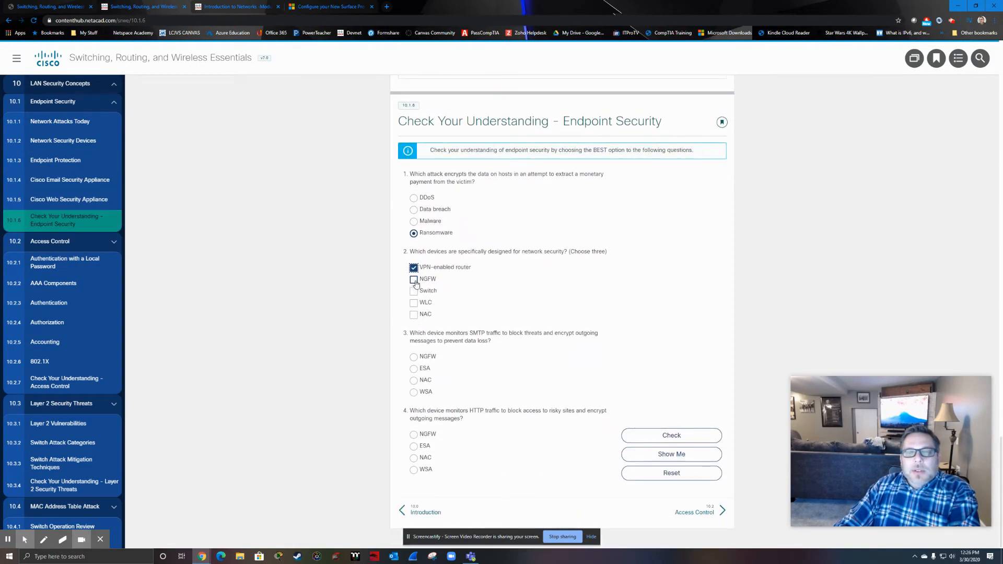
click(414, 279)
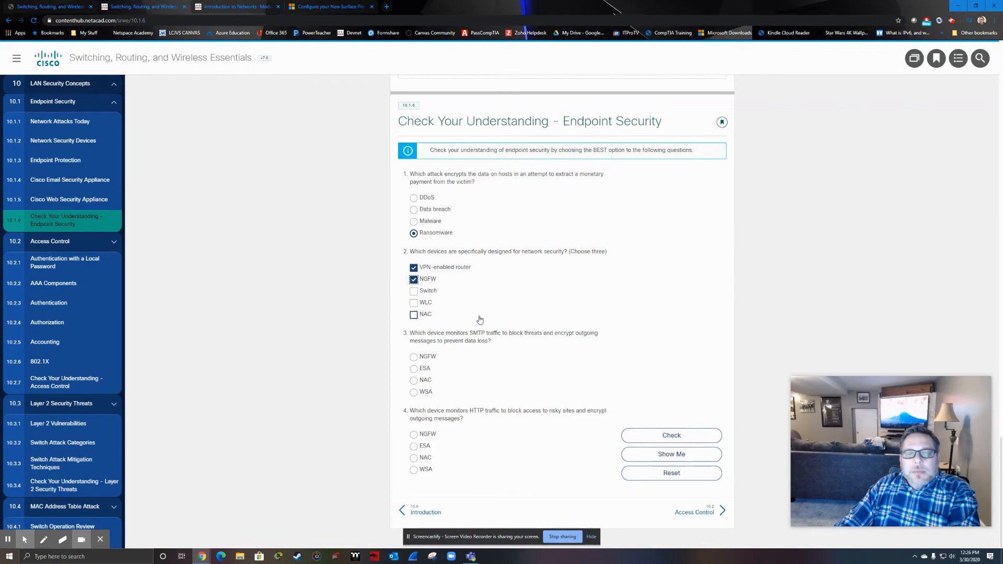
click(69, 180)
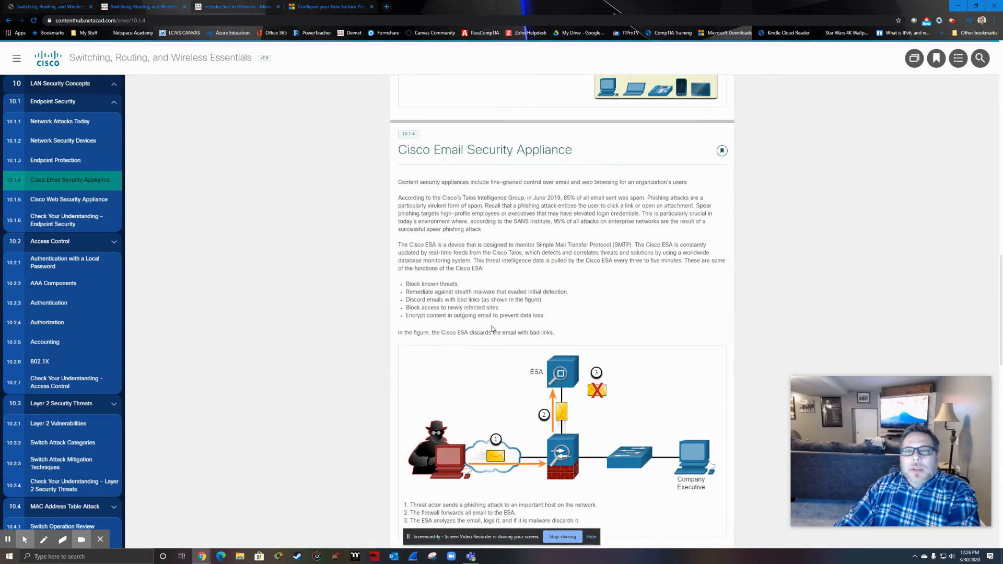
scroll(up, 3)
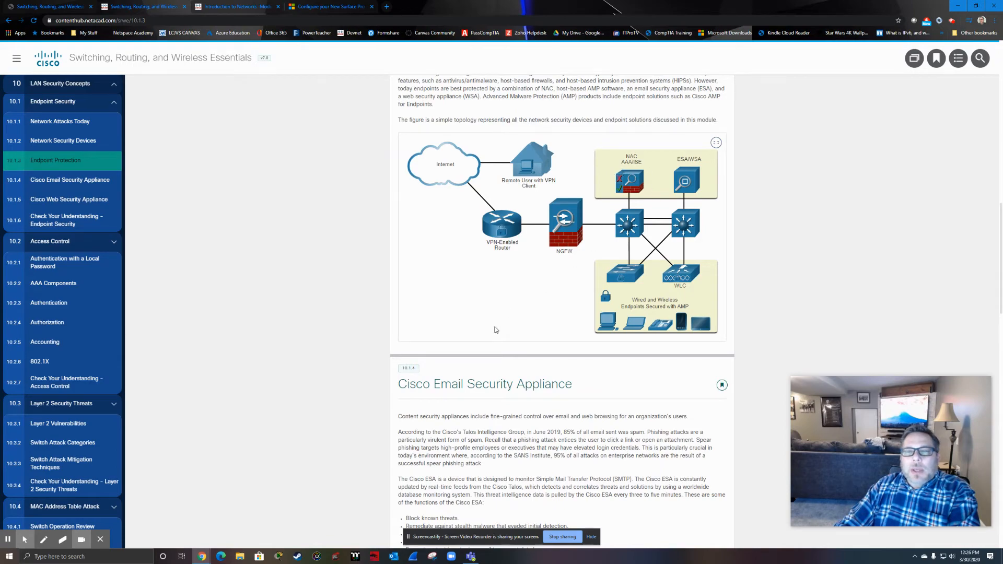
scroll(down, 3)
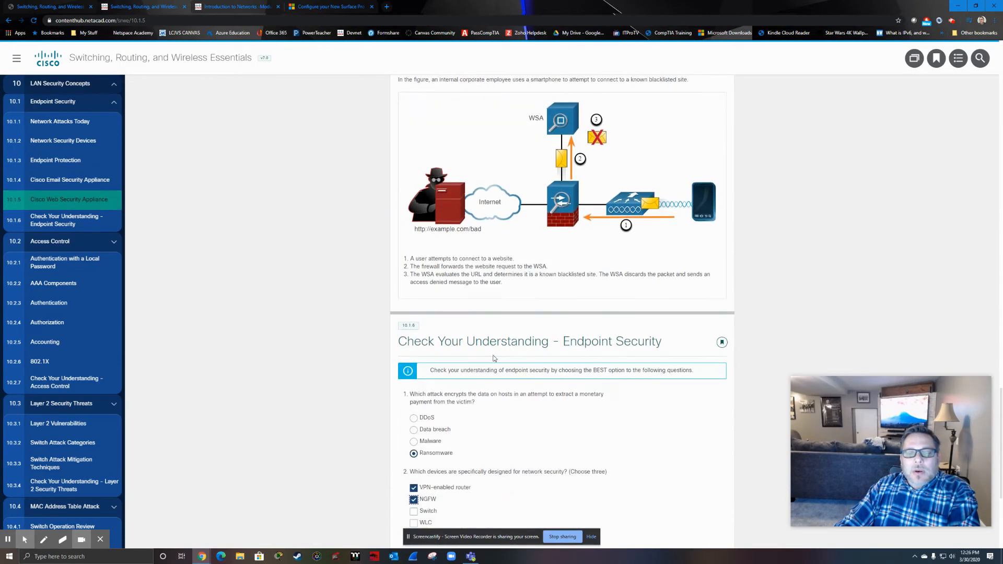
scroll(down, 3)
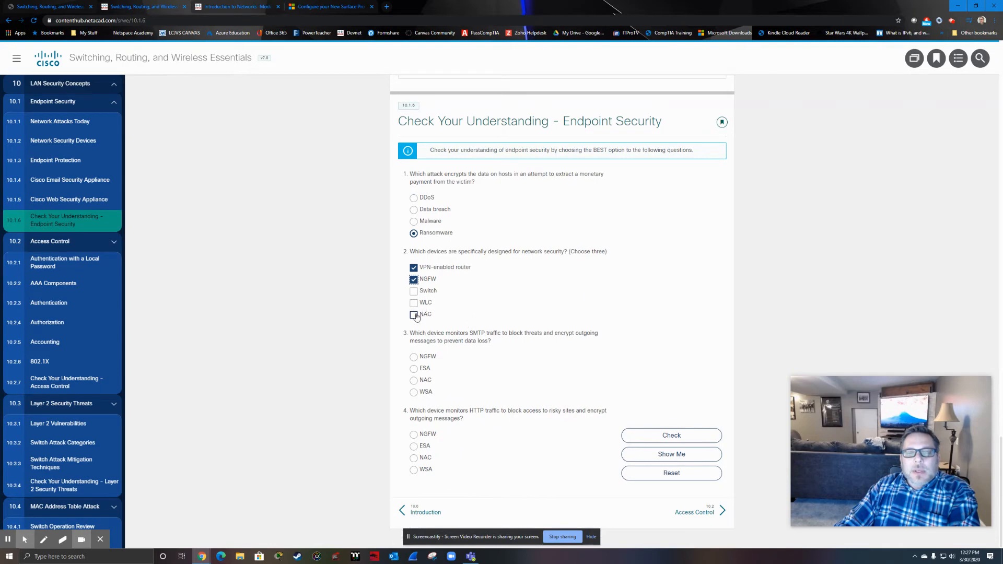
click(414, 314)
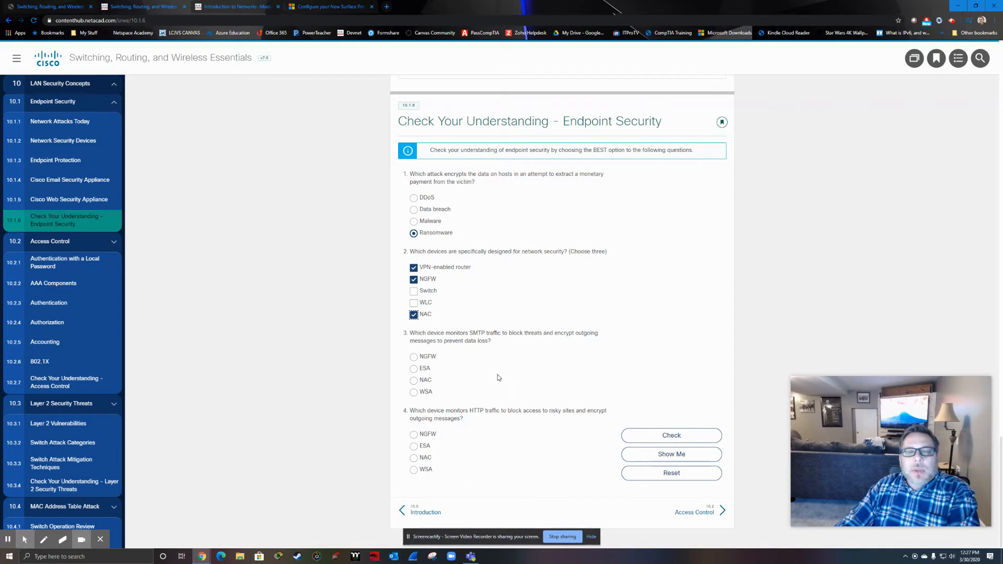
mouse_move(480, 339)
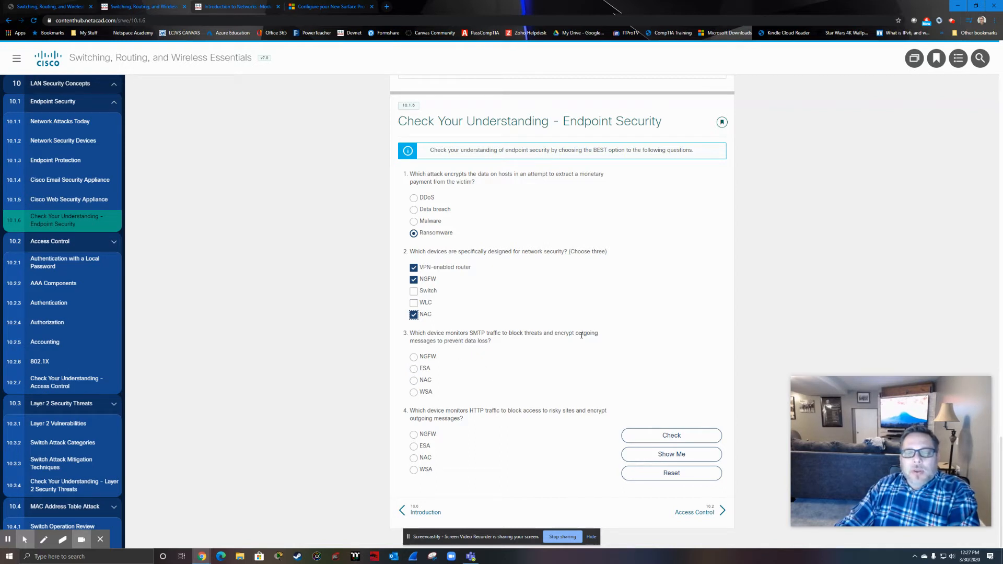
mouse_move(448, 355)
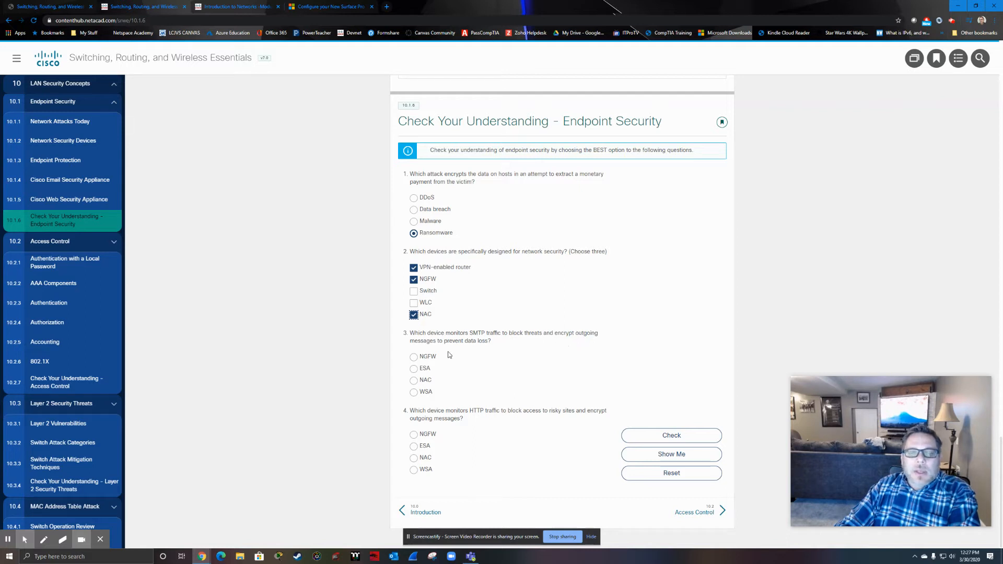
Answer question 3 with ESA and question 4 with WSA, then check for 4/4
click(414, 368)
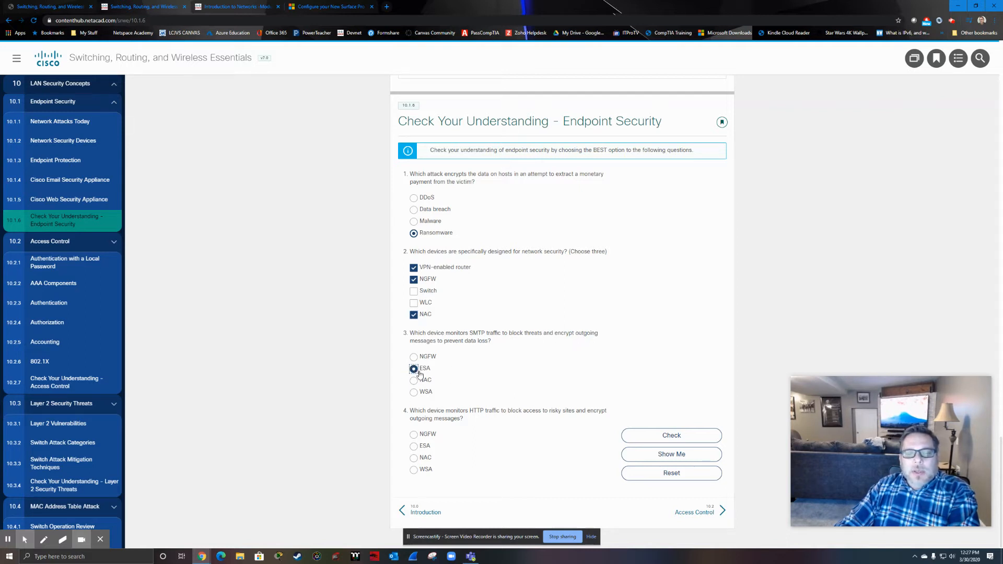
click(413, 369)
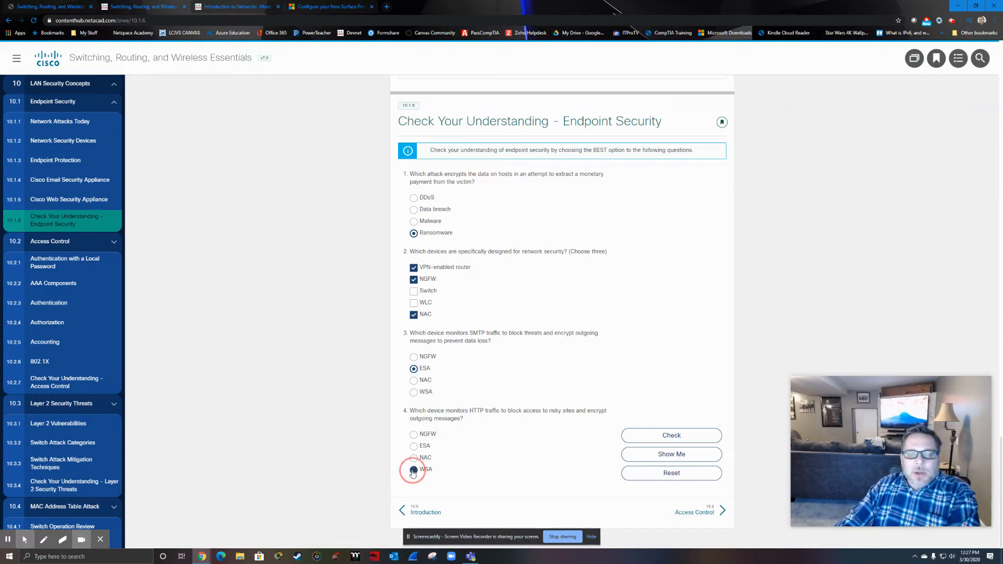
click(671, 435)
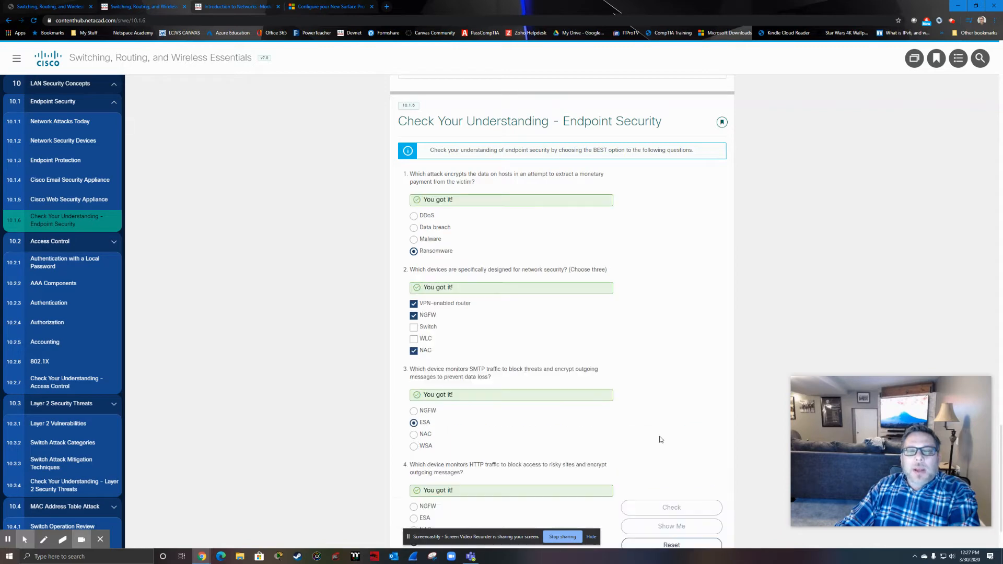
click(671, 507)
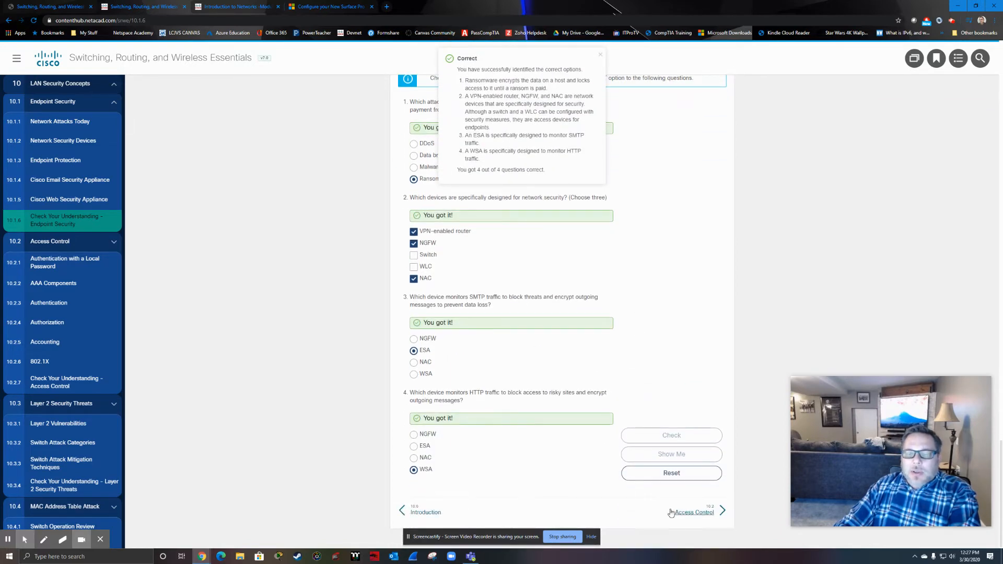
click(694, 513)
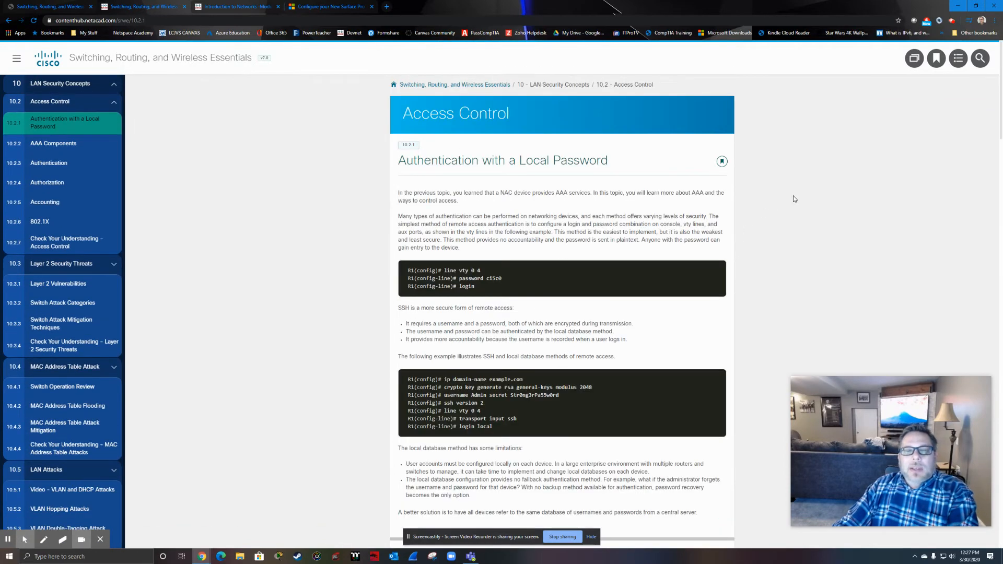
mouse_move(789, 197)
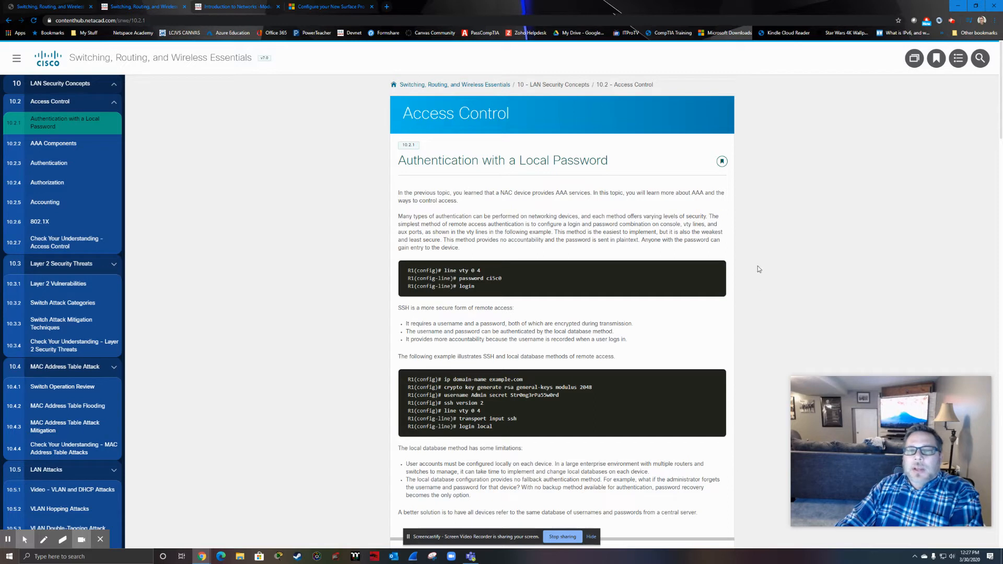
mouse_move(422, 200)
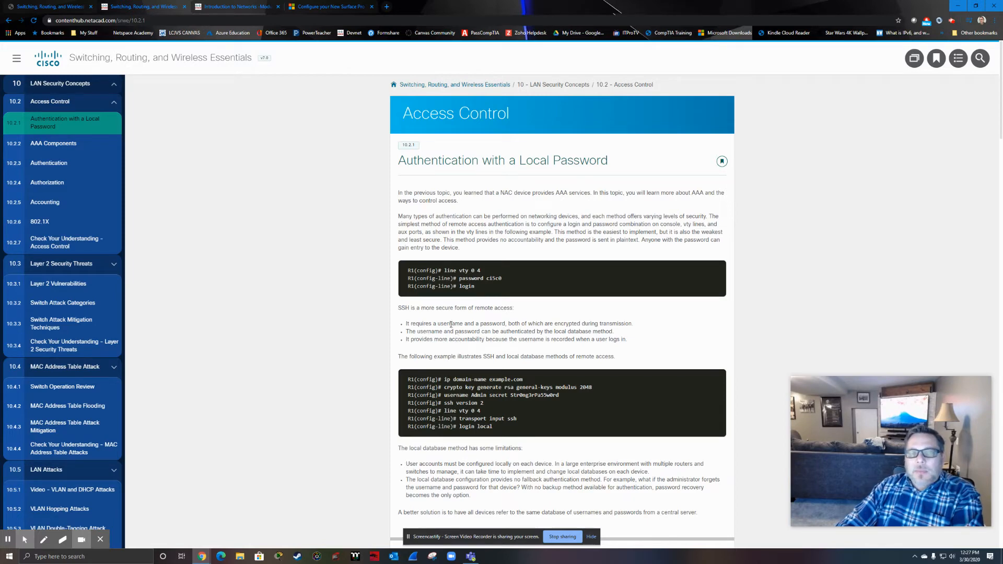
mouse_move(447, 322)
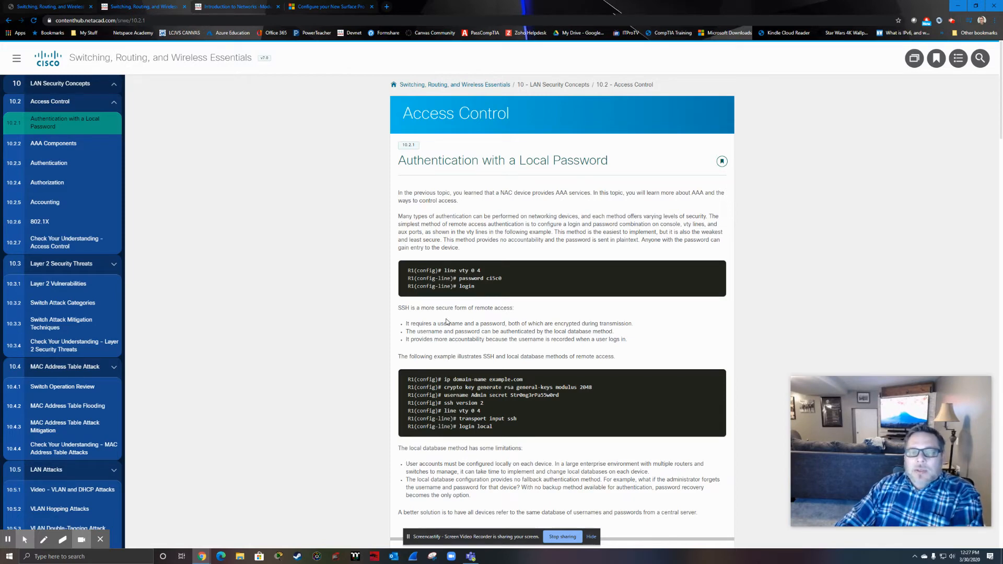
mouse_move(462, 318)
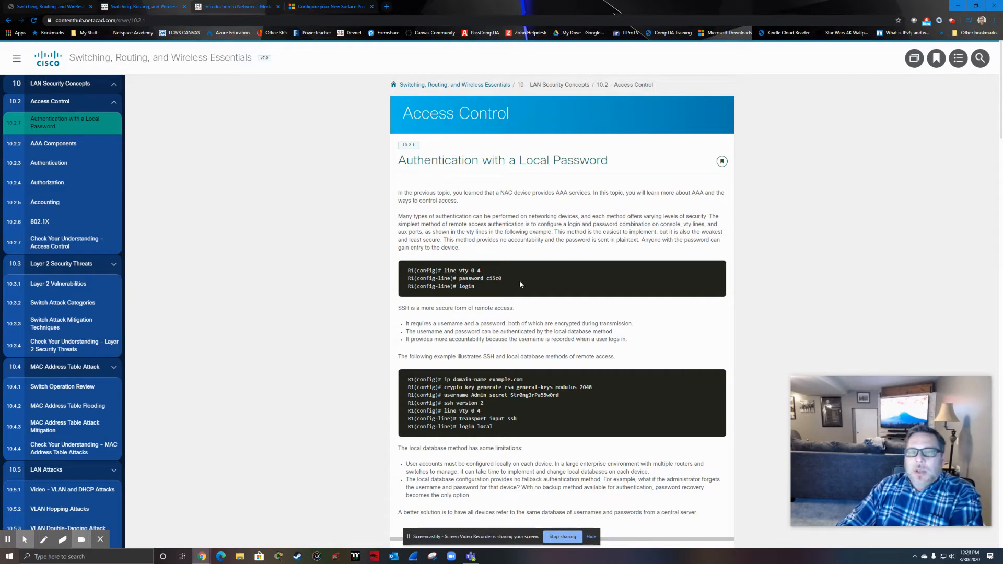
mouse_move(422, 249)
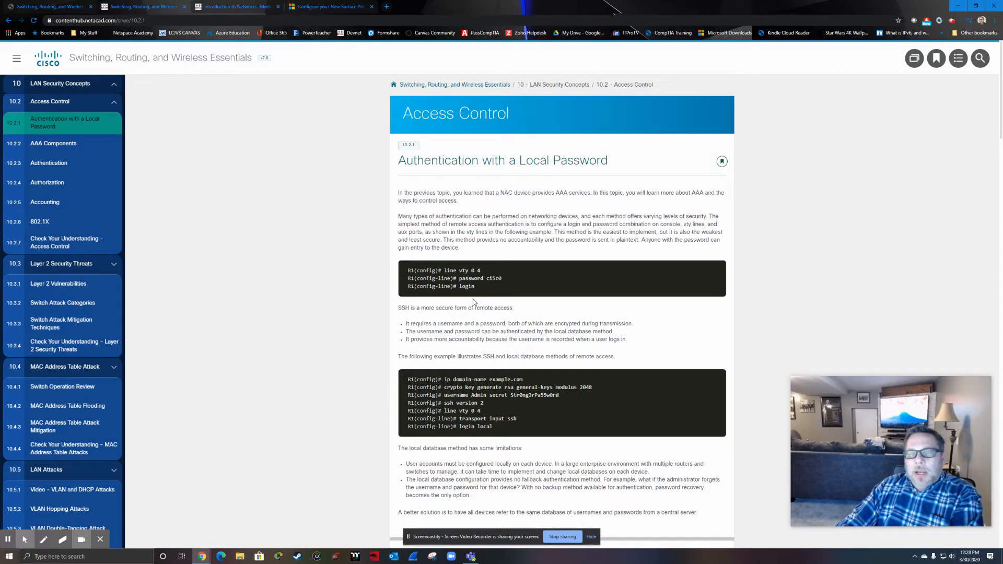
mouse_move(476, 304)
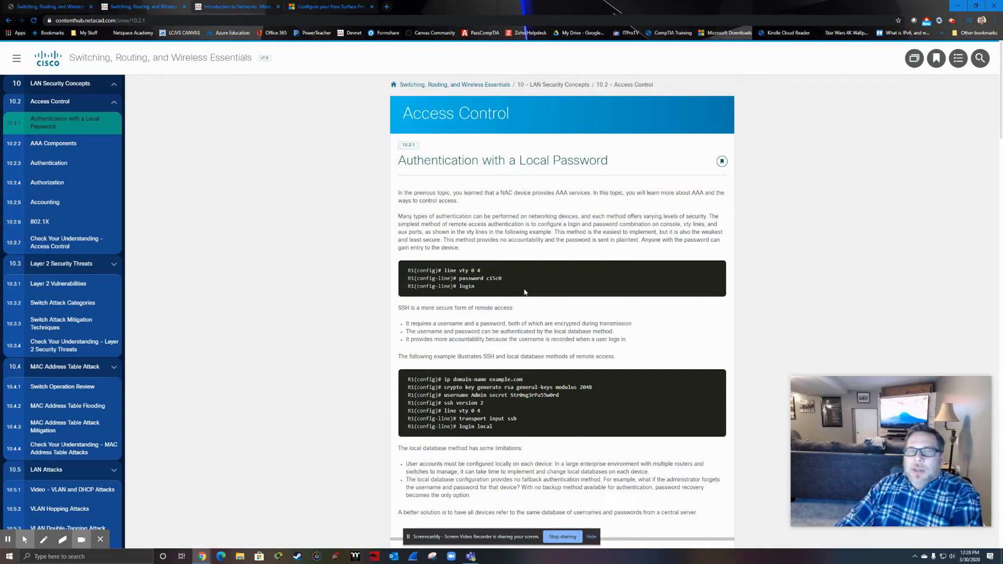
mouse_move(537, 280)
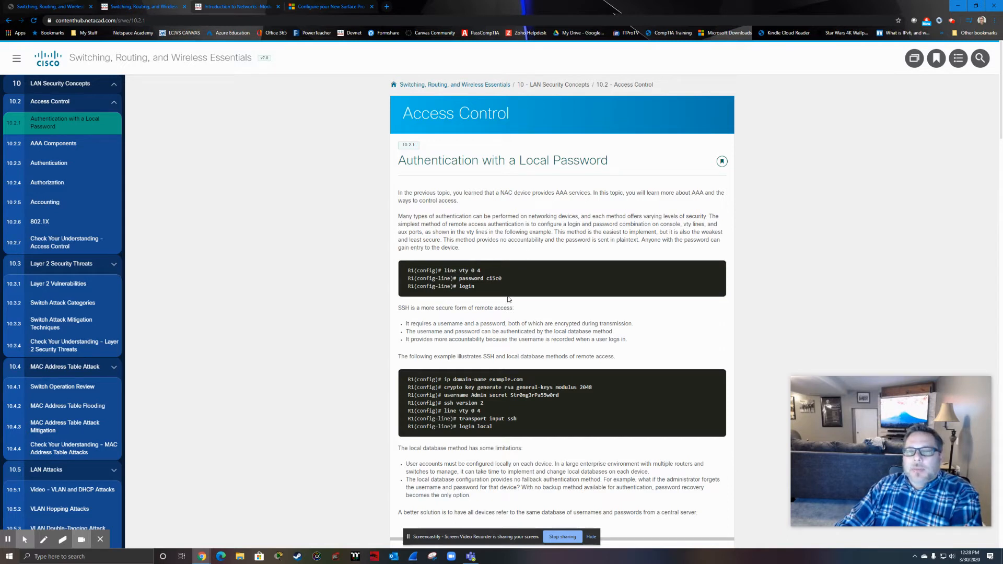
mouse_move(555, 199)
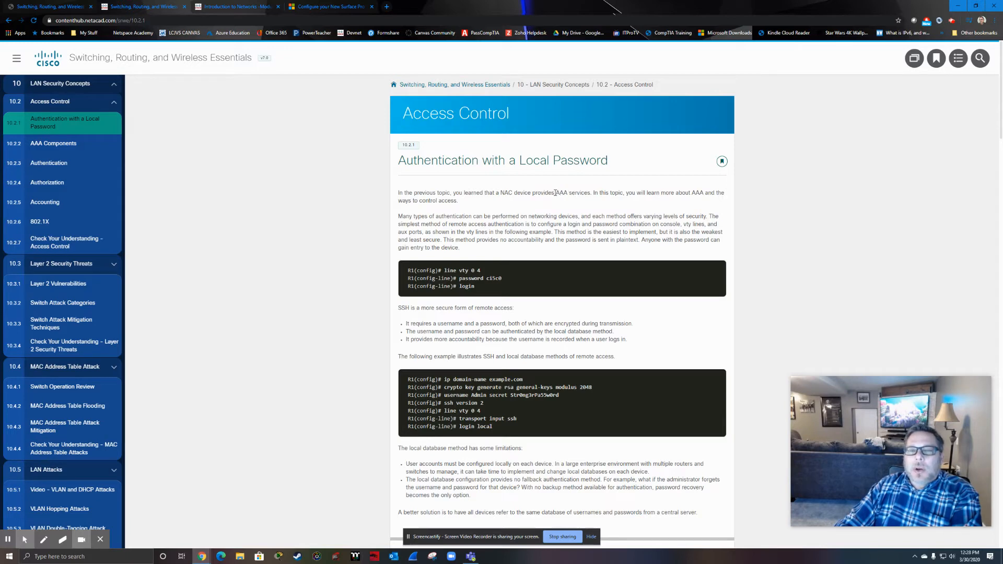
mouse_move(570, 200)
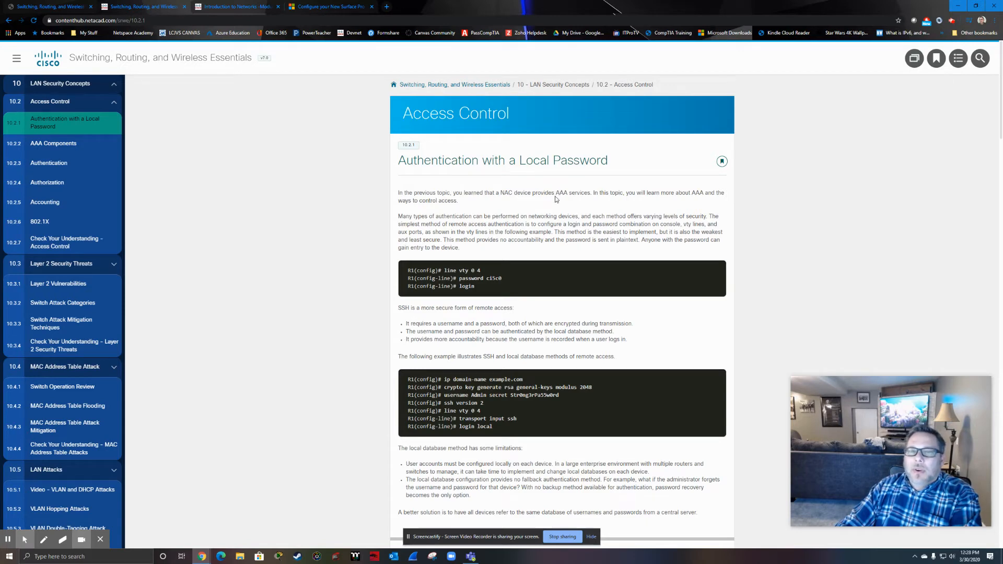
mouse_move(487, 268)
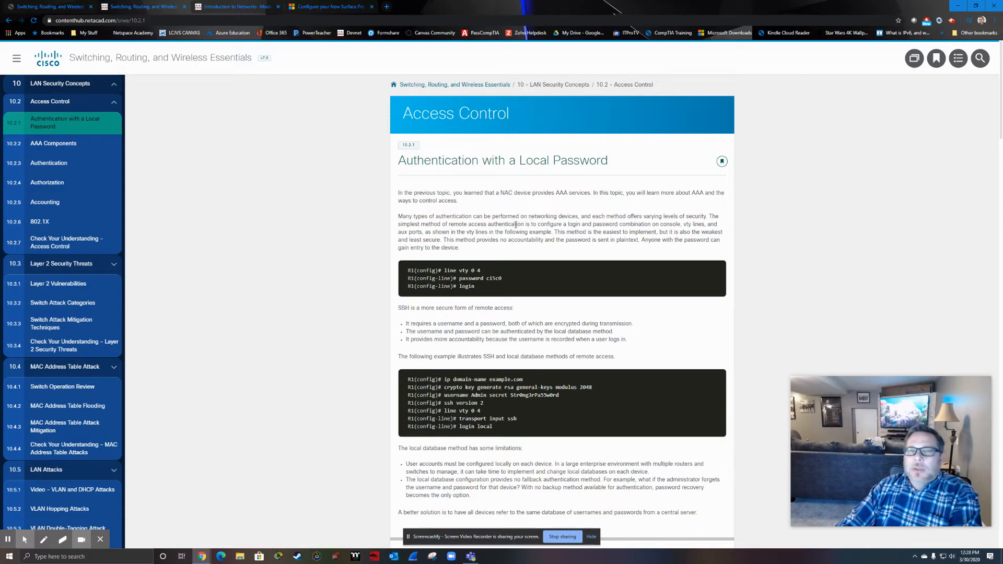
mouse_move(519, 229)
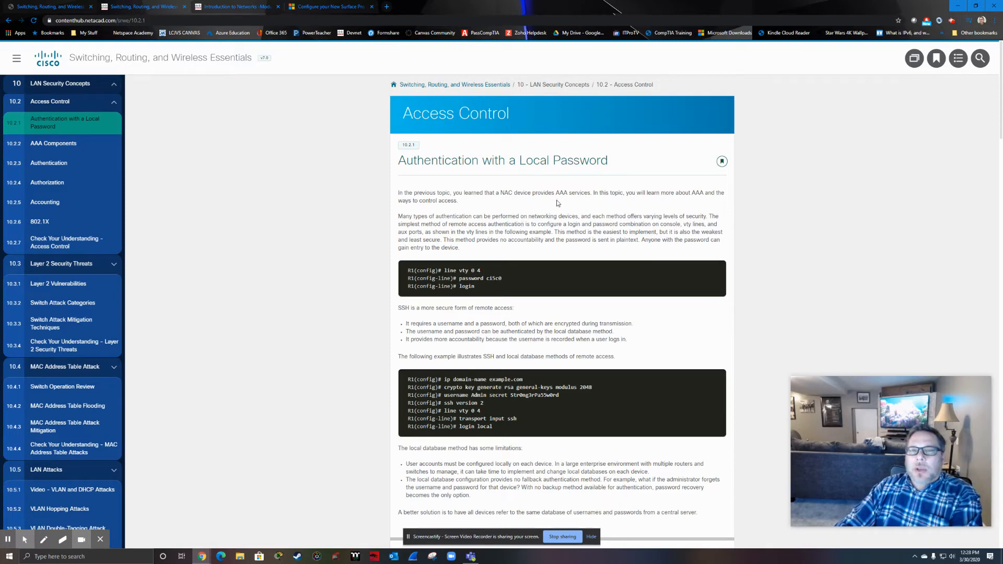
mouse_move(508, 314)
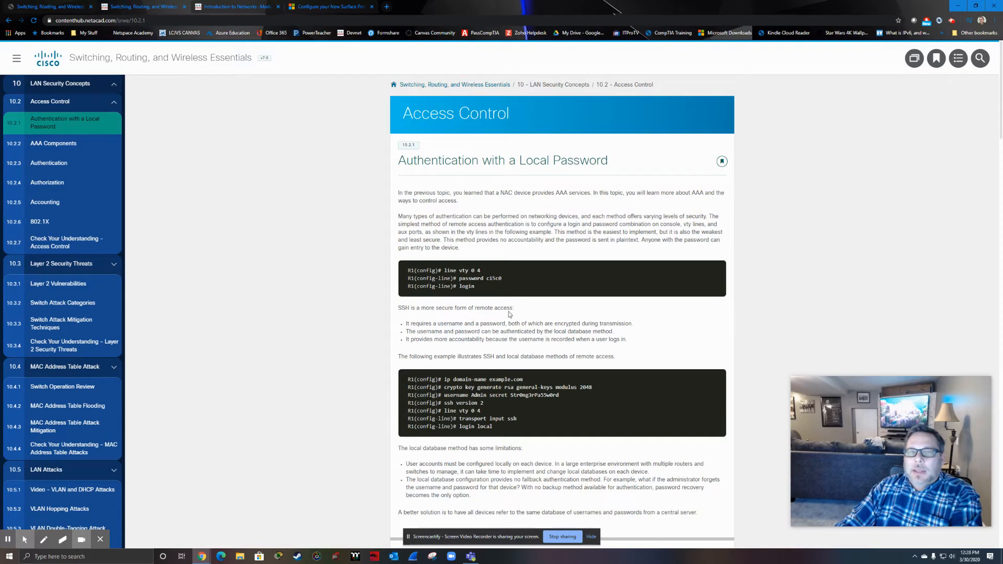
Scroll through 10.2.1 and select the 2048 key modulus in the SSH example
scroll(down, 3)
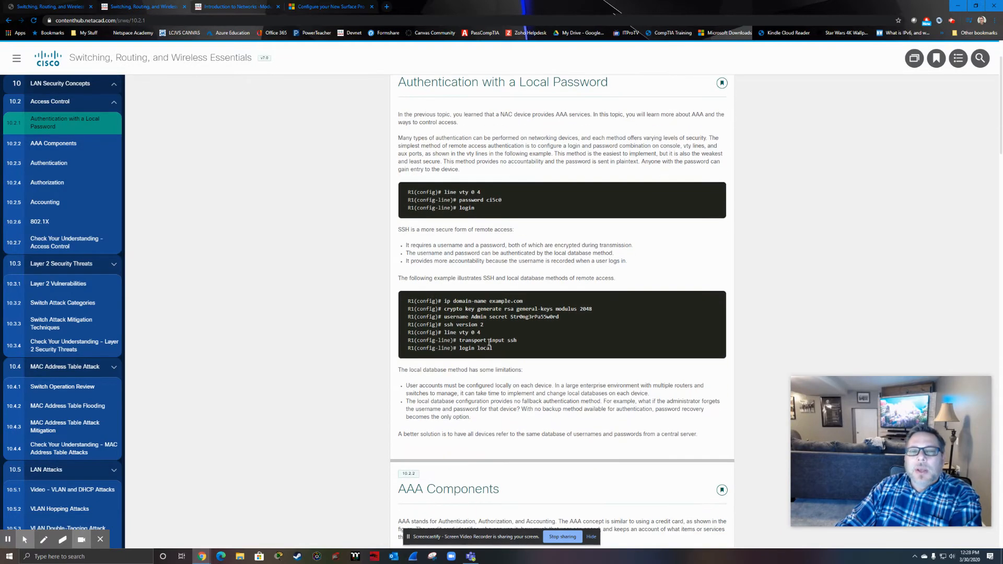
scroll(down, 3)
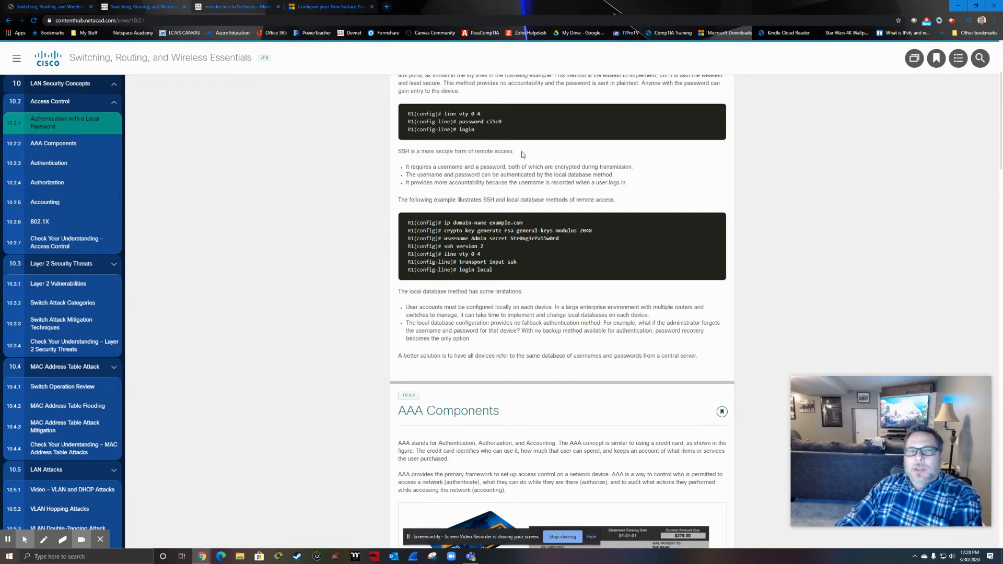
mouse_move(503, 166)
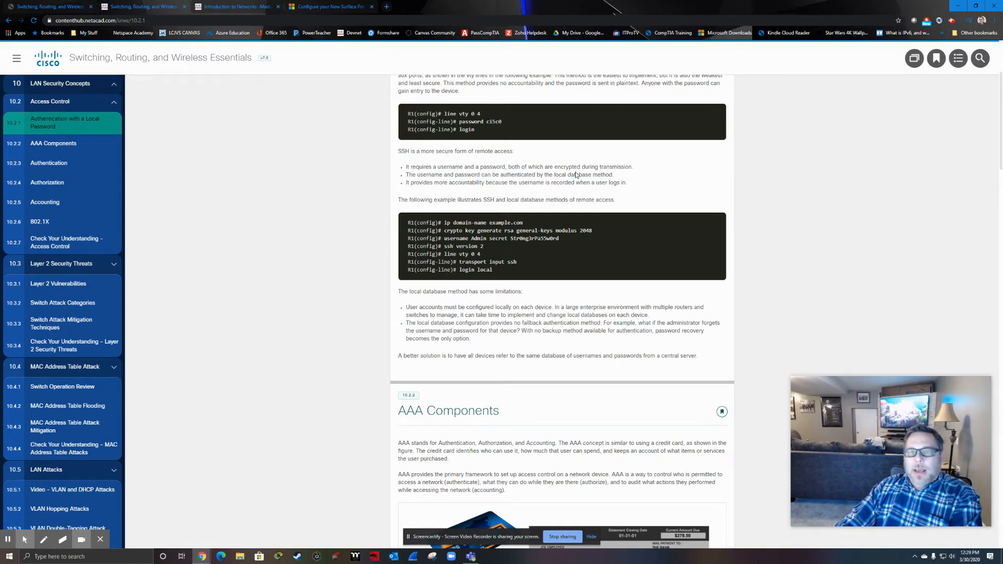
mouse_move(490, 189)
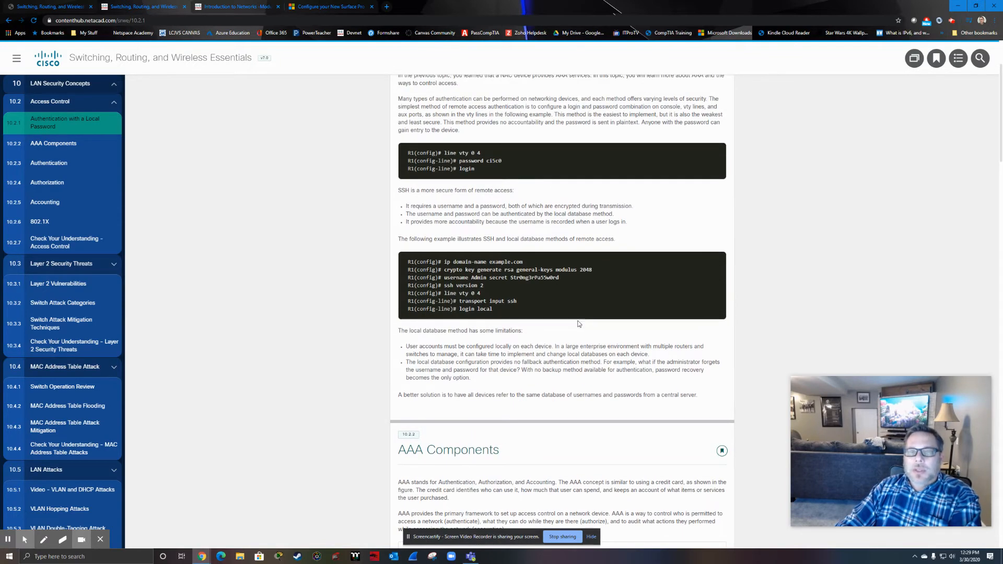
scroll(down, 3)
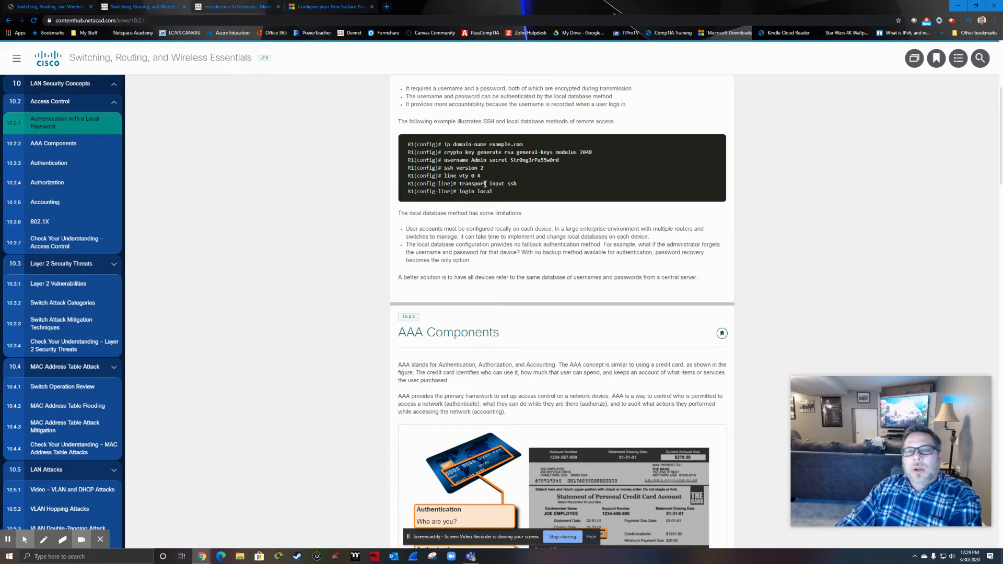
mouse_move(464, 202)
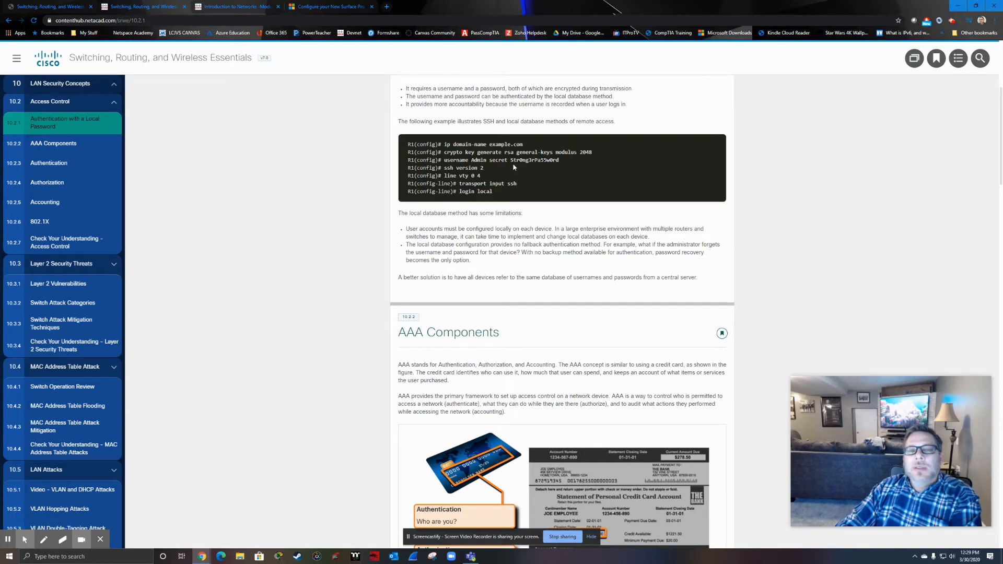
double_click(585, 152)
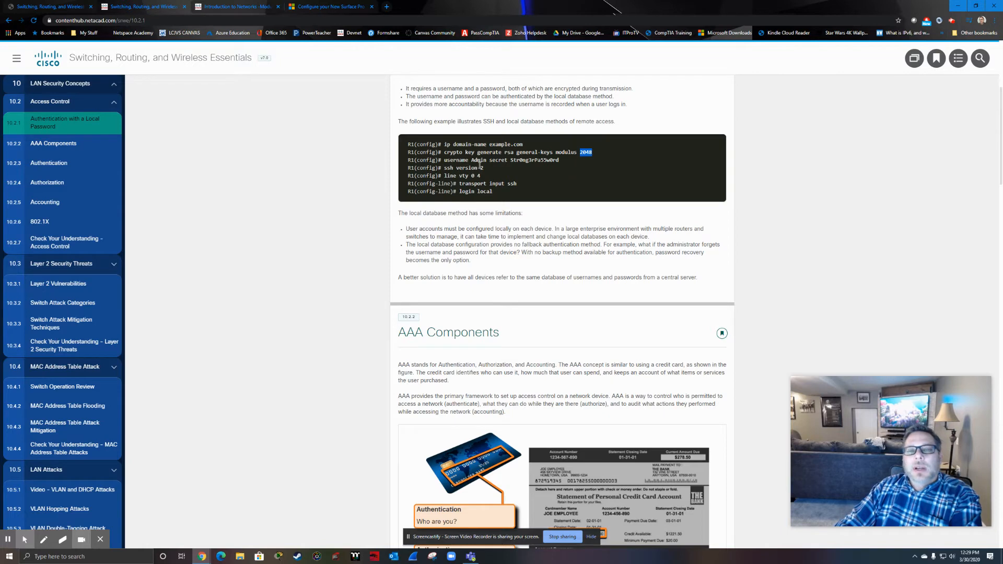
mouse_move(547, 169)
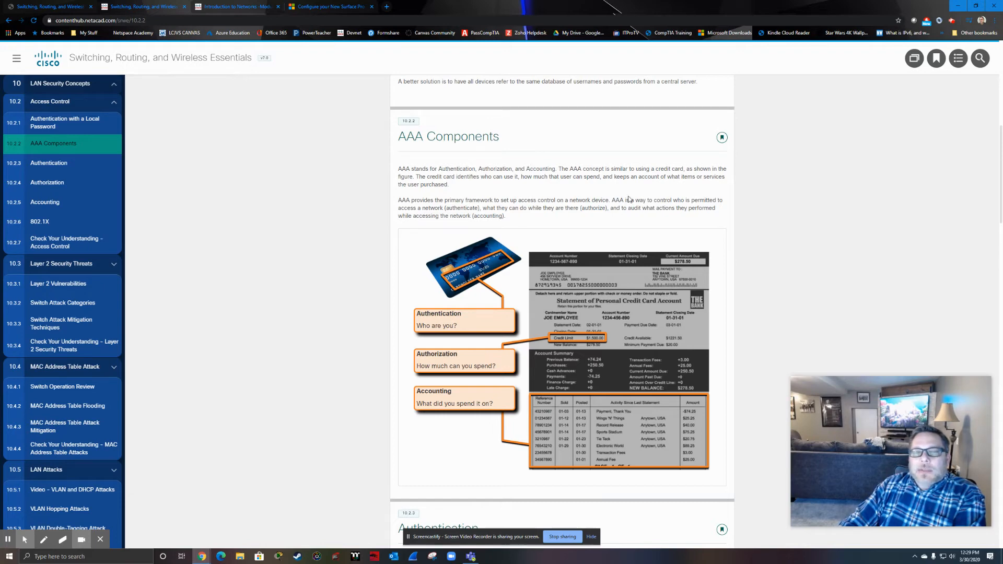
Scroll past the AAA Components credit-card figure until 10.2.3 Authentication appears
scroll(down, 3)
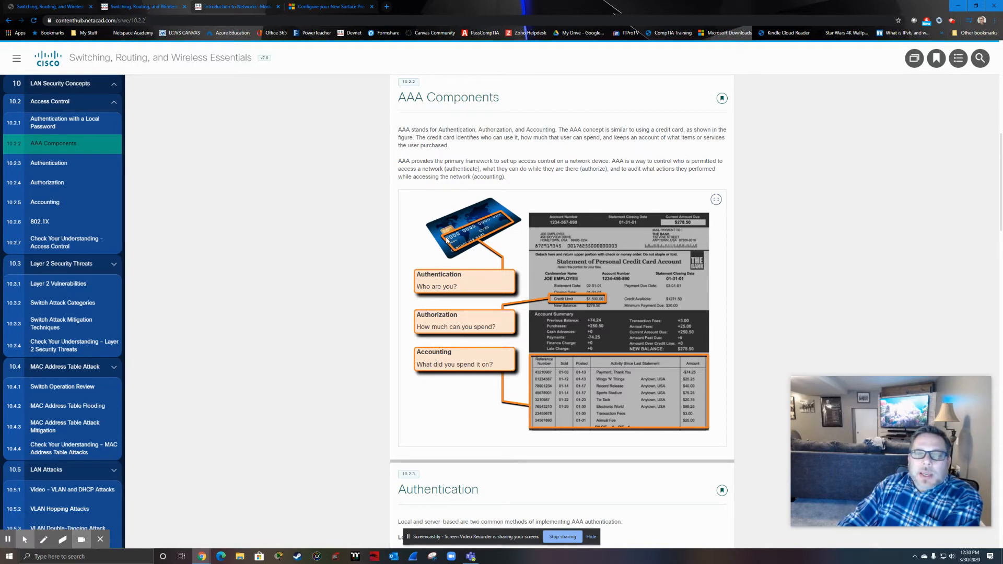
mouse_move(485, 240)
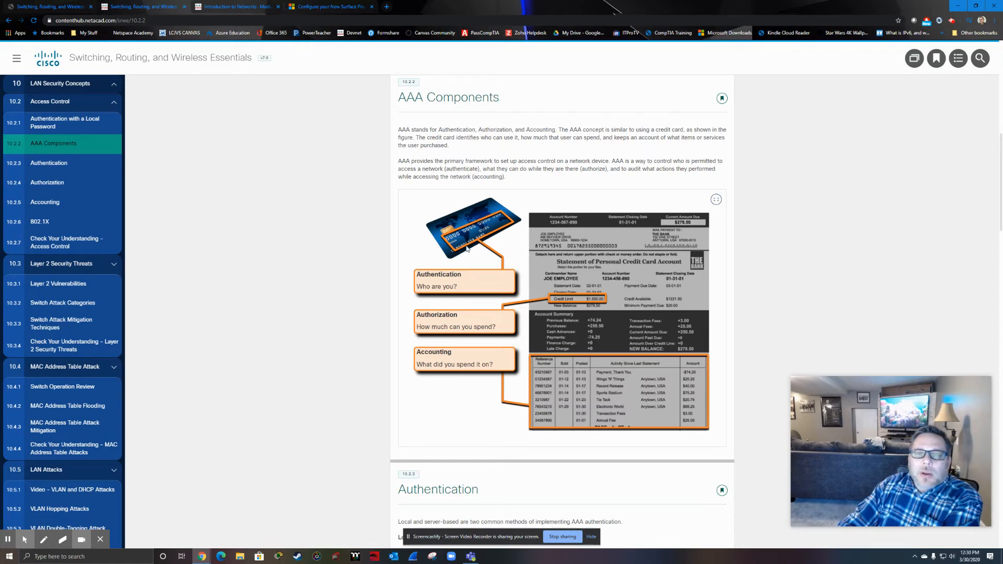
mouse_move(472, 250)
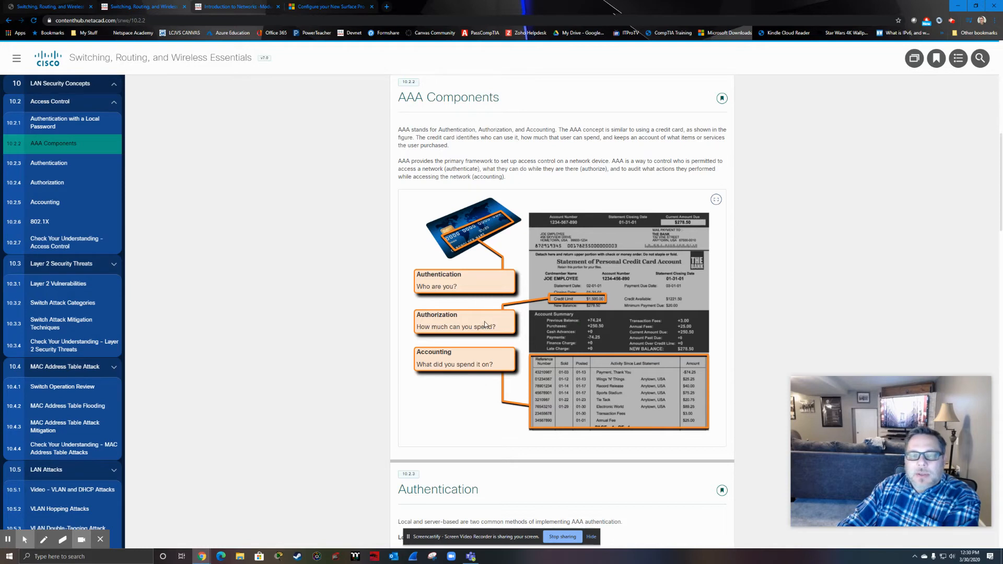
scroll(down, 3)
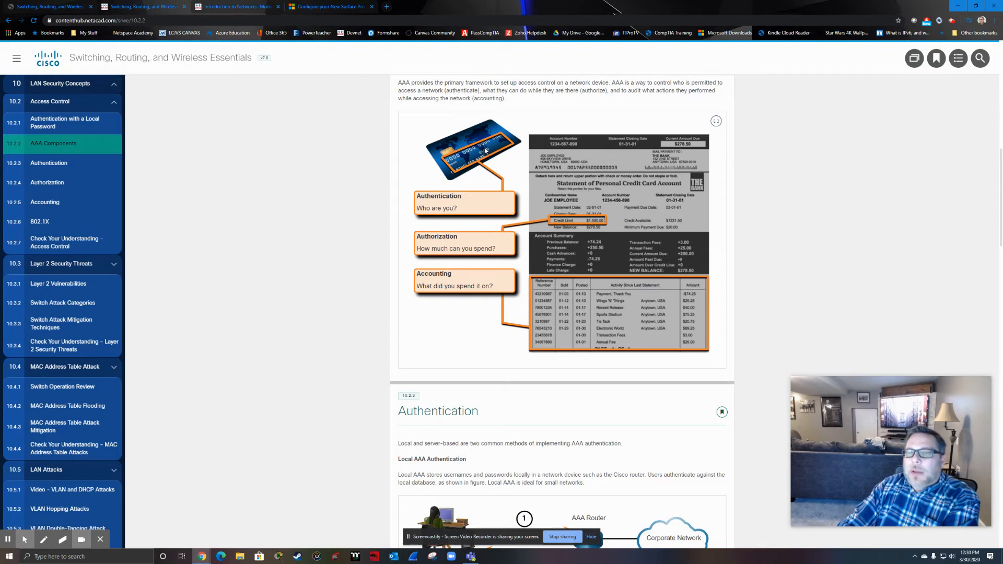
mouse_move(659, 365)
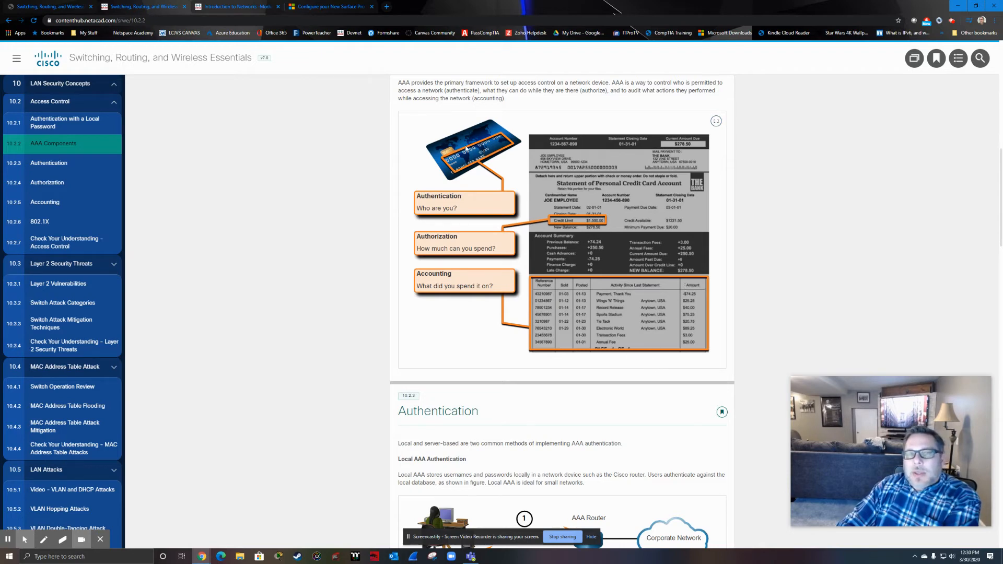
mouse_move(510, 294)
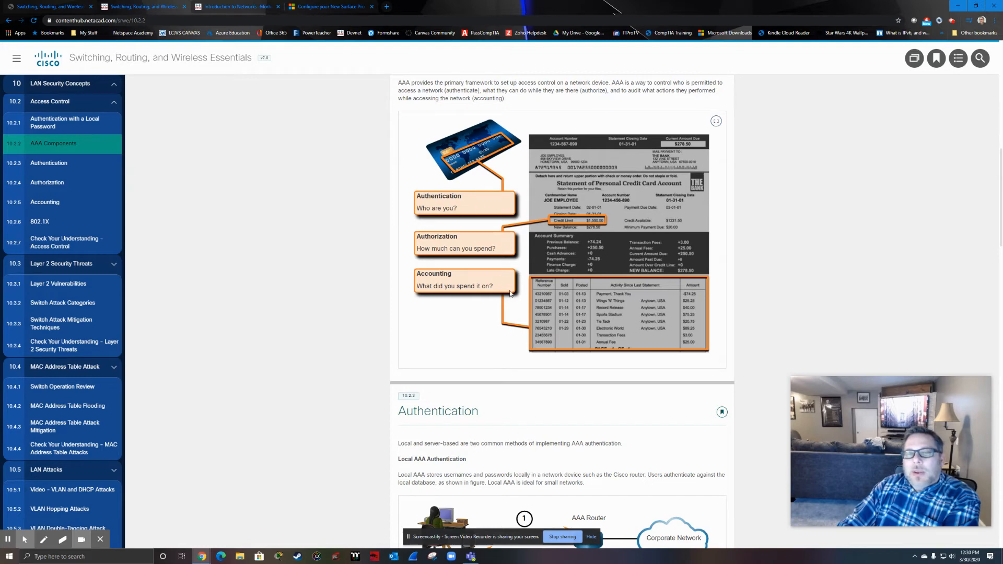
scroll(down, 3)
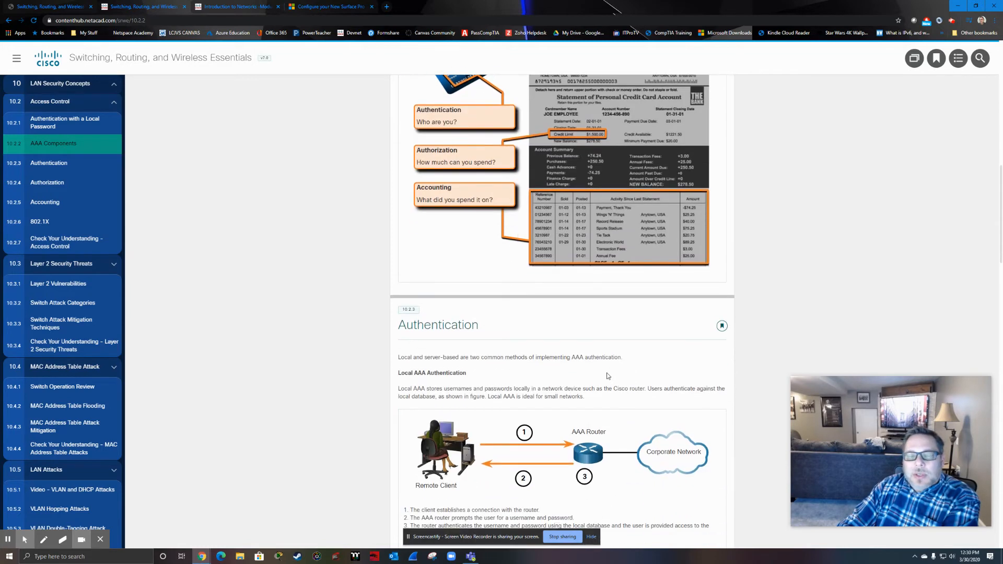
Open 10.2.3 Authentication from the sidebar to view Local AAA Authentication
click(49, 162)
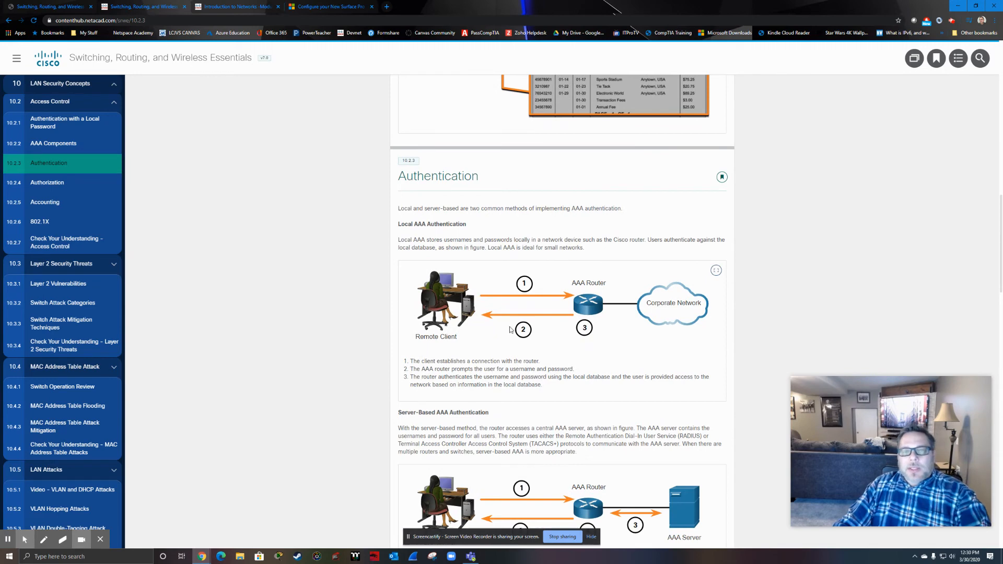
mouse_move(508, 336)
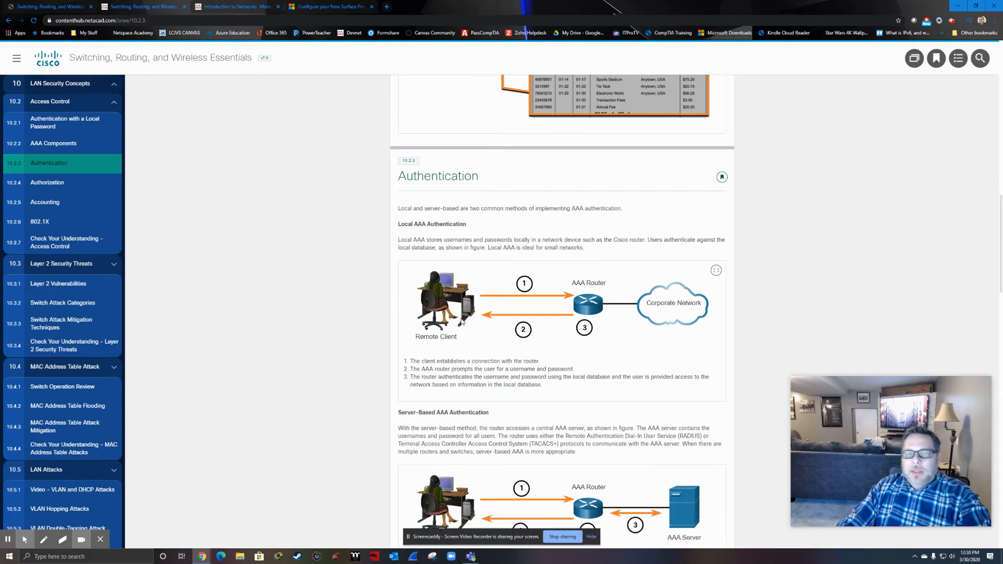
mouse_move(535, 341)
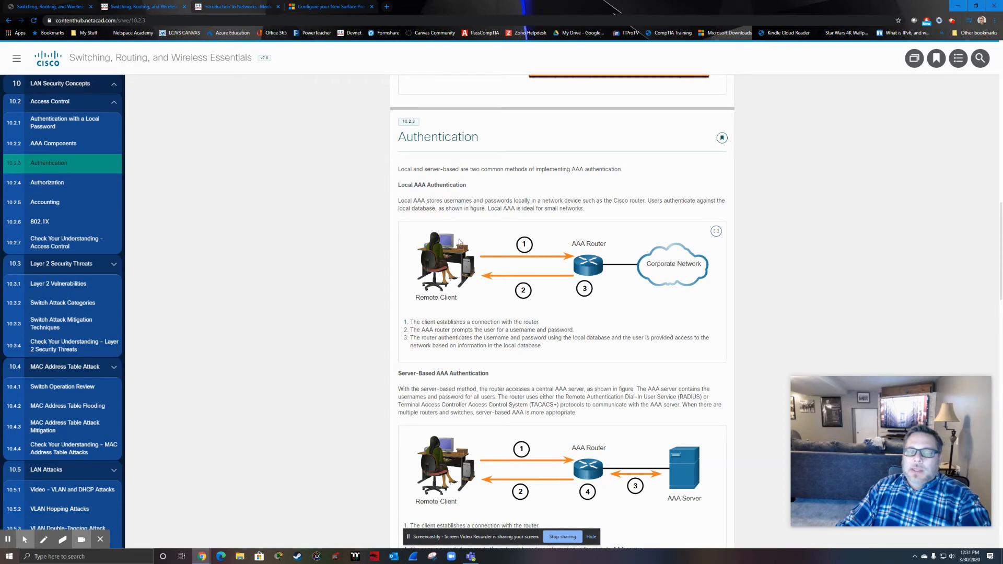
mouse_move(468, 236)
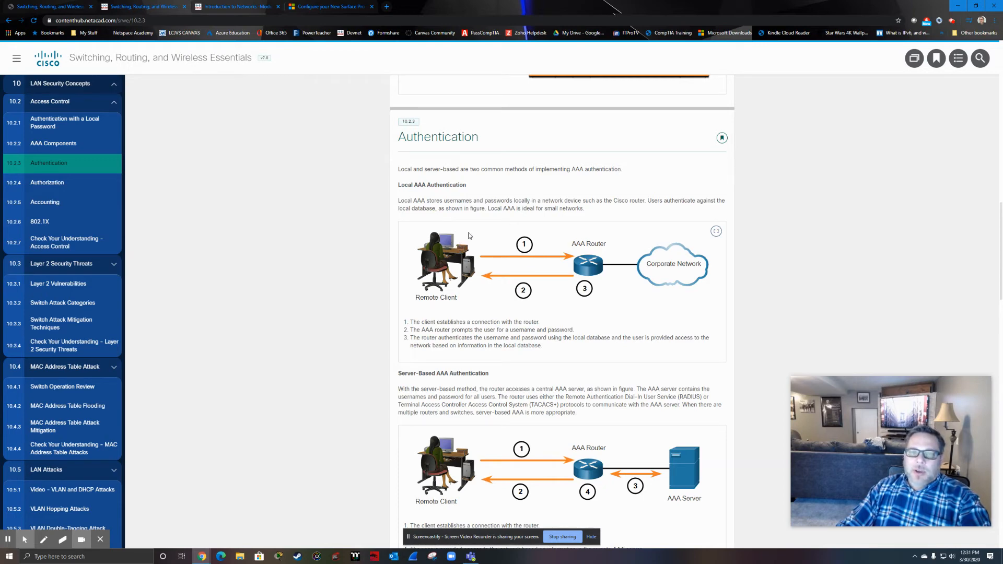
mouse_move(468, 290)
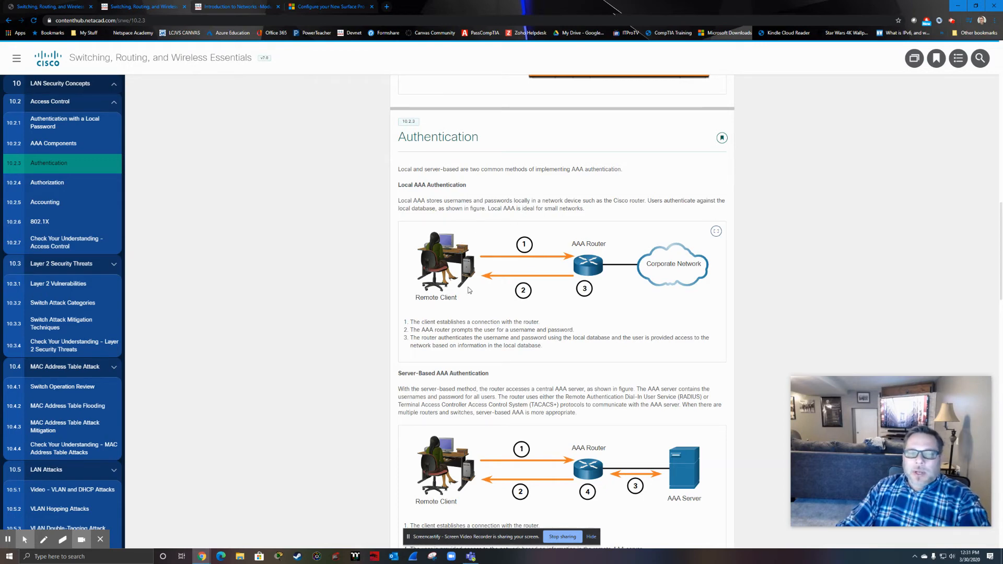
Scroll through Server-Based AAA Authentication and 10.2.4 Authorization to 10.2.5 Accounting
scroll(down, 3)
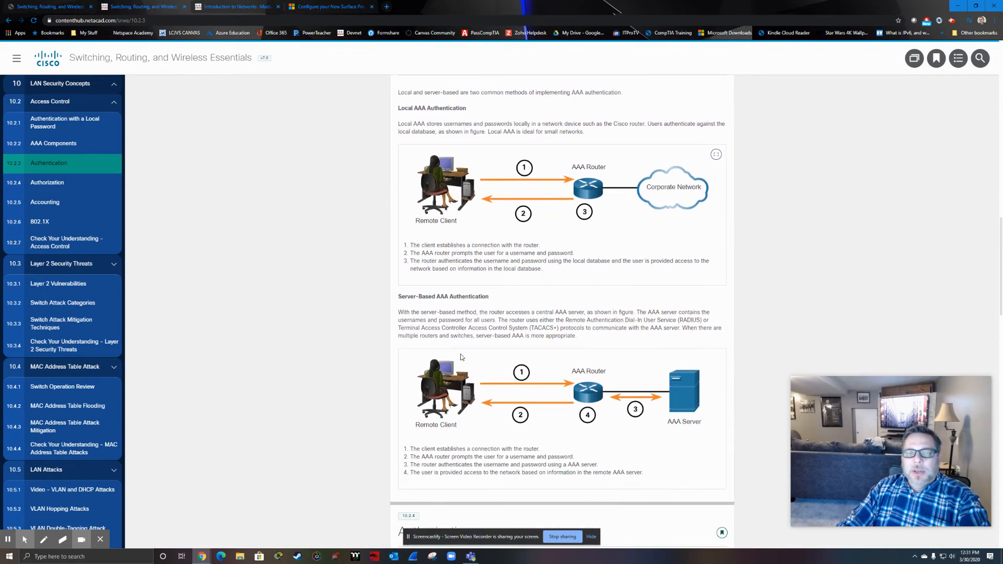
scroll(down, 3)
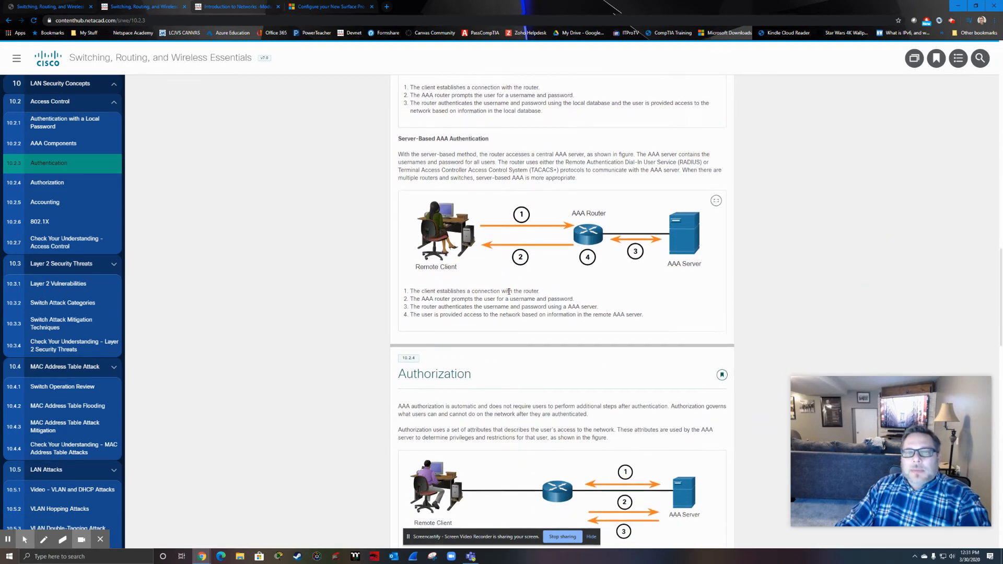
scroll(down, 3)
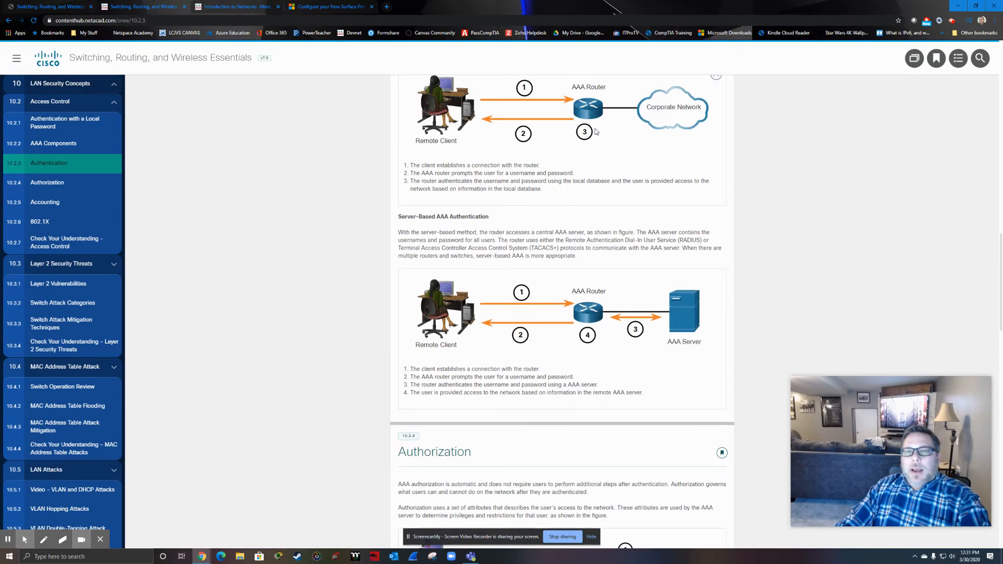
mouse_move(581, 113)
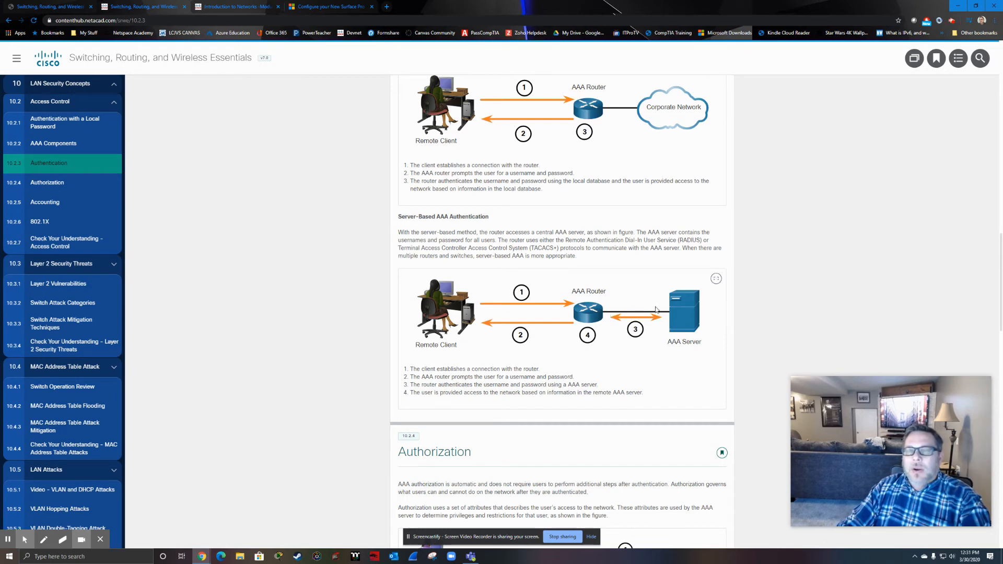
mouse_move(659, 308)
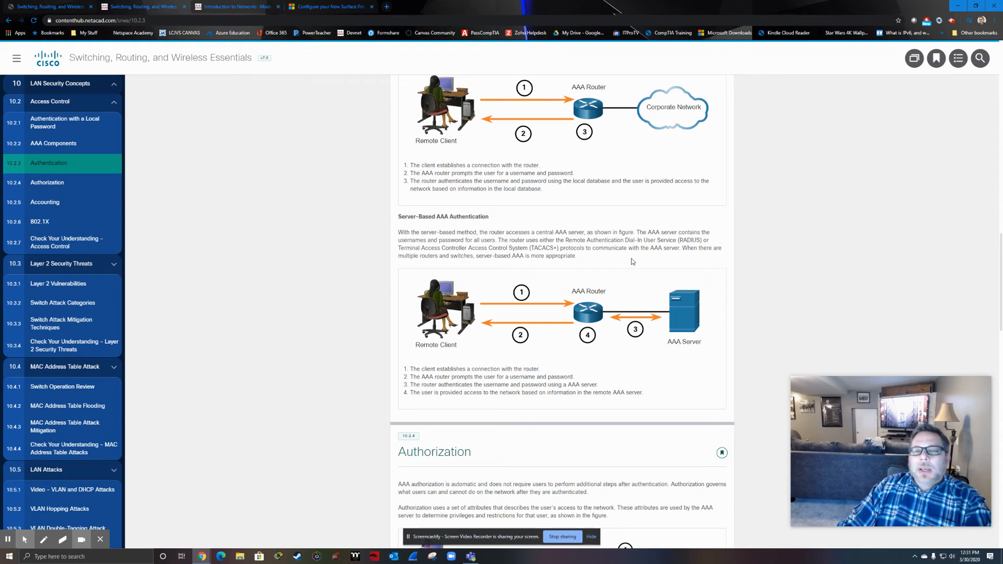
scroll(down, 3)
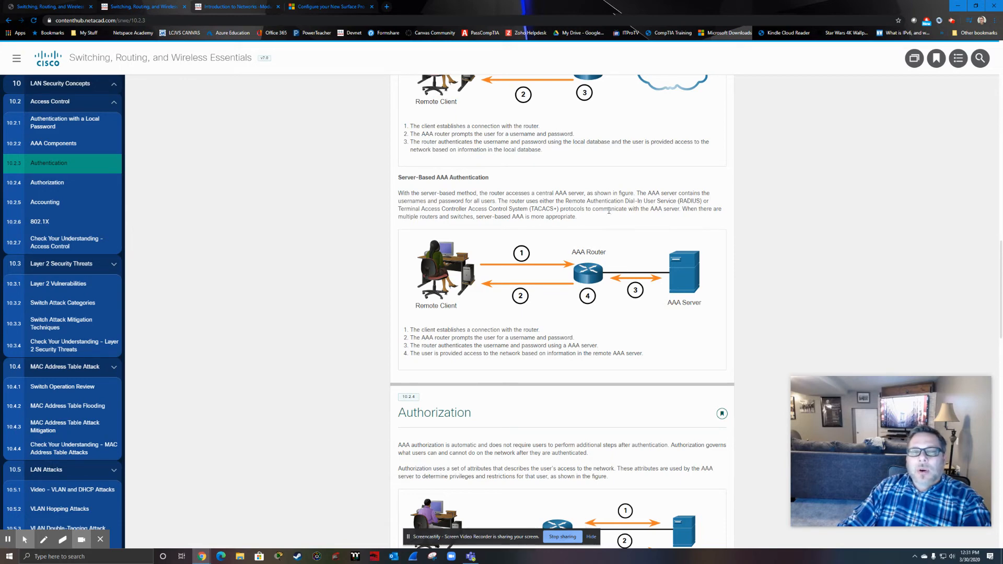
mouse_move(509, 217)
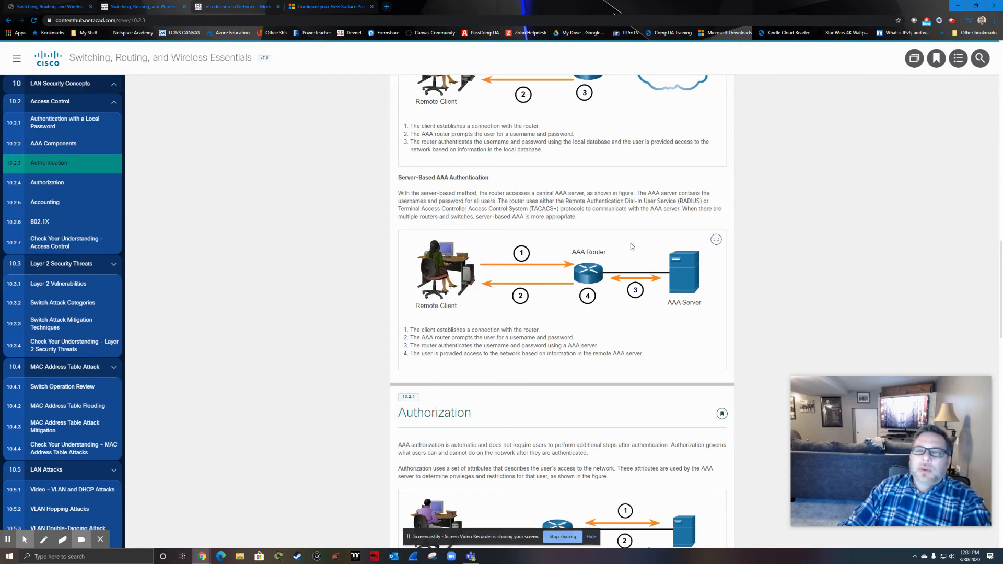
mouse_move(485, 250)
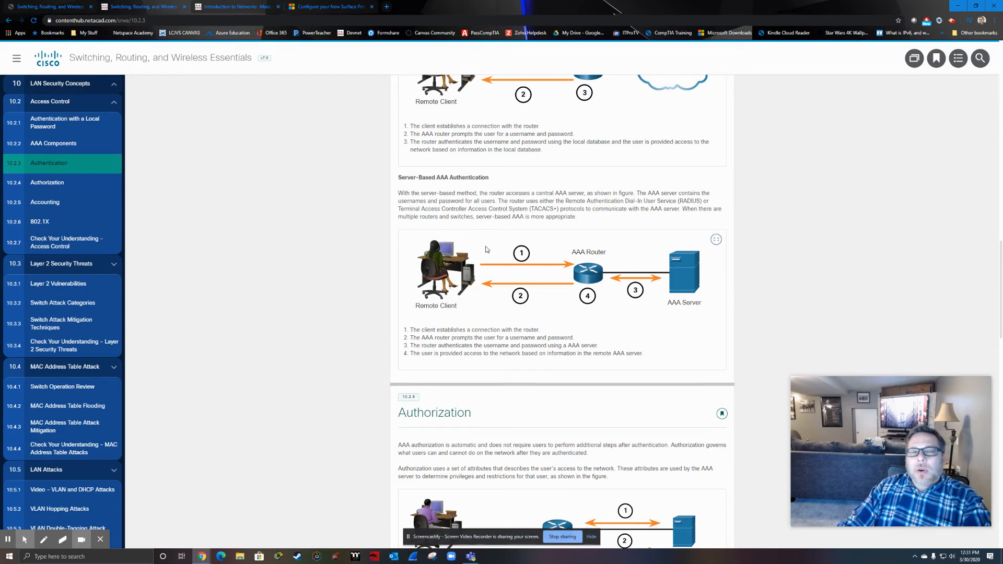
mouse_move(622, 328)
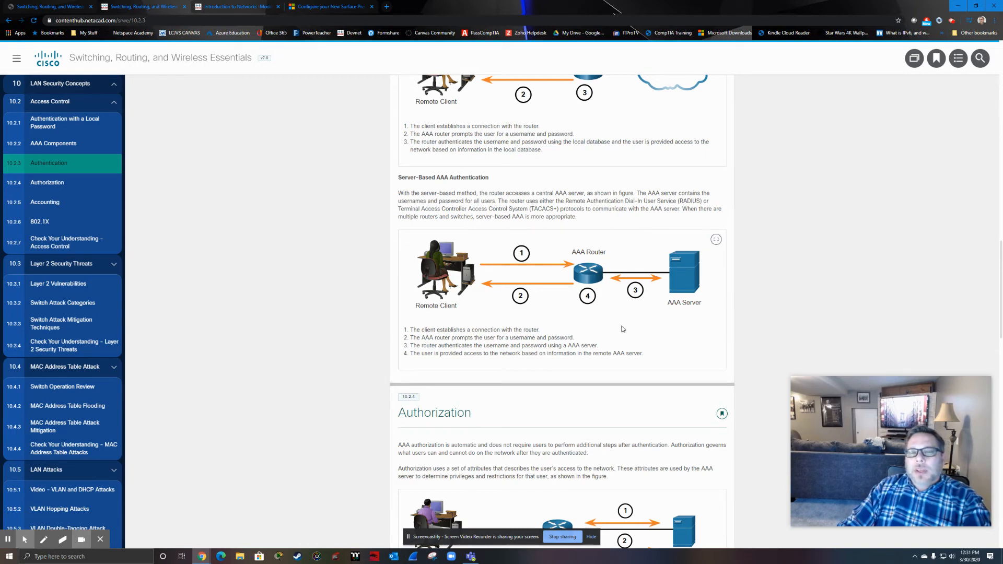
mouse_move(598, 378)
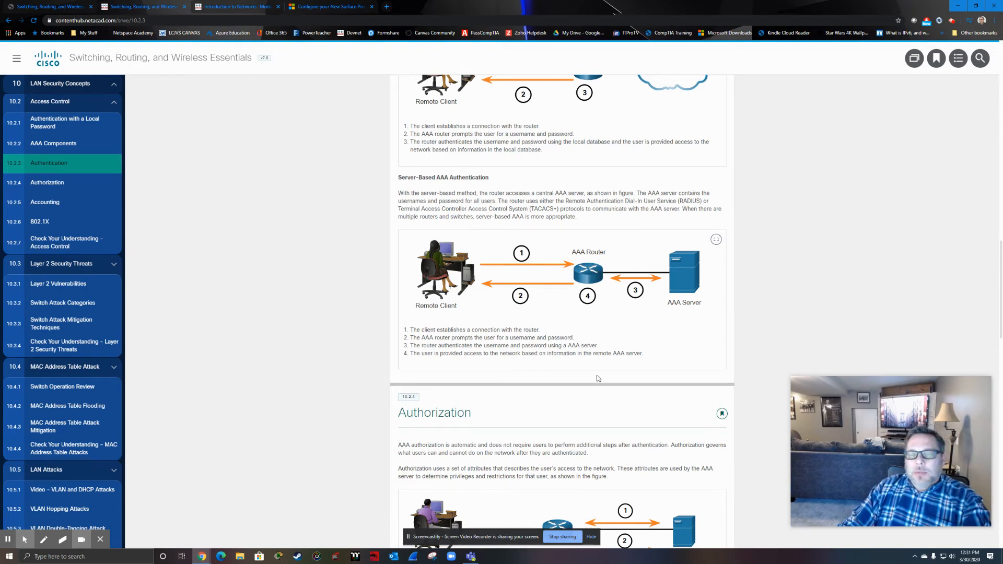
mouse_move(707, 274)
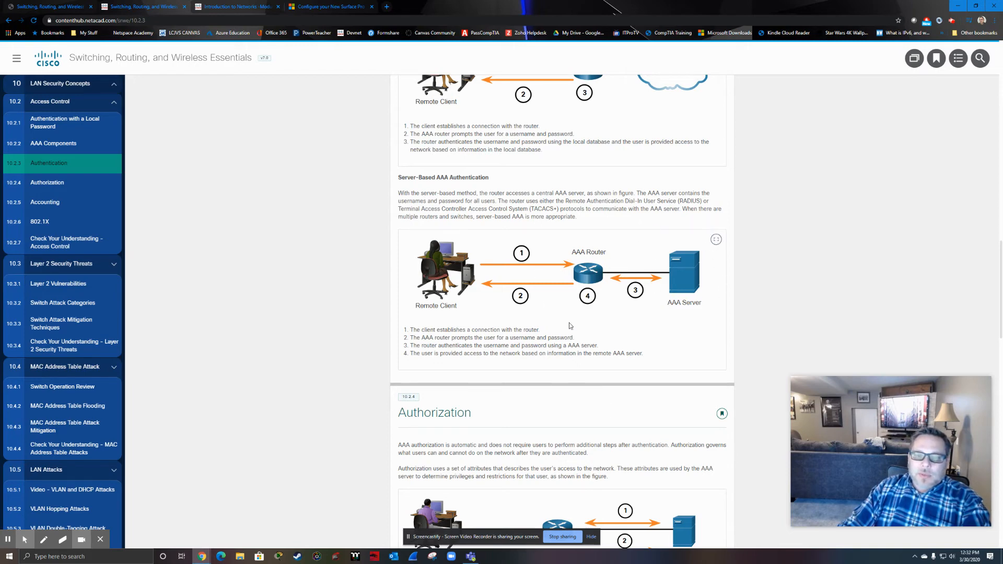
scroll(down, 3)
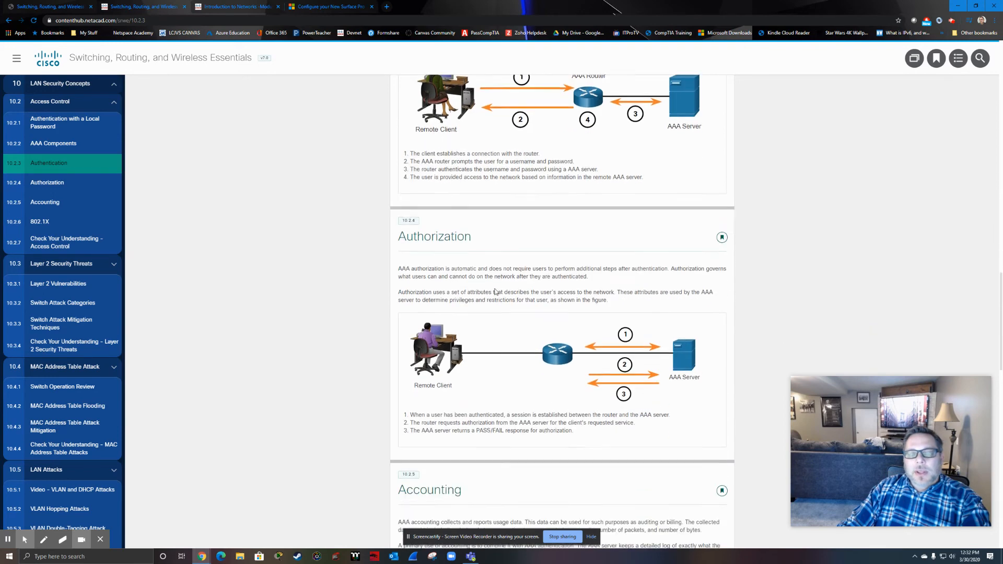
scroll(down, 3)
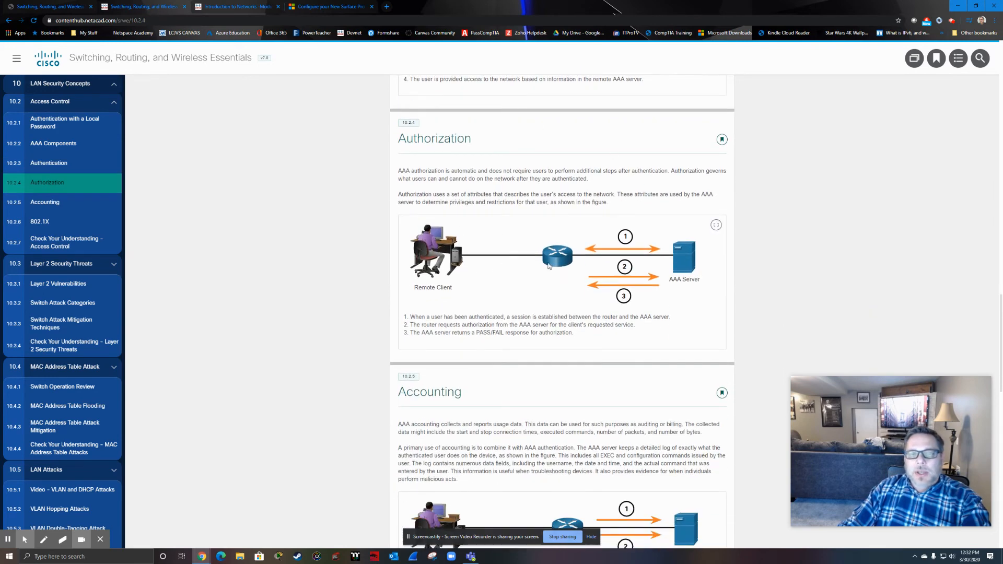
mouse_move(517, 254)
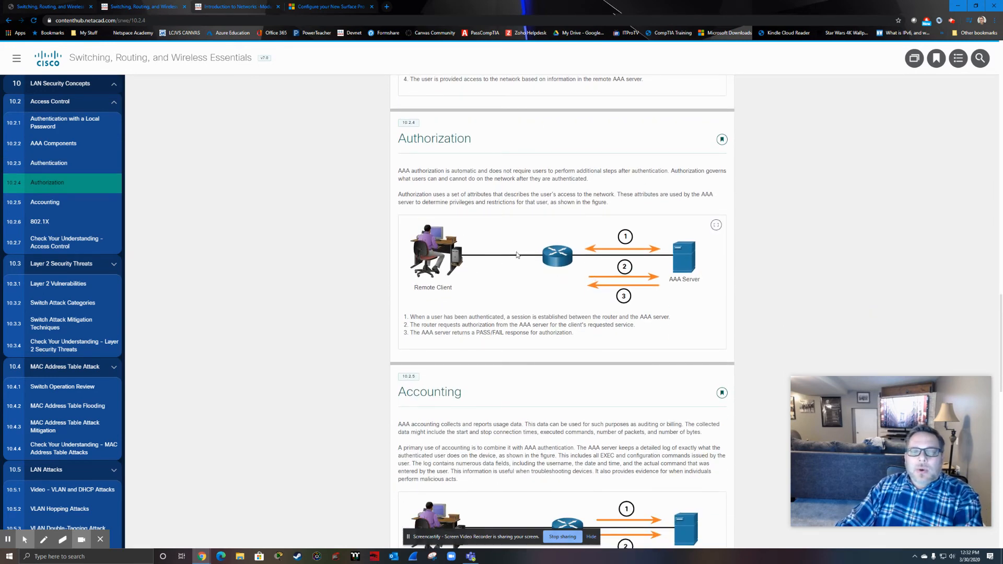
mouse_move(497, 296)
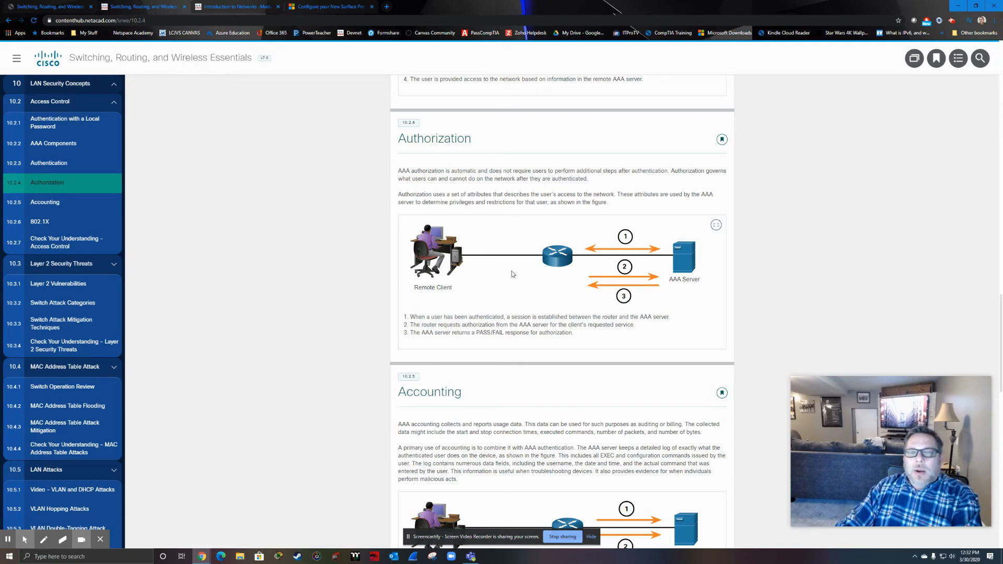
mouse_move(416, 267)
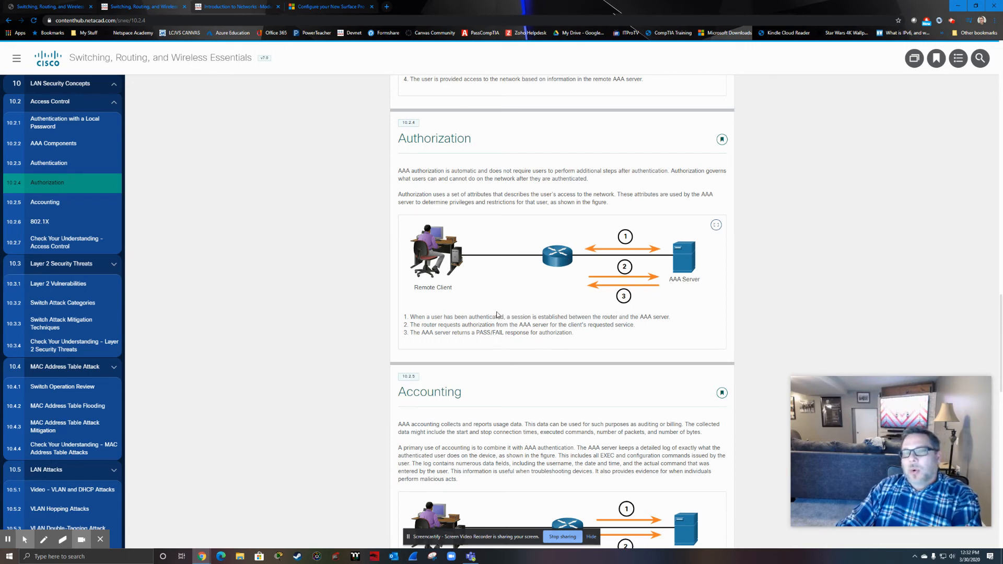
scroll(down, 3)
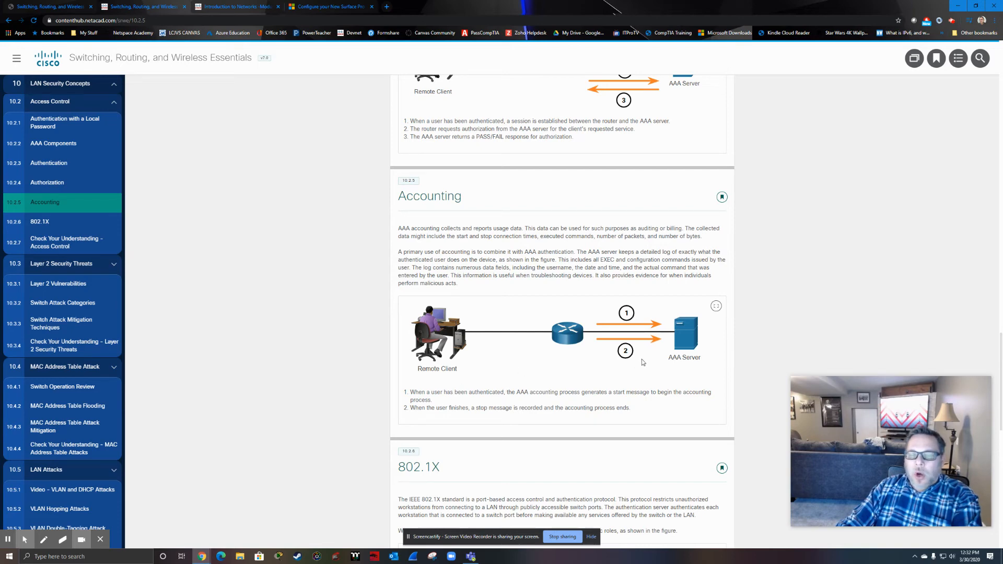
mouse_move(641, 370)
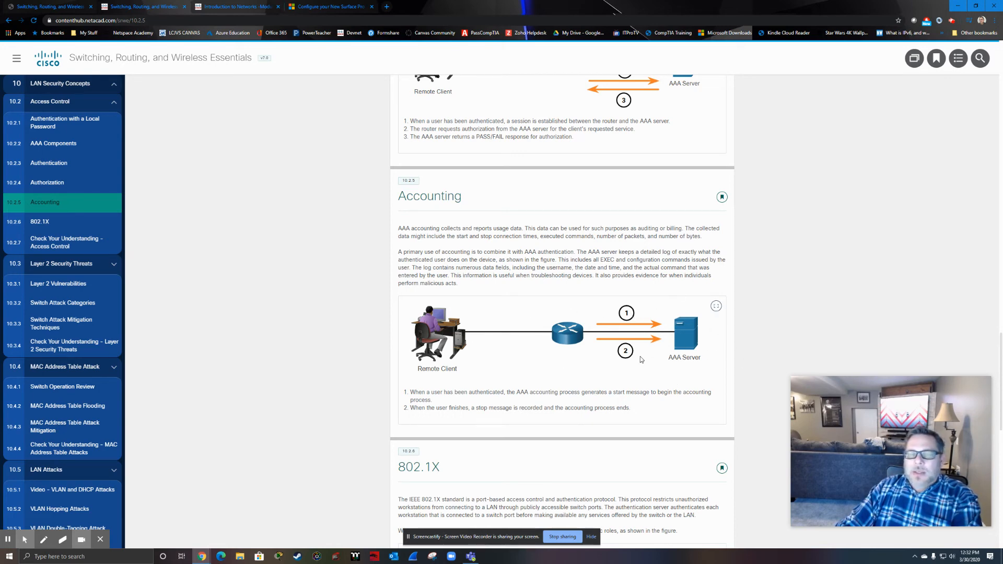
Scroll past the 10.2.5 Accounting figure to the start of 10.2.6 802.1X
scroll(down, 3)
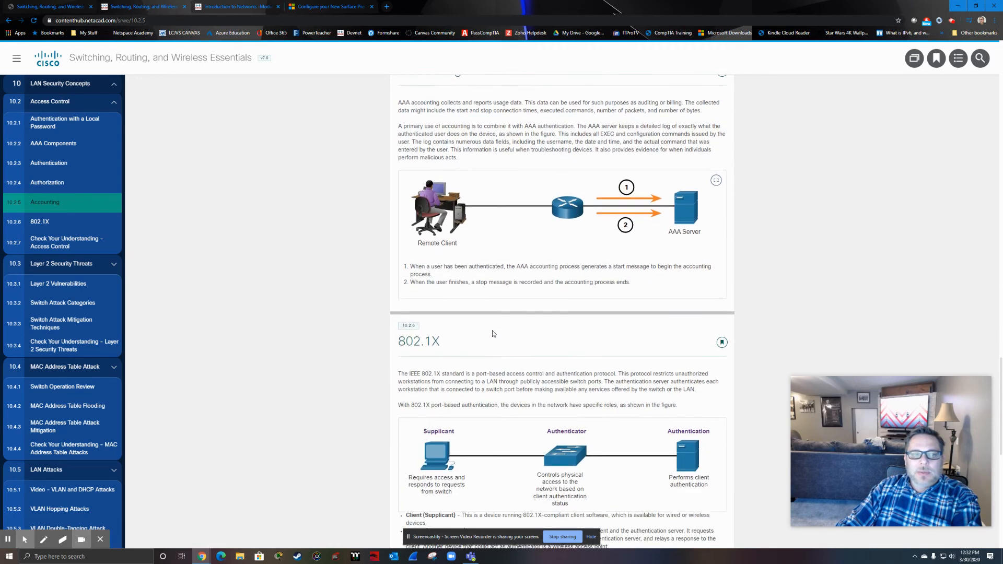
Read 802.1X, highlighting 'port-based access control and authentication protocol', then reach the quiz
scroll(down, 3)
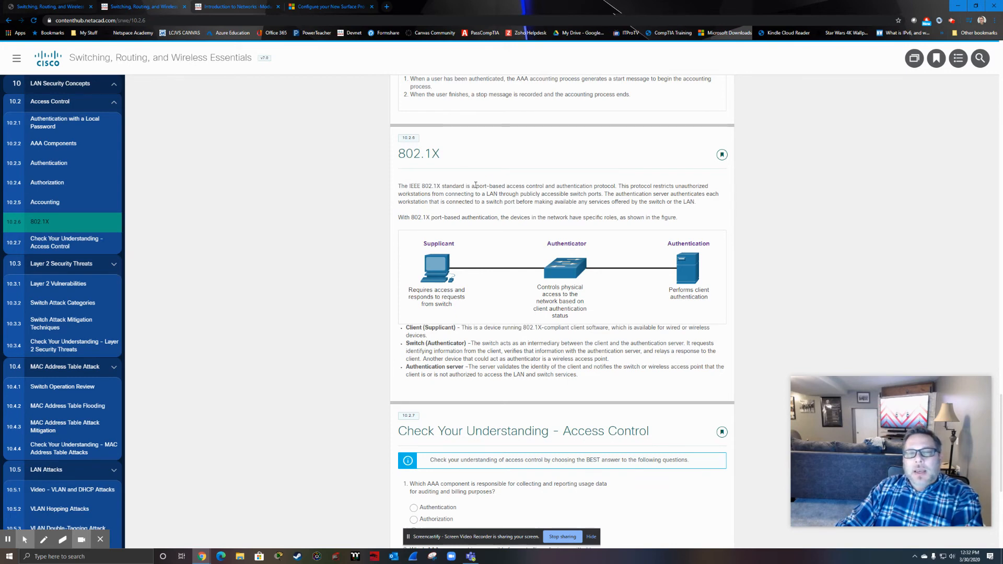
drag(476, 186, 592, 186)
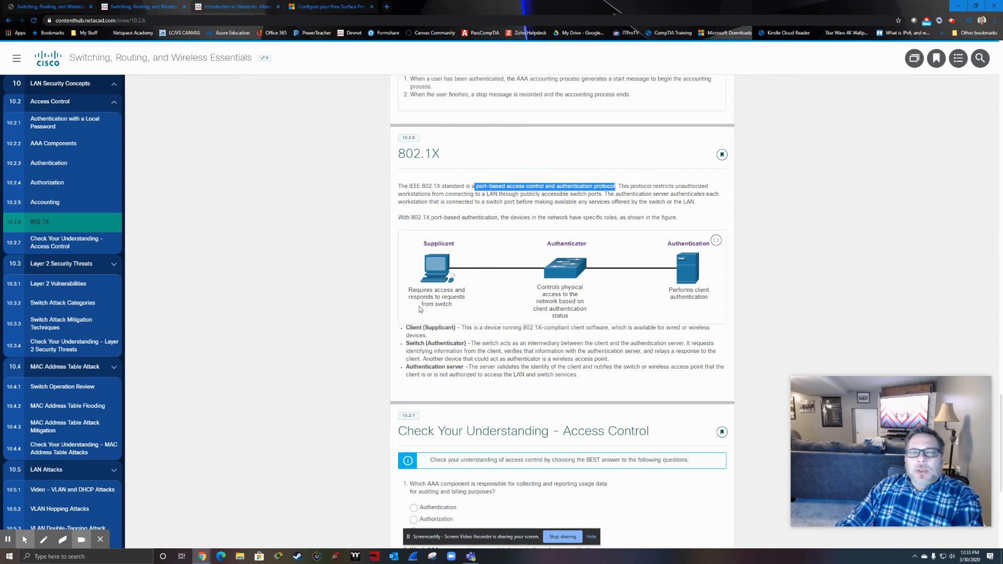
mouse_move(475, 286)
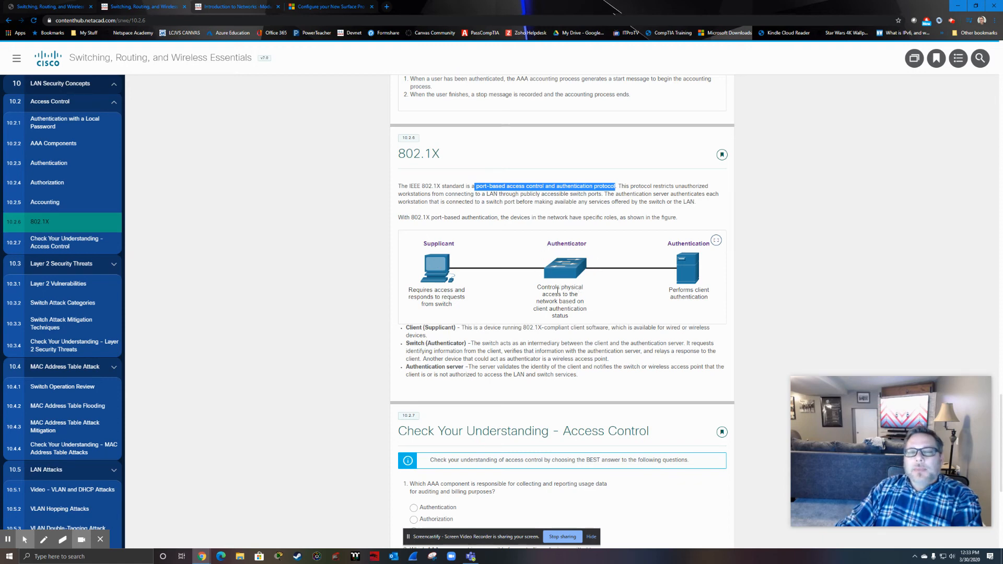
mouse_move(511, 270)
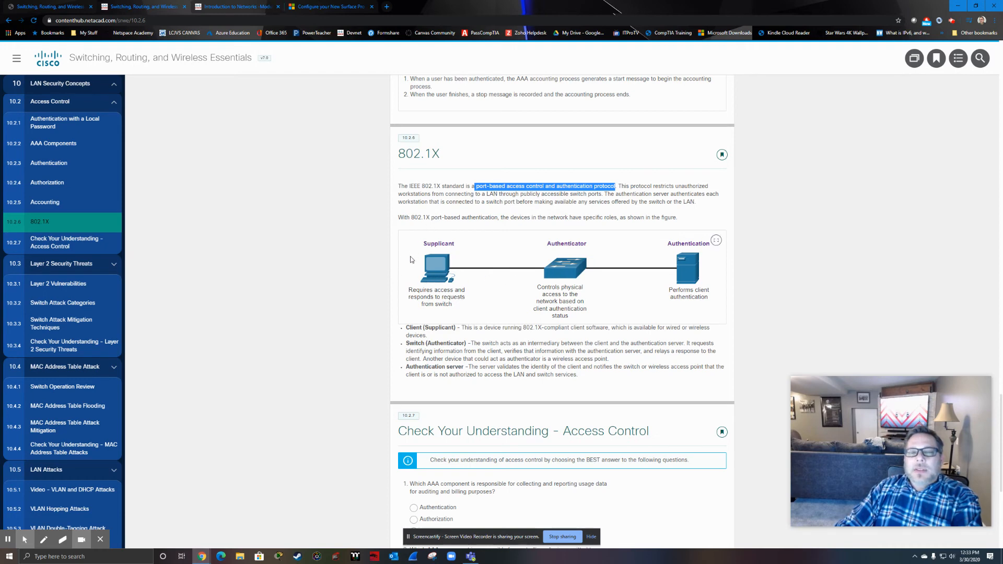
mouse_move(545, 273)
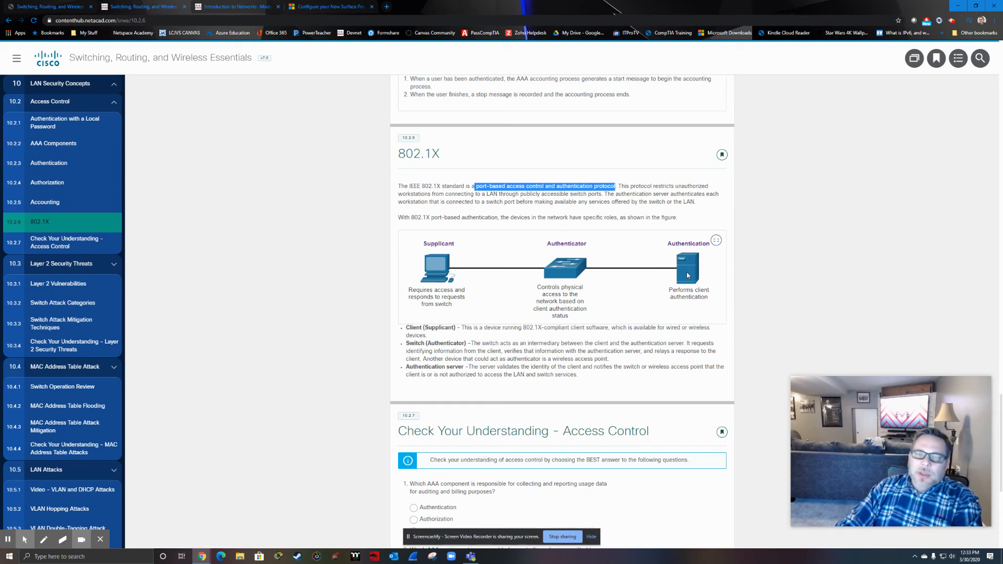
mouse_move(448, 276)
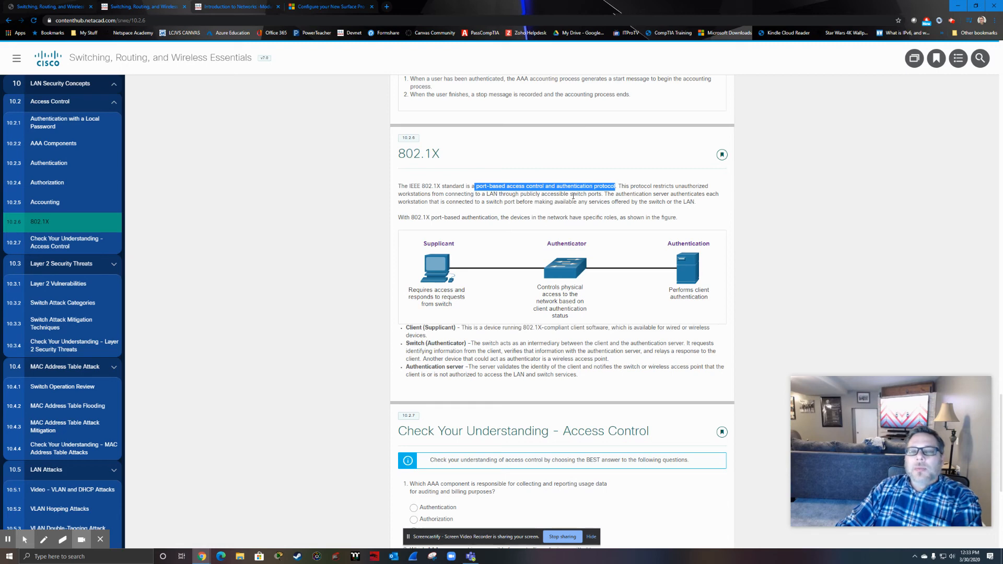
mouse_move(611, 202)
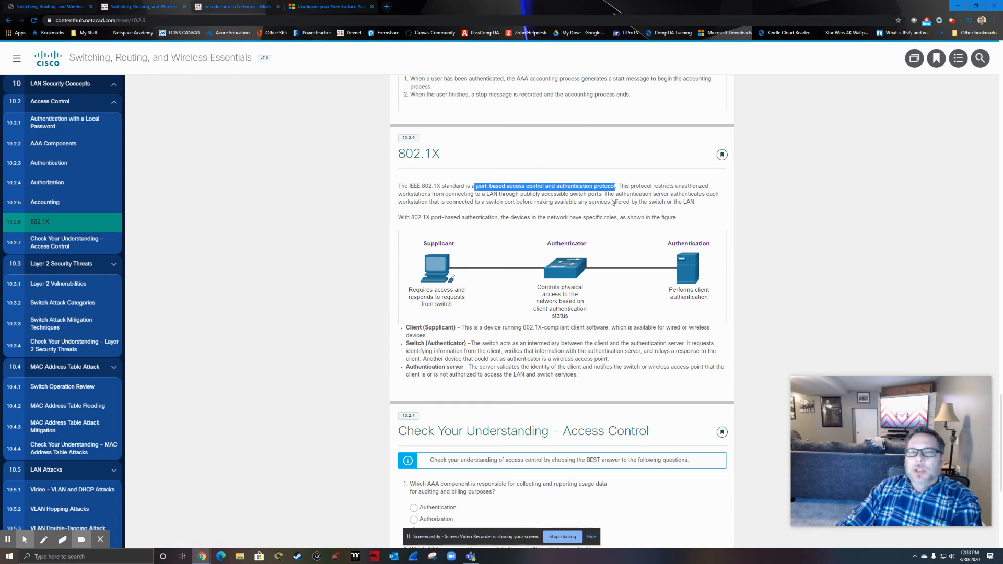
mouse_move(526, 321)
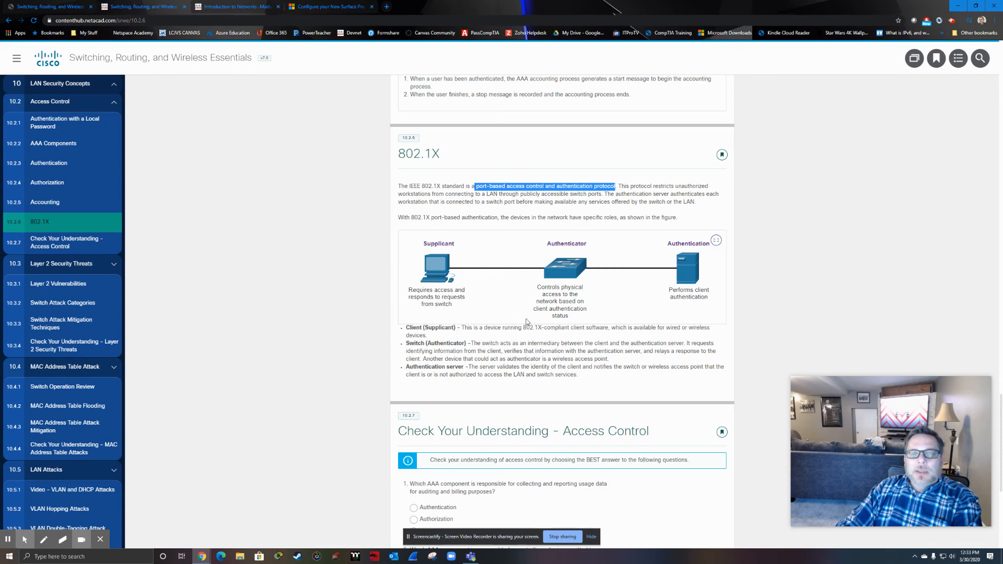
scroll(down, 3)
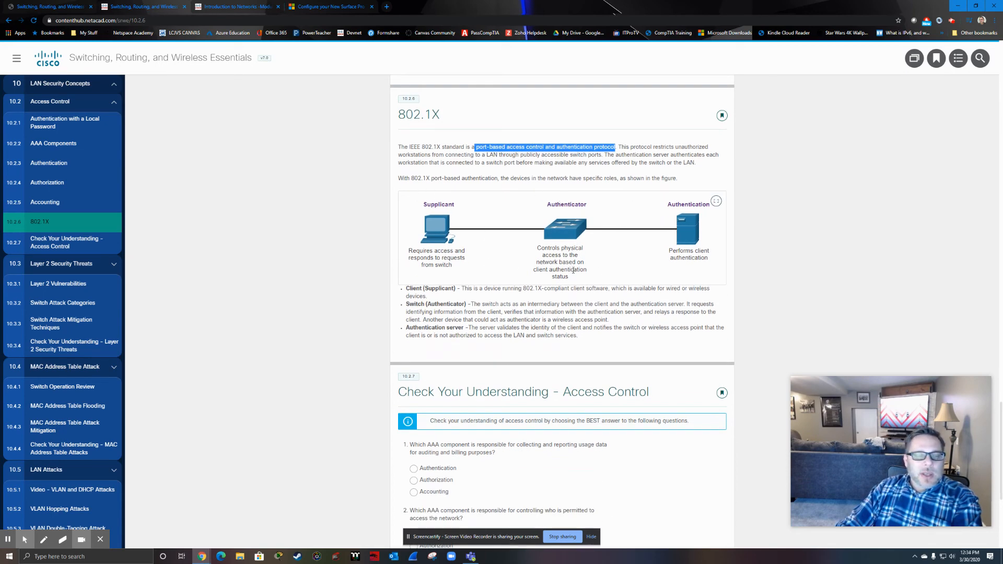
mouse_move(513, 256)
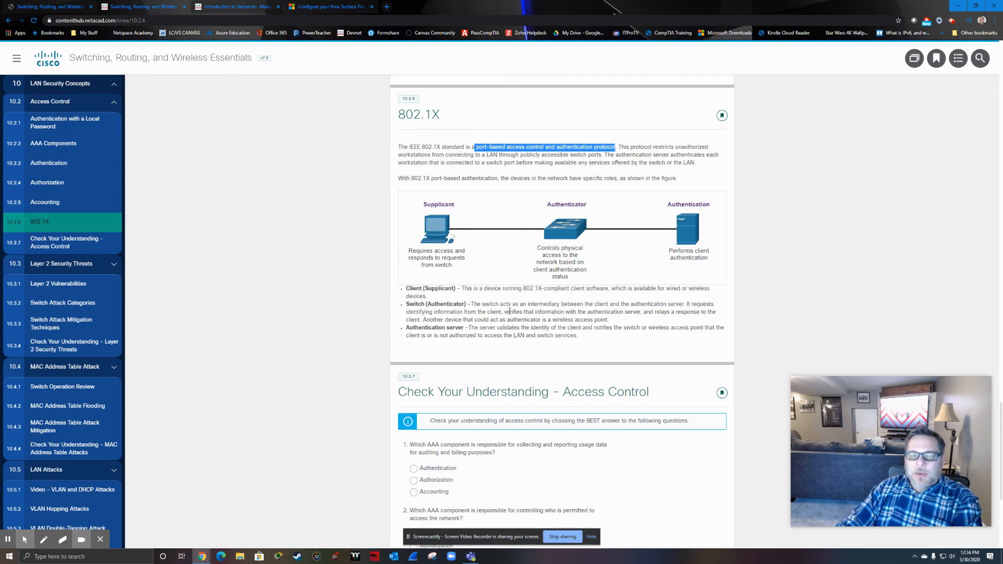
scroll(down, 3)
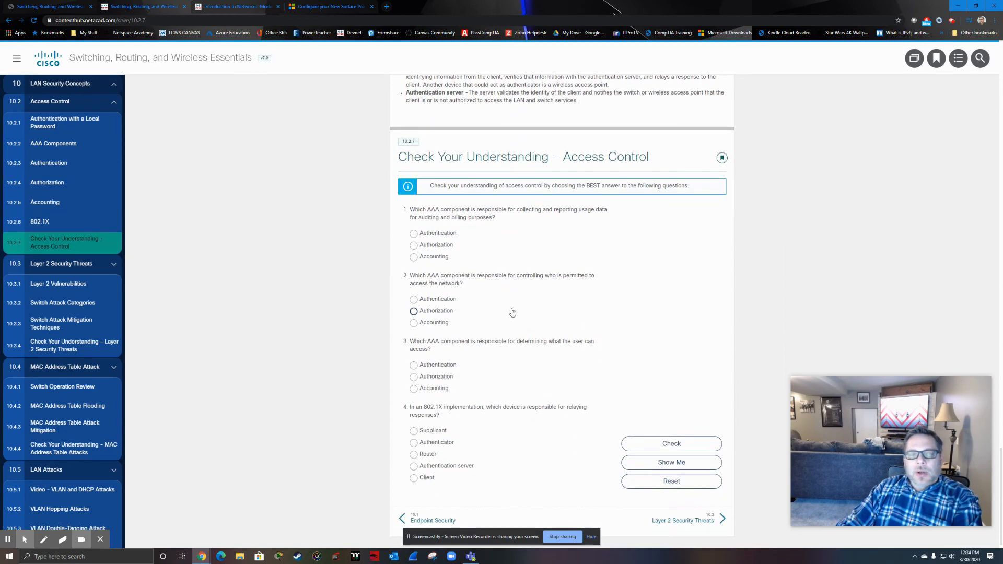
Answer quiz questions 1–3 with Accounting, Authentication and Authorization
scroll(down, 3)
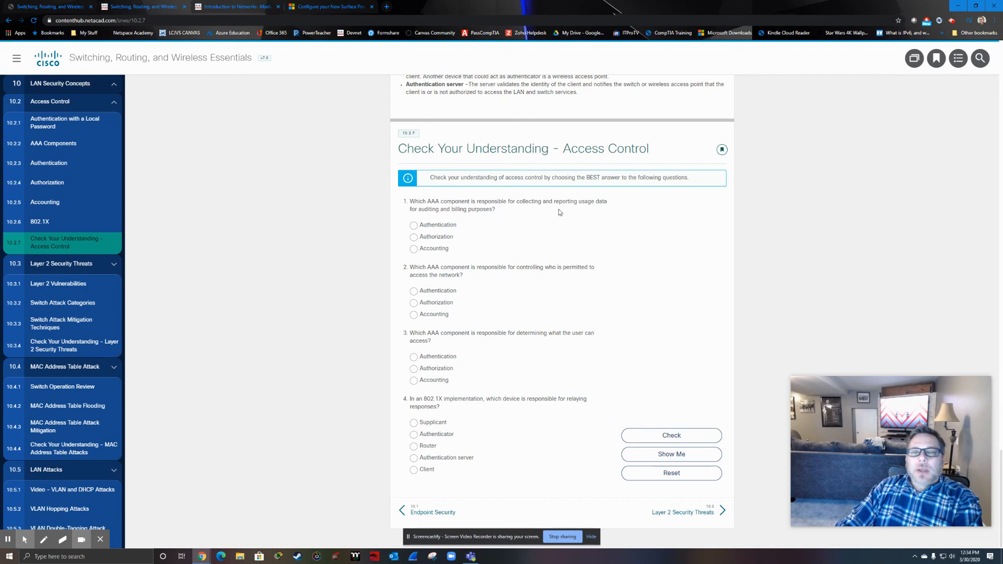
mouse_move(559, 213)
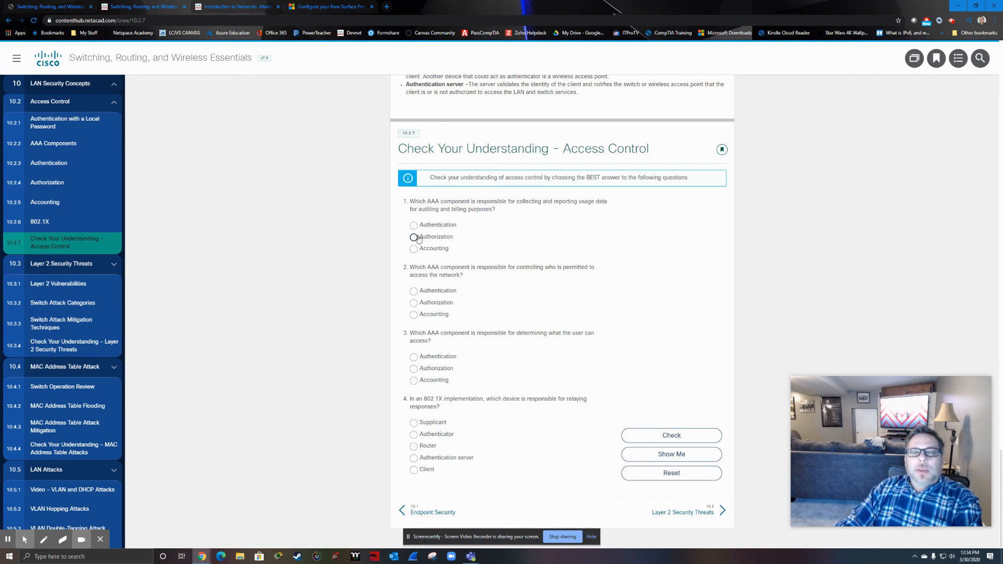
click(413, 249)
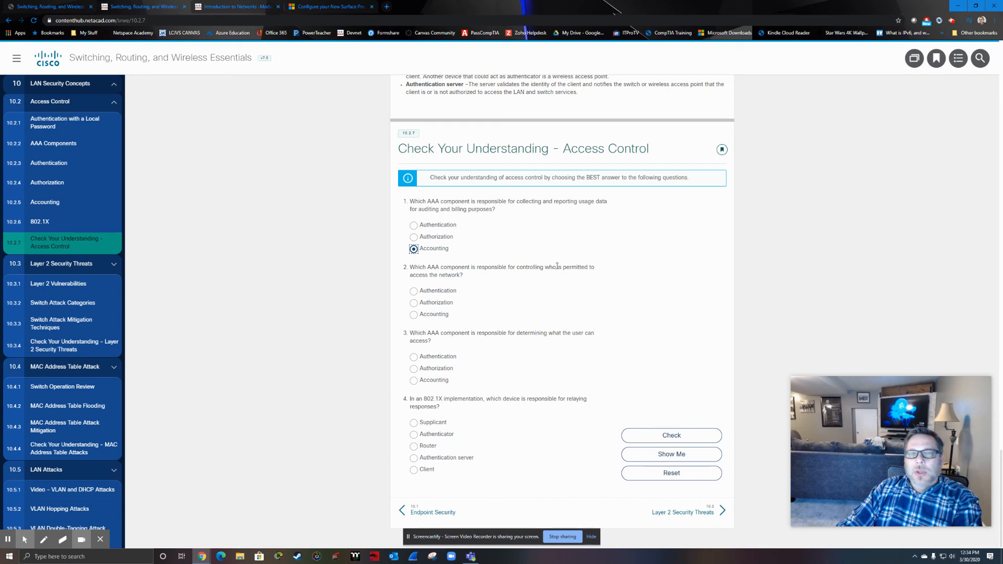
mouse_move(555, 274)
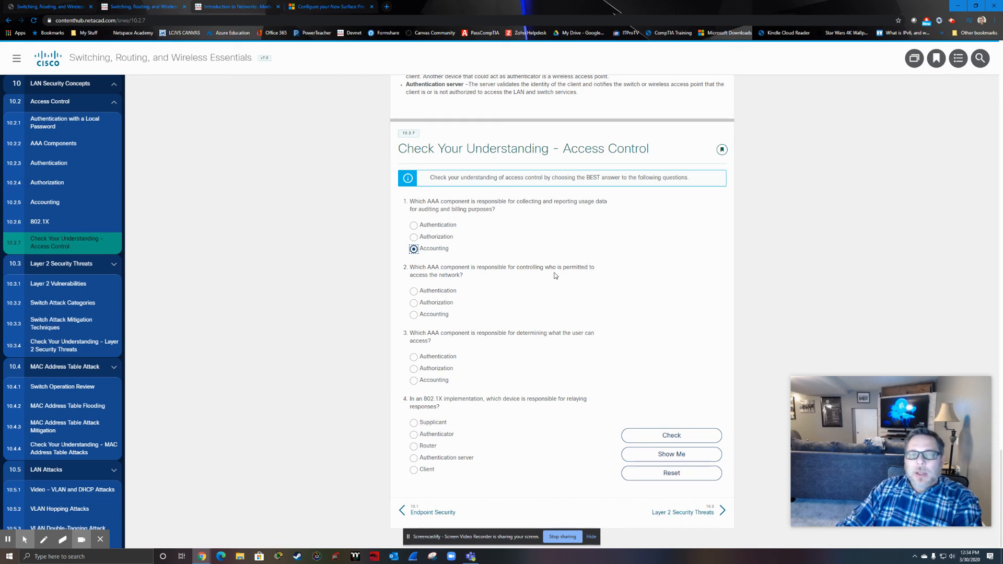
mouse_move(575, 276)
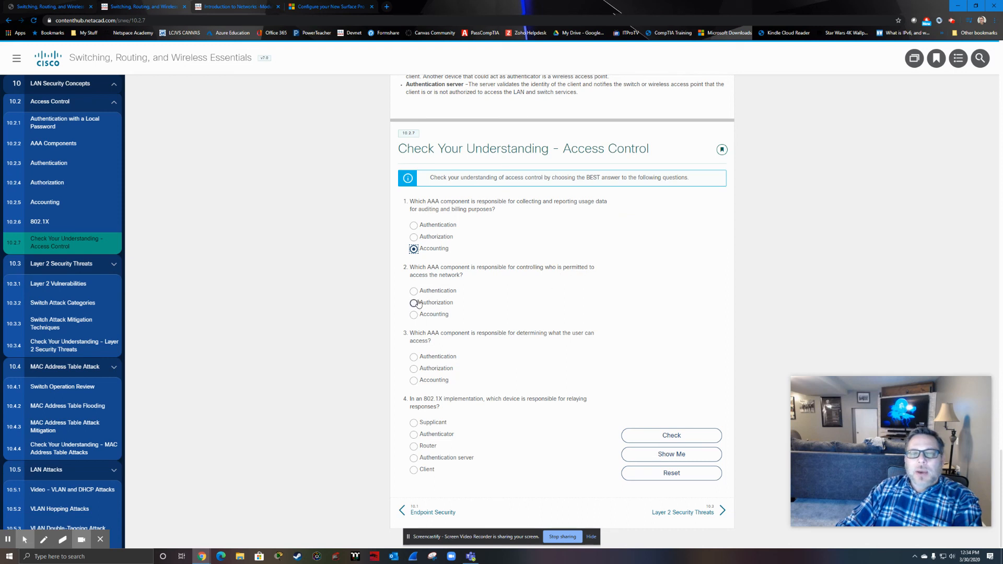
click(413, 291)
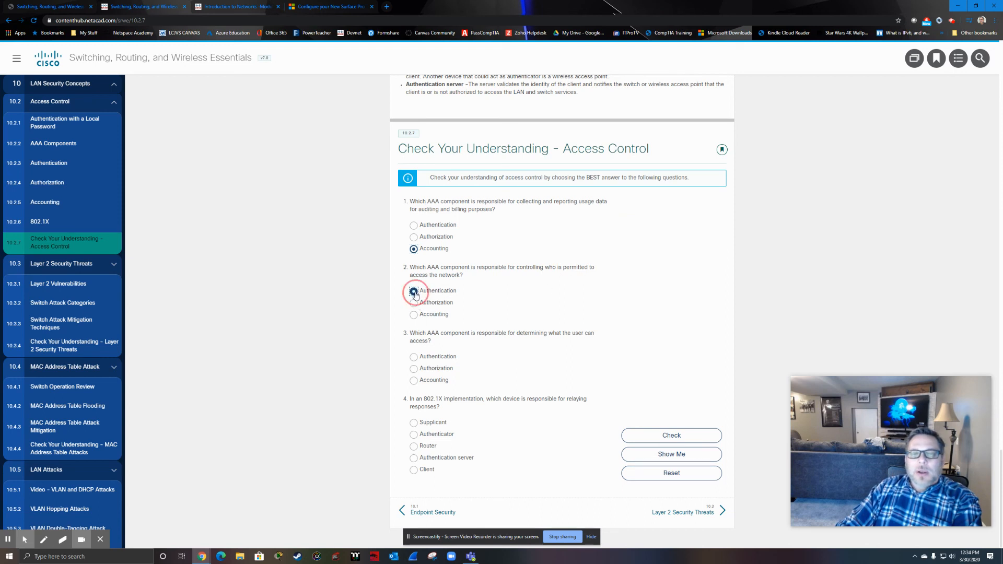
click(413, 290)
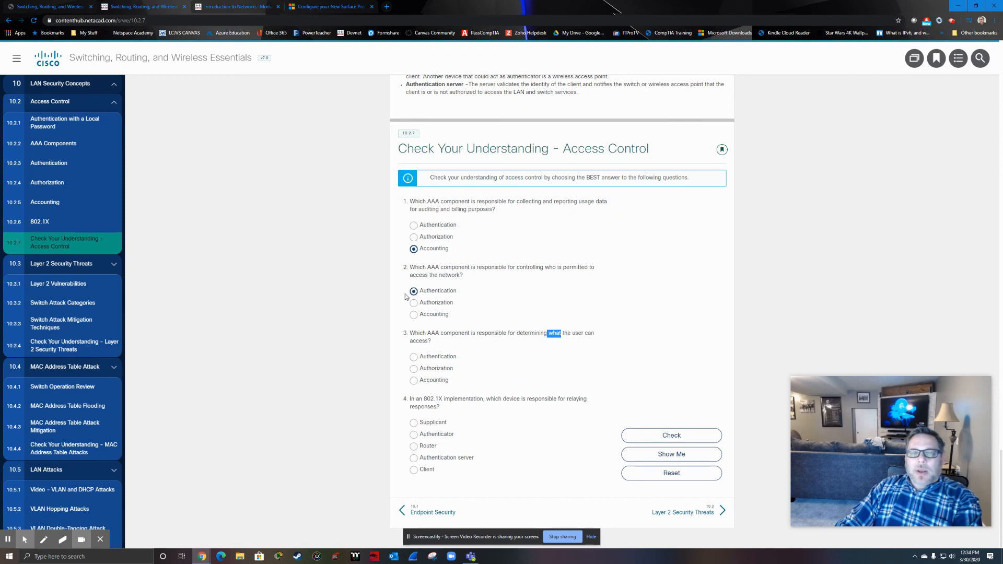
click(414, 368)
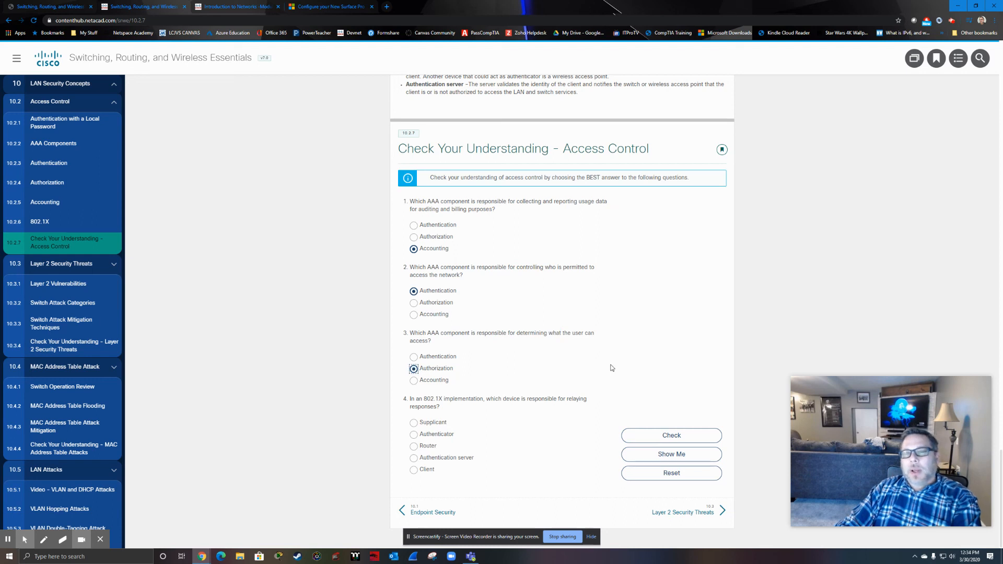
mouse_move(621, 363)
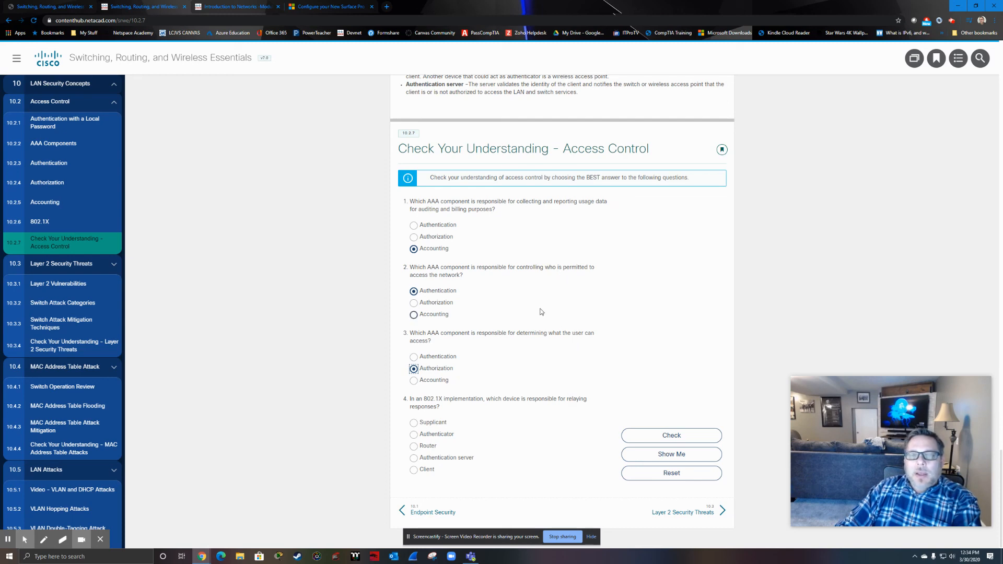
click(413, 290)
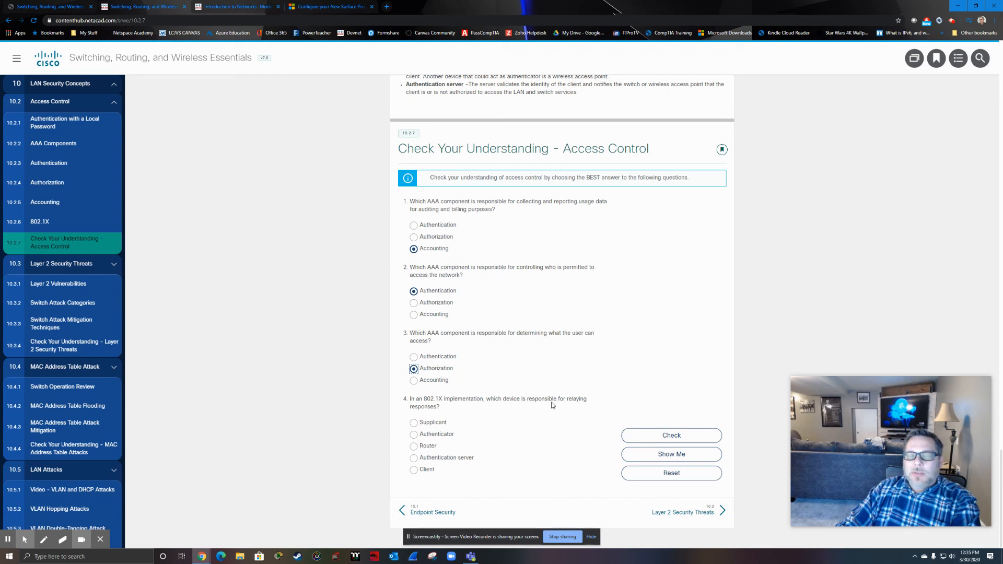
mouse_move(441, 397)
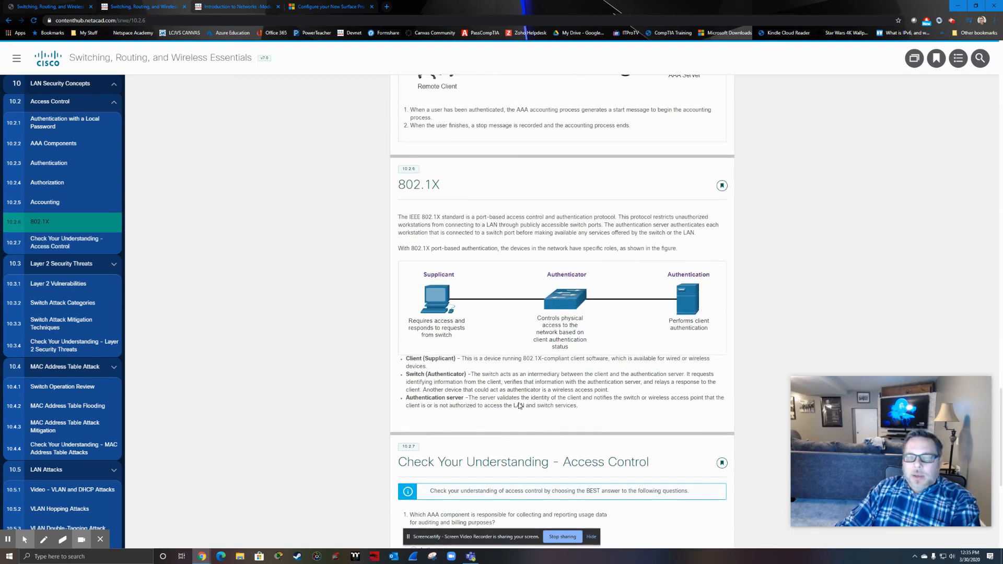
mouse_move(528, 407)
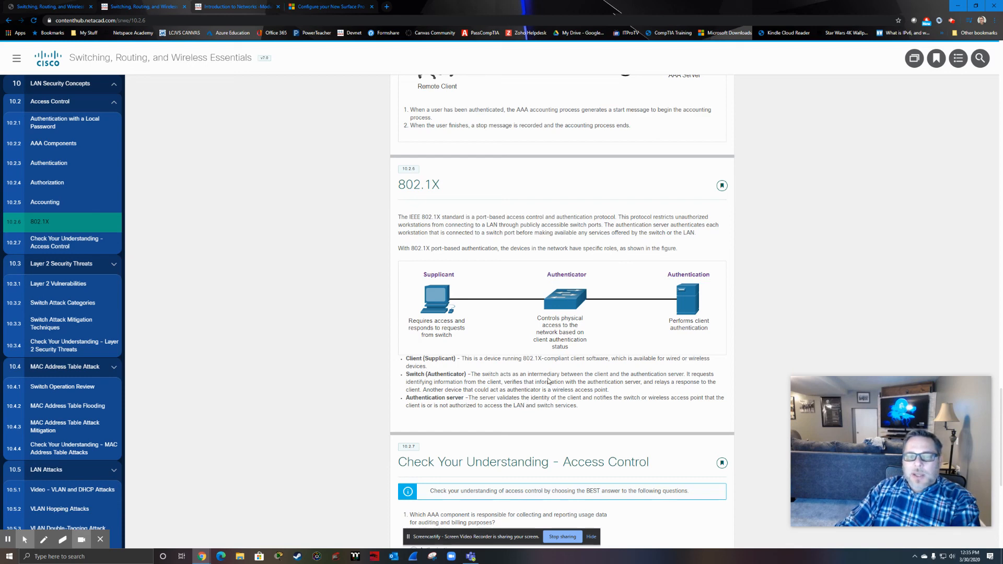
mouse_move(718, 391)
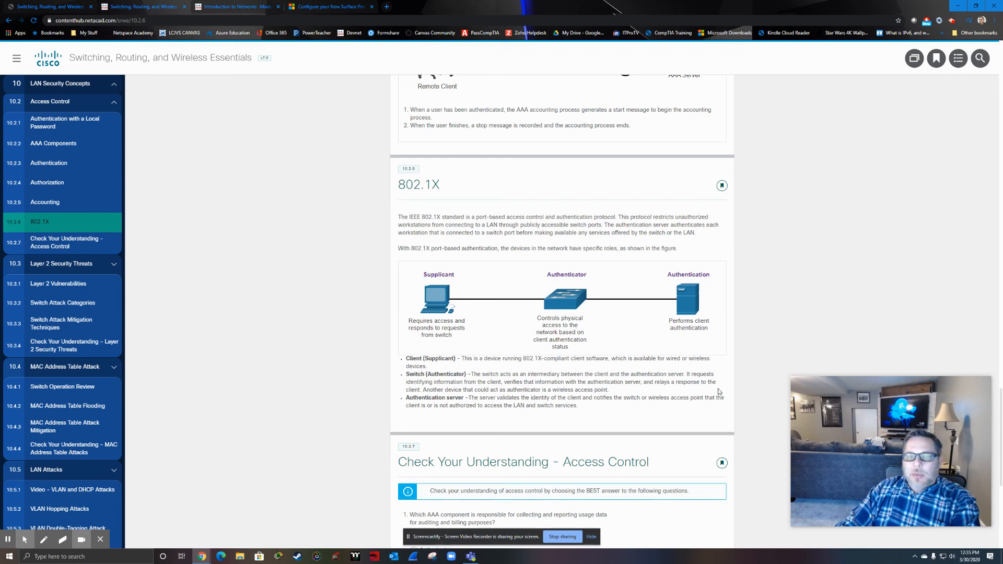
mouse_move(606, 322)
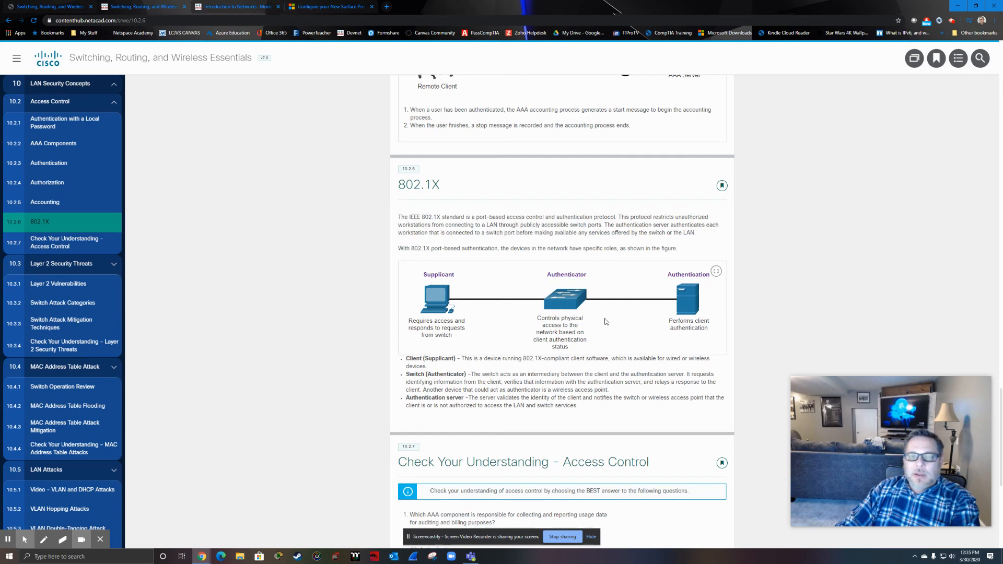
Return down to the quiz and choose Authenticator for question 4
scroll(down, 3)
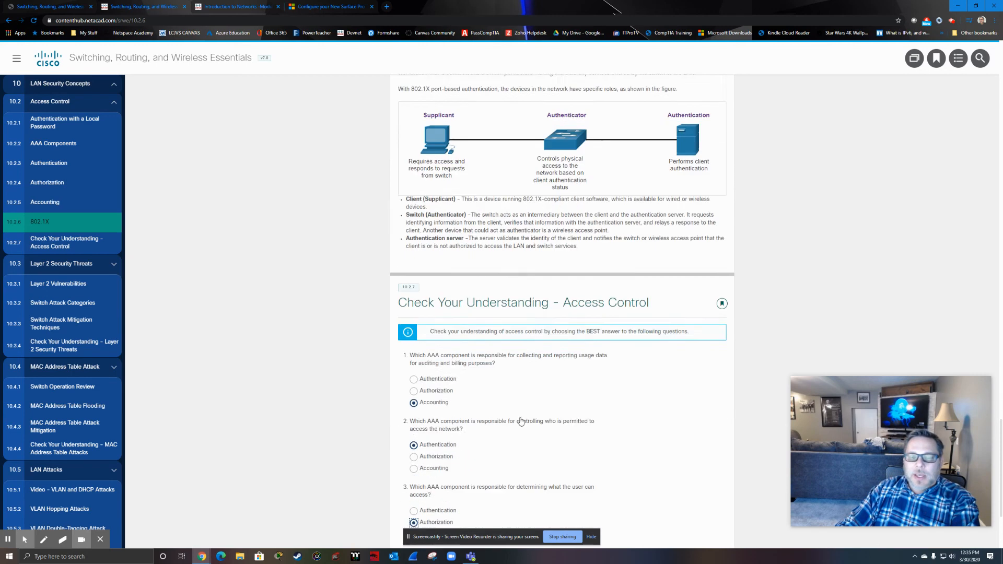
scroll(down, 3)
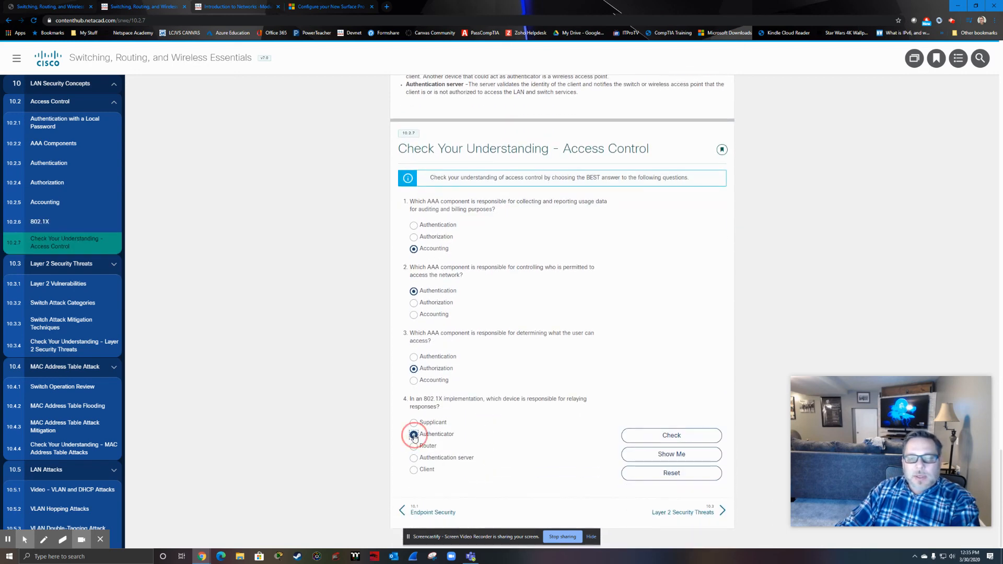
Check the quiz answers and view the 4 out of 4 correct result
click(671, 435)
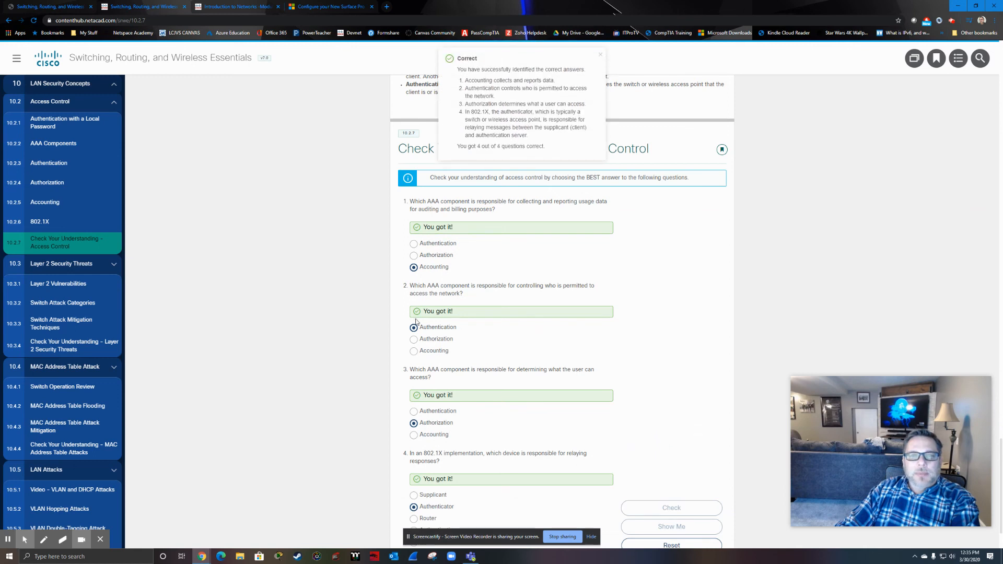
scroll(down, 3)
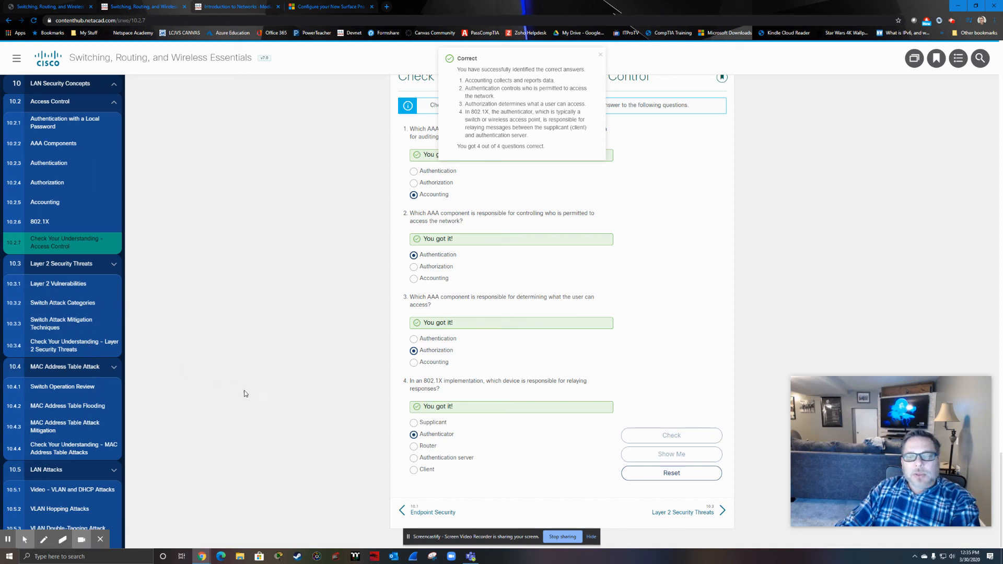
mouse_move(285, 305)
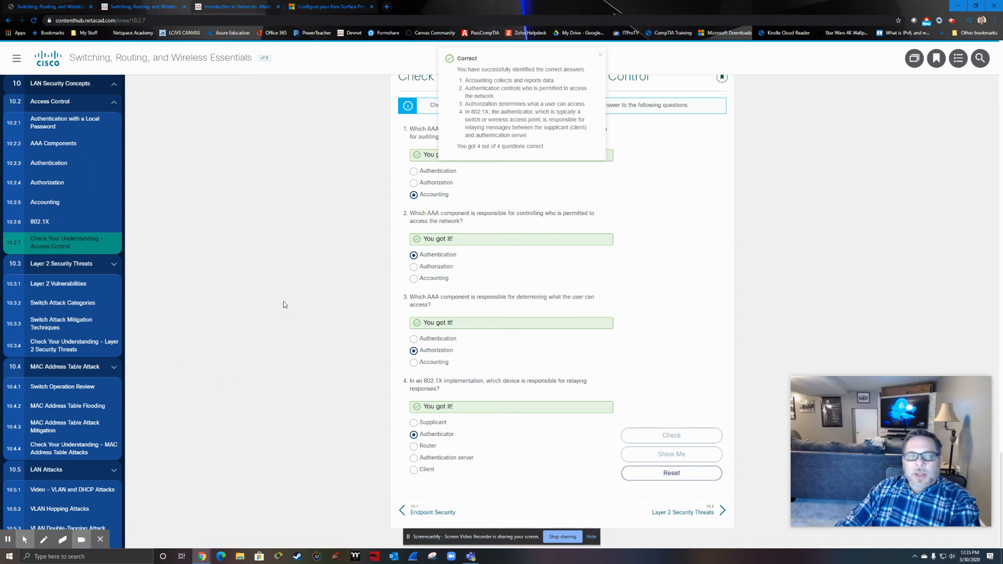